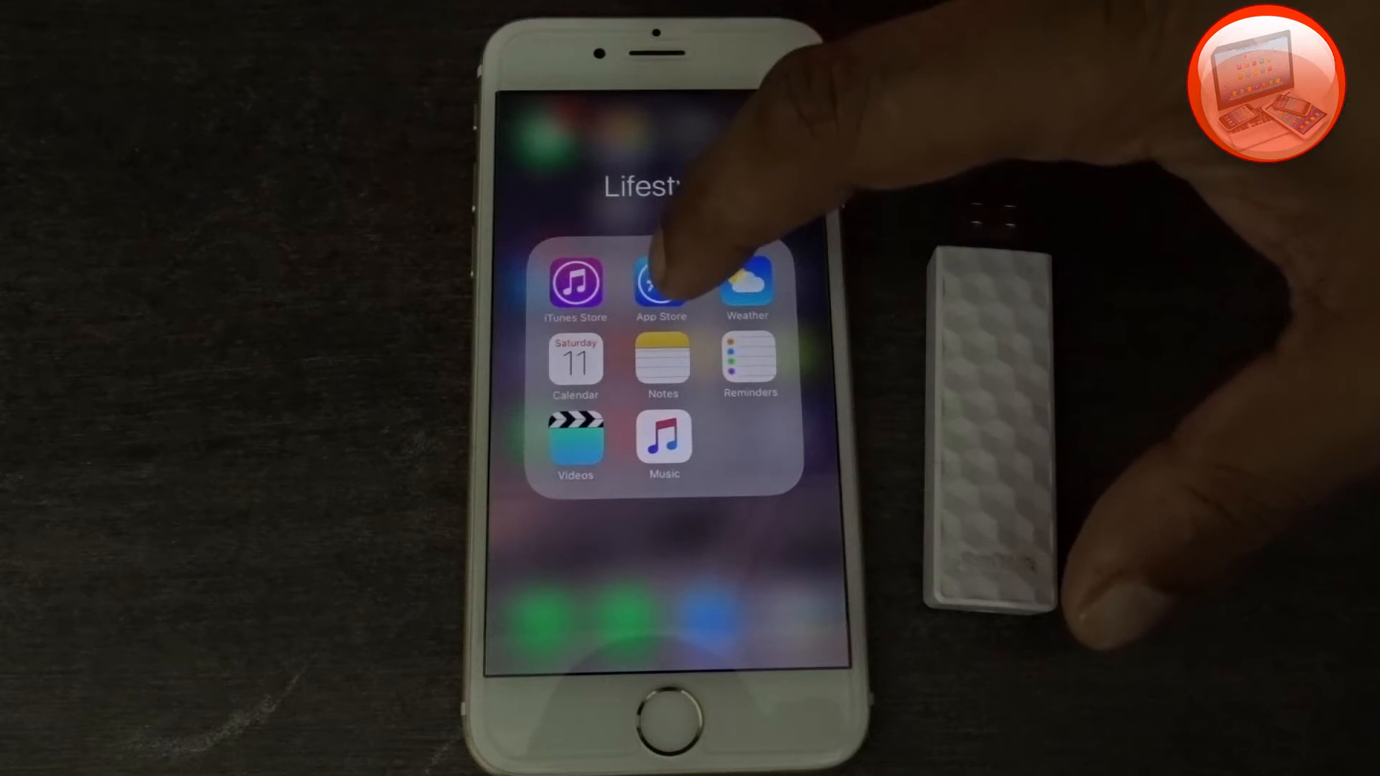
- Search the App Store for 'sandisk' and pick the wireless flash drive suggestion
left_click(661, 284)
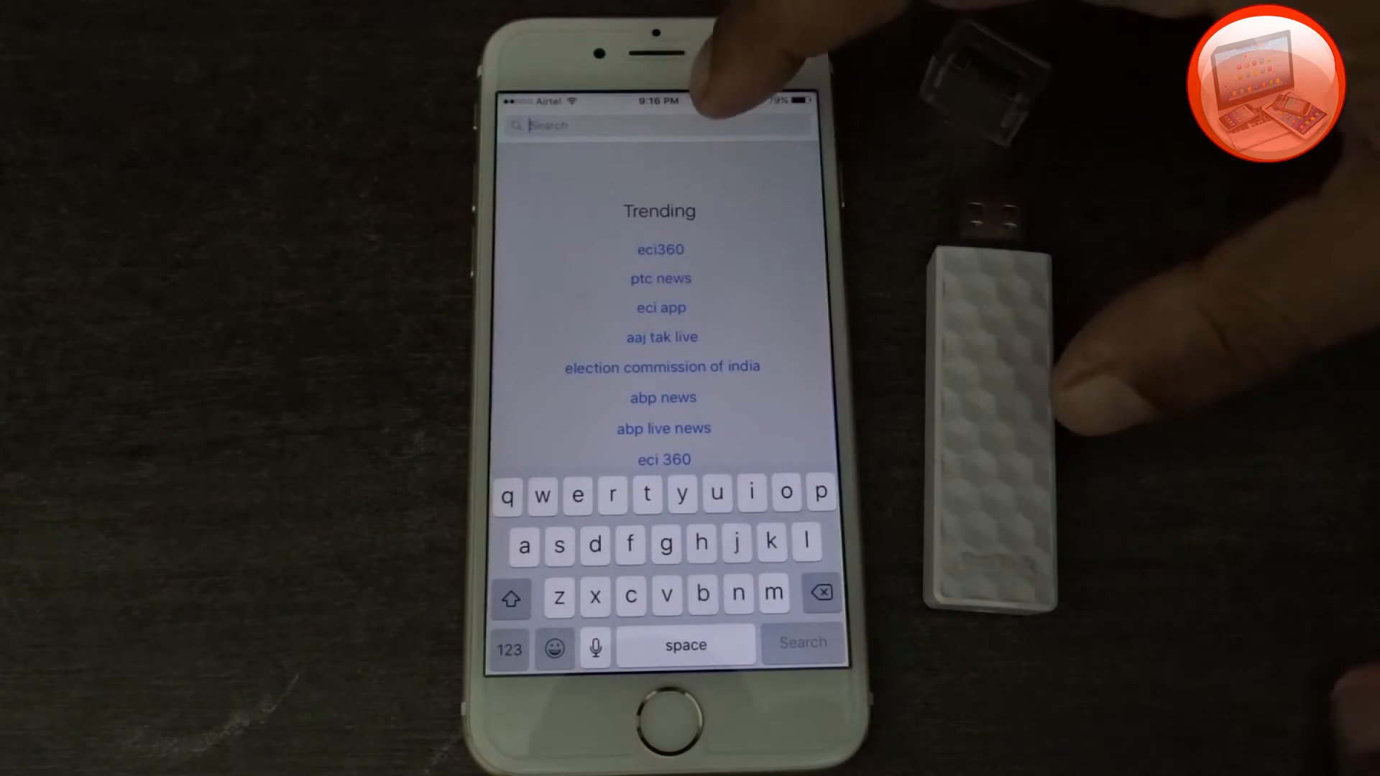
left_click(572, 125)
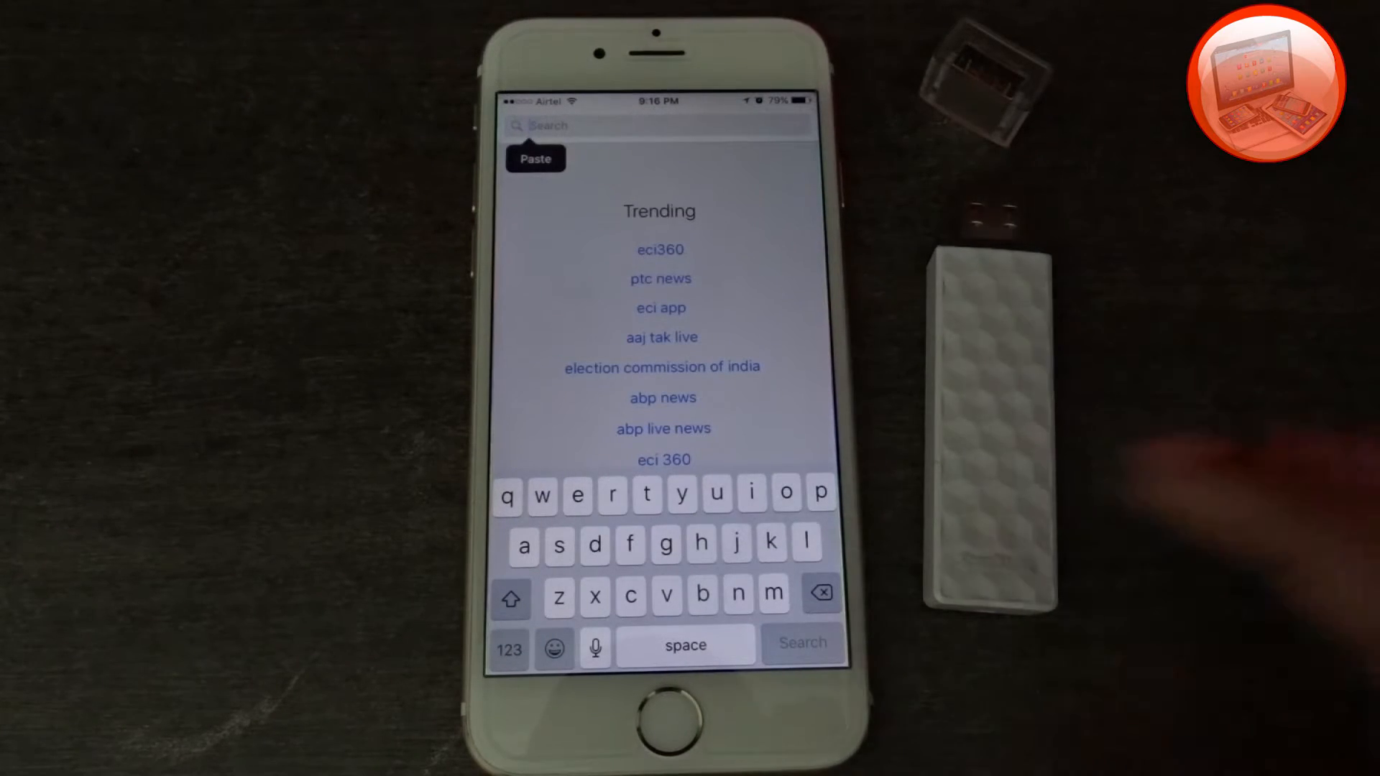
type("s")
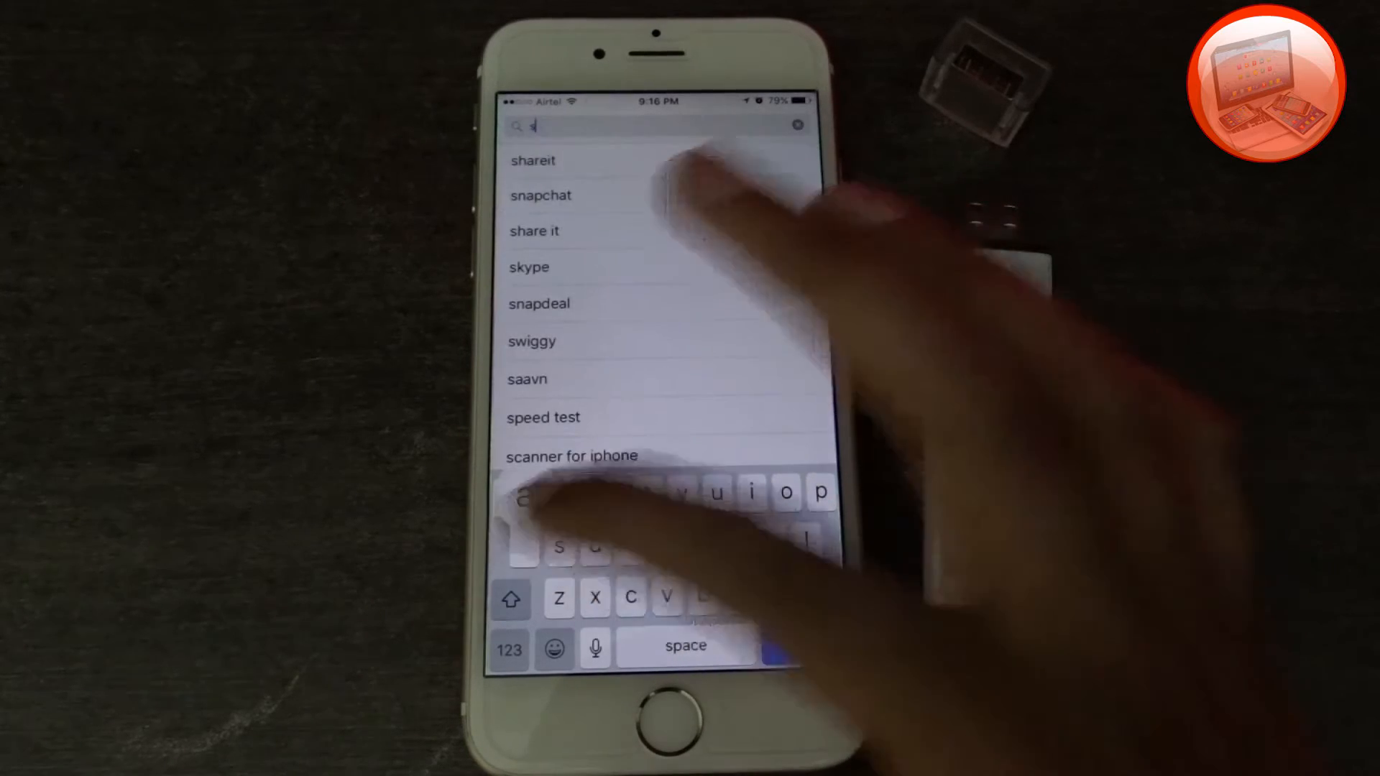
type("andisk")
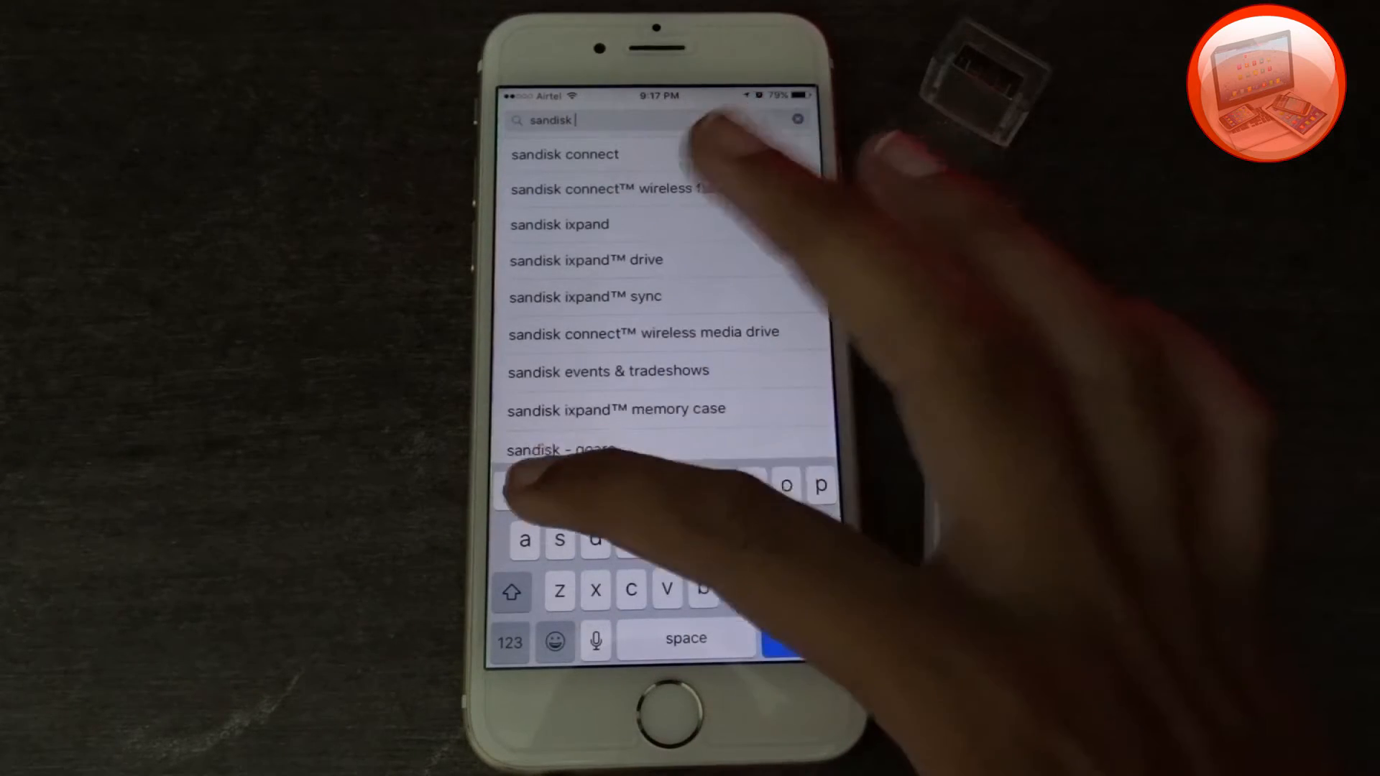
type("w")
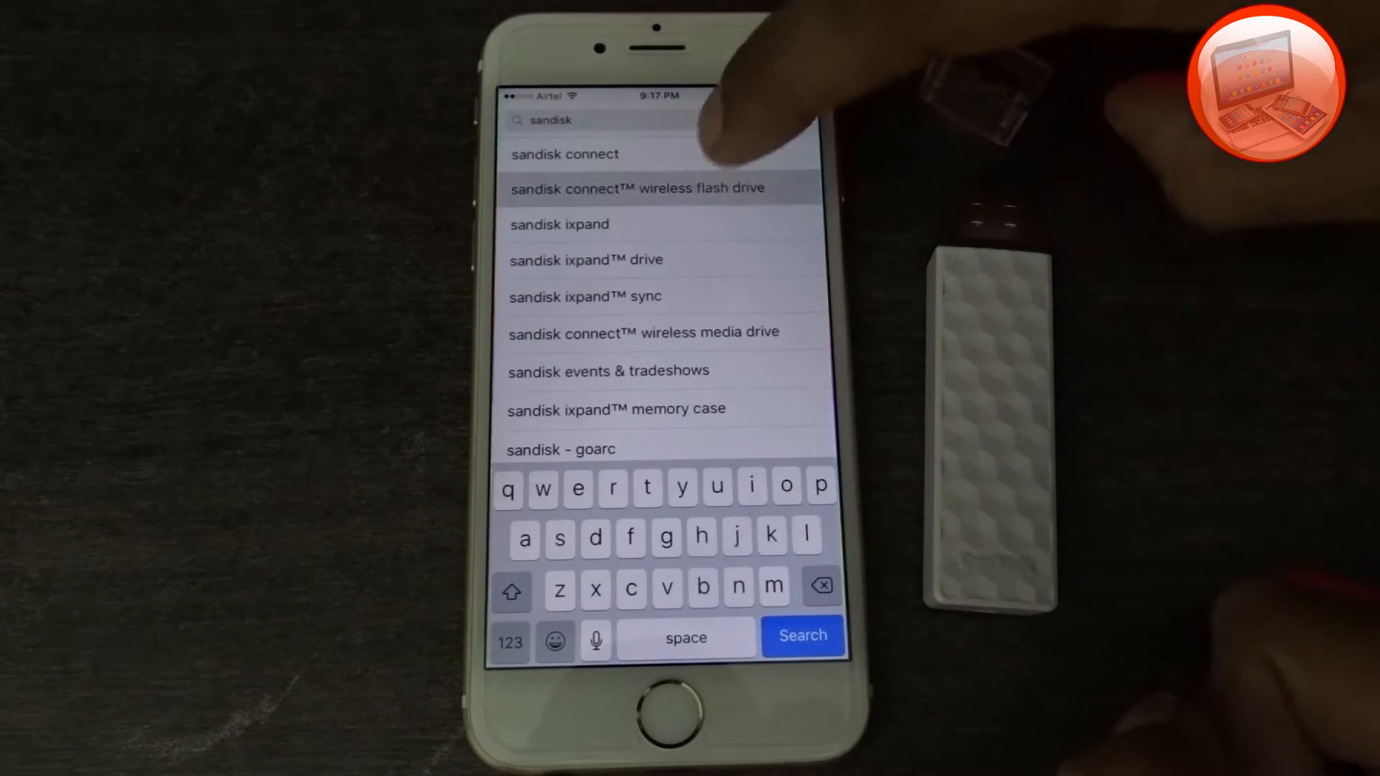
left_click(637, 188)
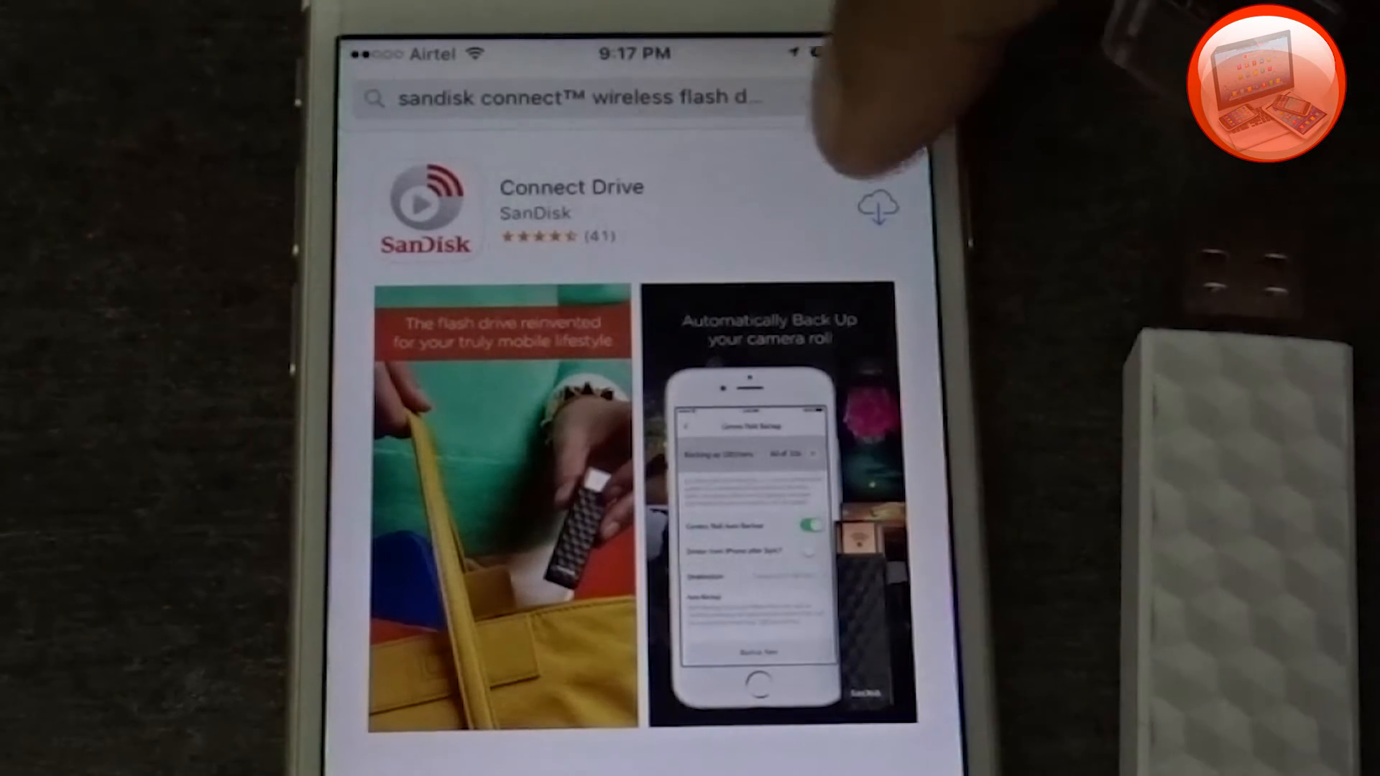
- Start downloading the SanDisk Connect Drive app from its store listing
left_click(877, 205)
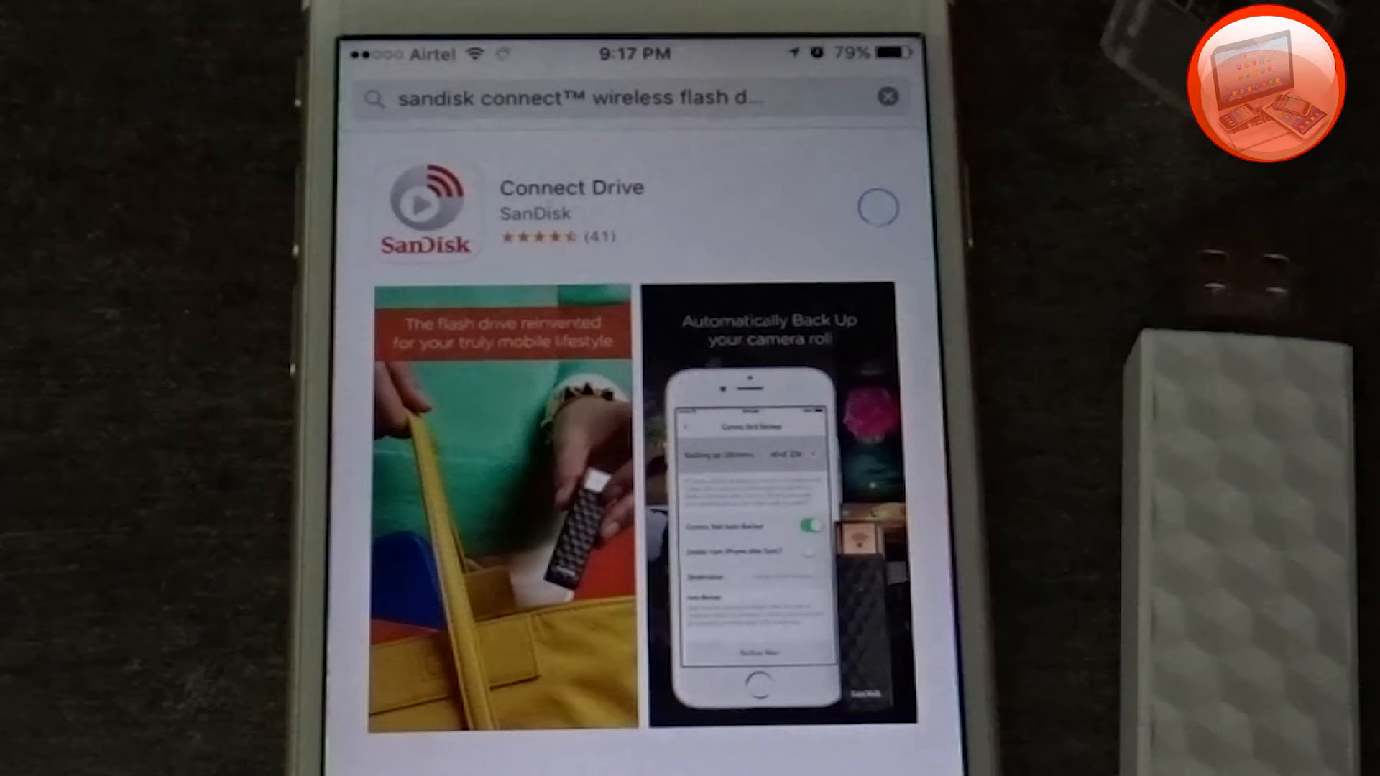
left_click(877, 205)
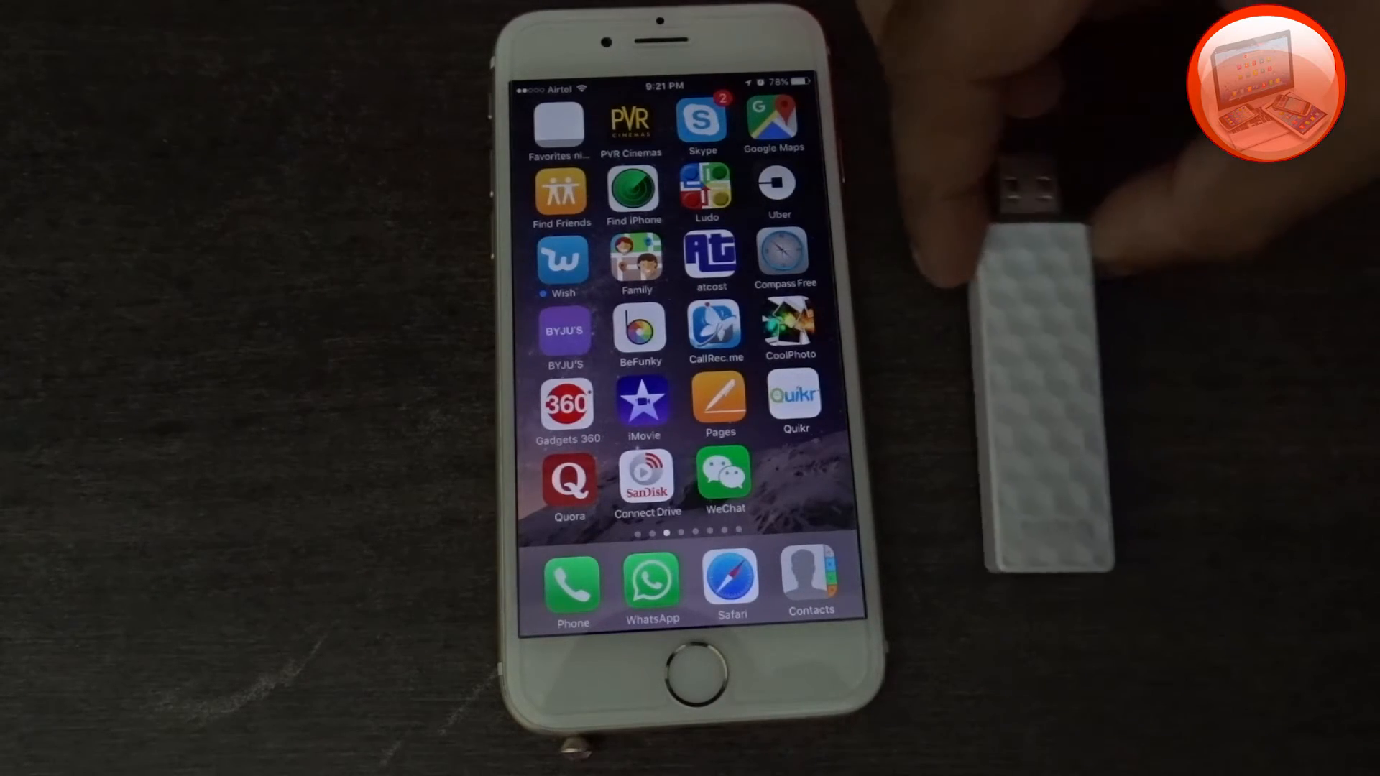
- Join the SanDisk Connect Nikita network in Settings > Wi-Fi and return home
scroll("left", 3)
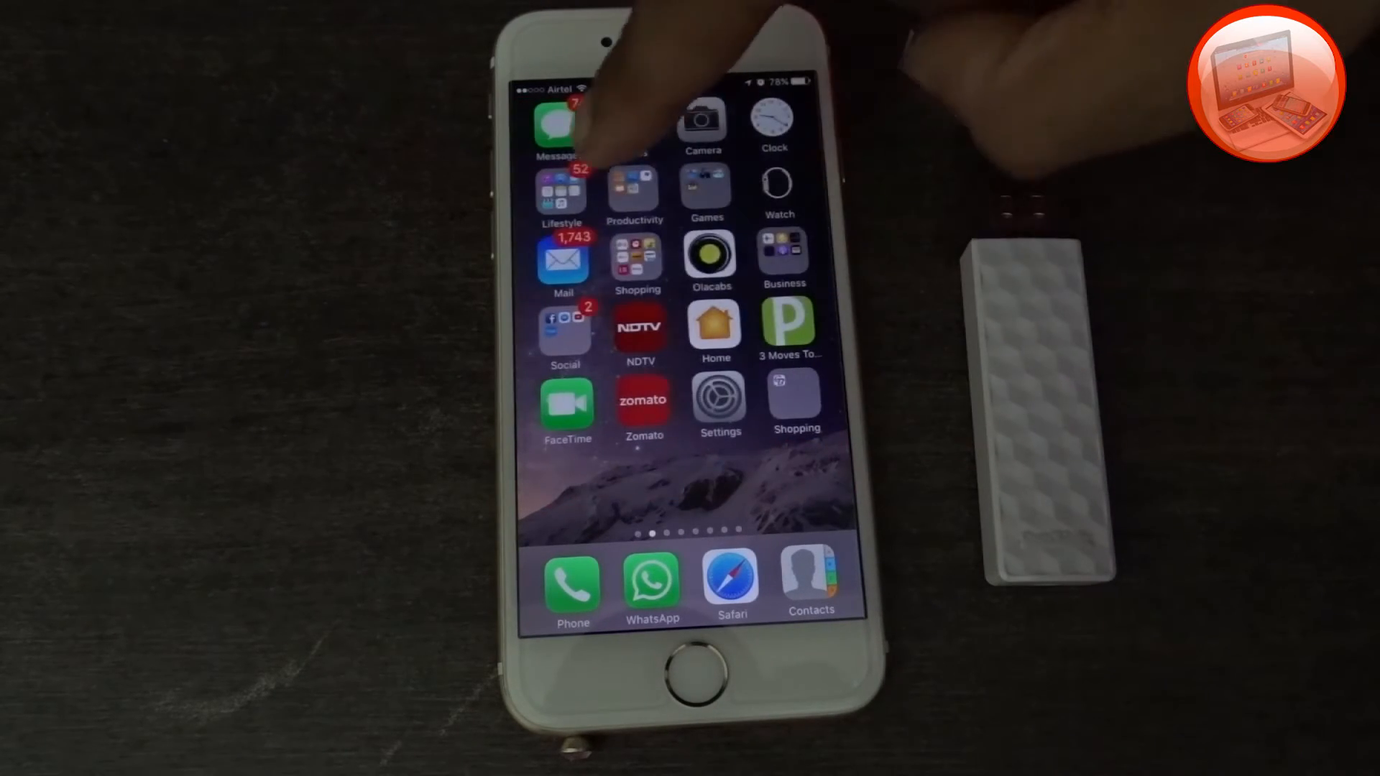
left_click(719, 401)
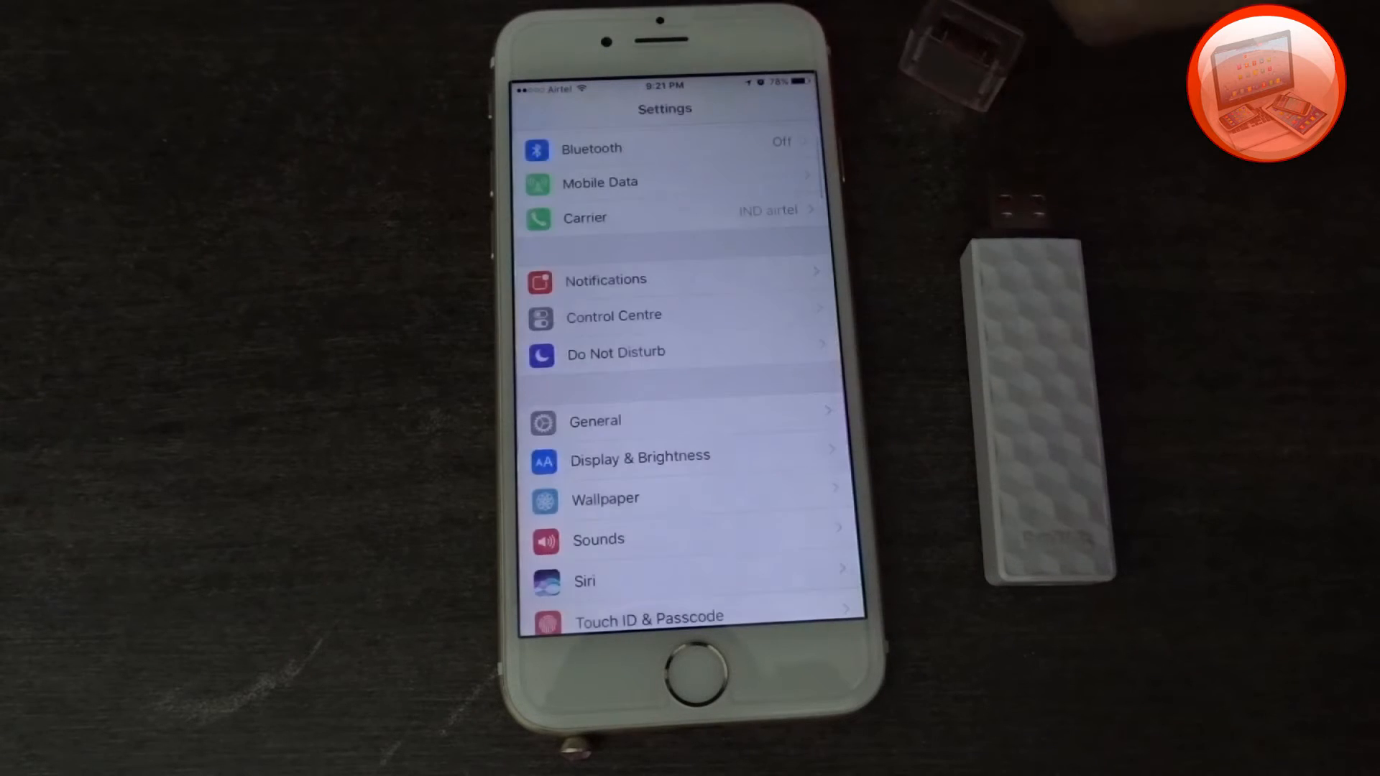
scroll("down", 3)
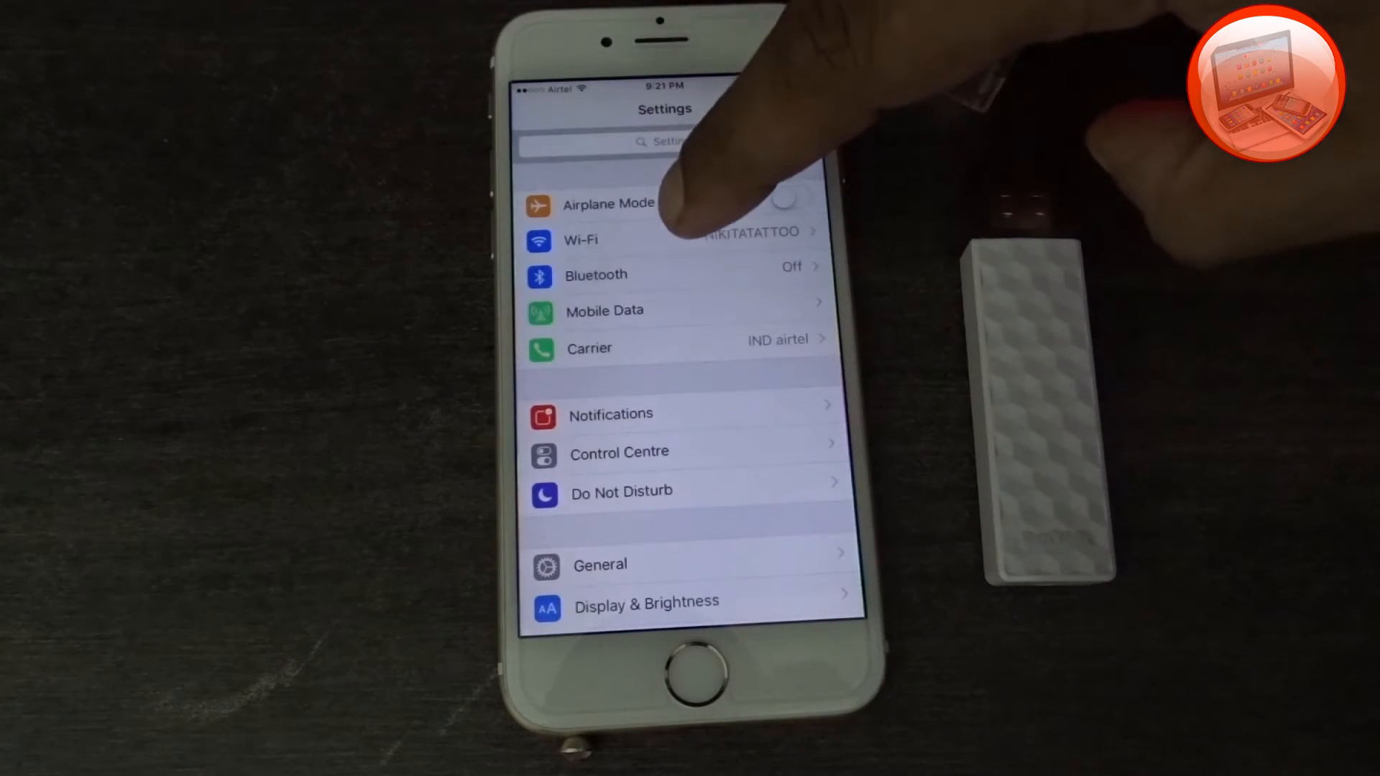
left_click(617, 240)
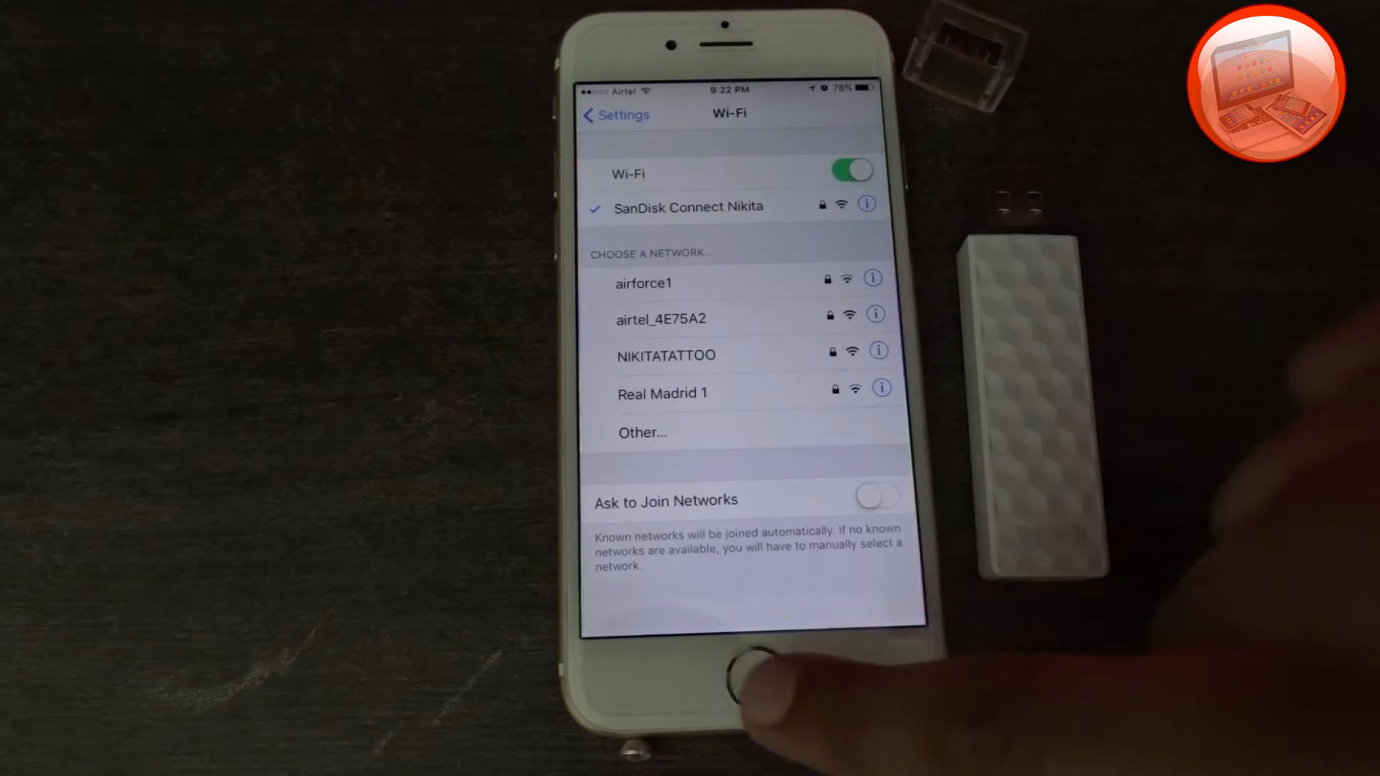
left_click(742, 673)
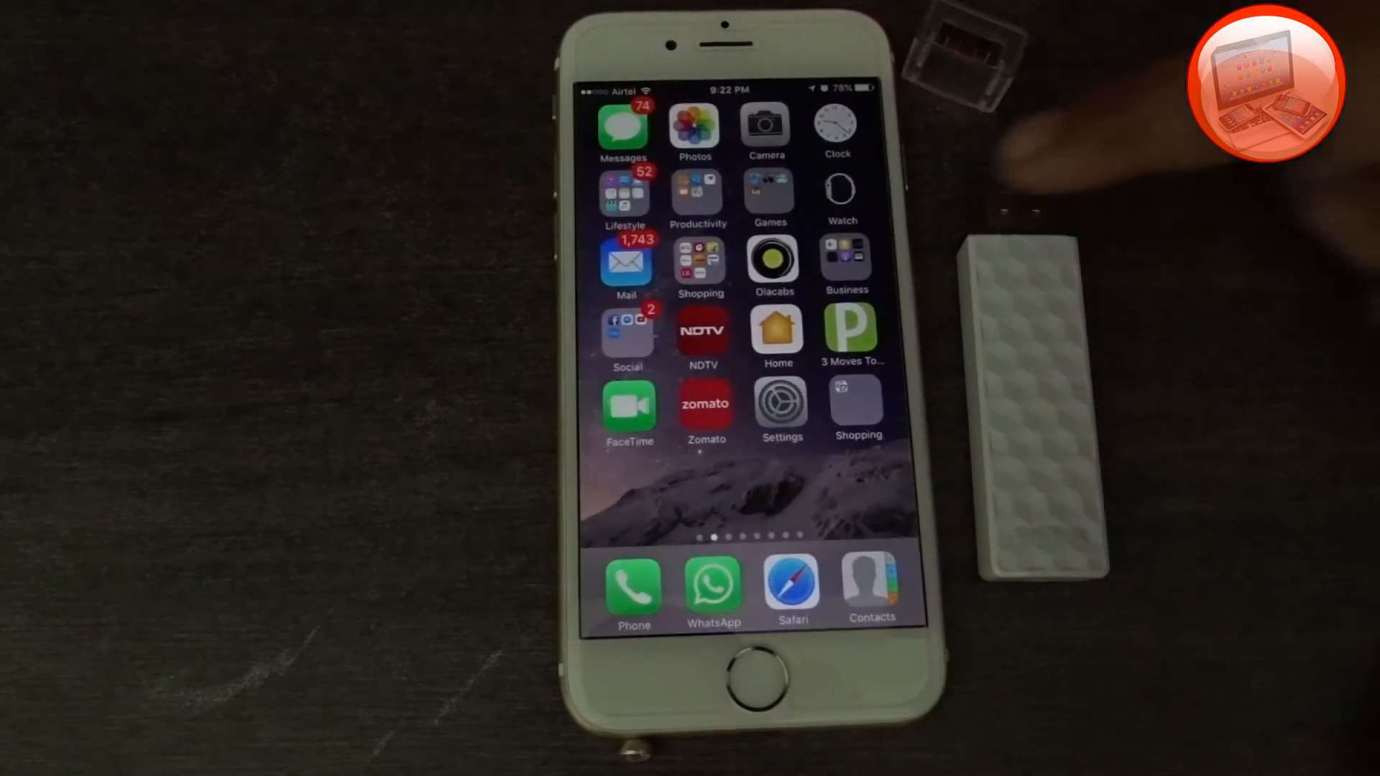
- Launch Connect Drive, swipe through the tutorial and tap Get Started
scroll("left", 3)
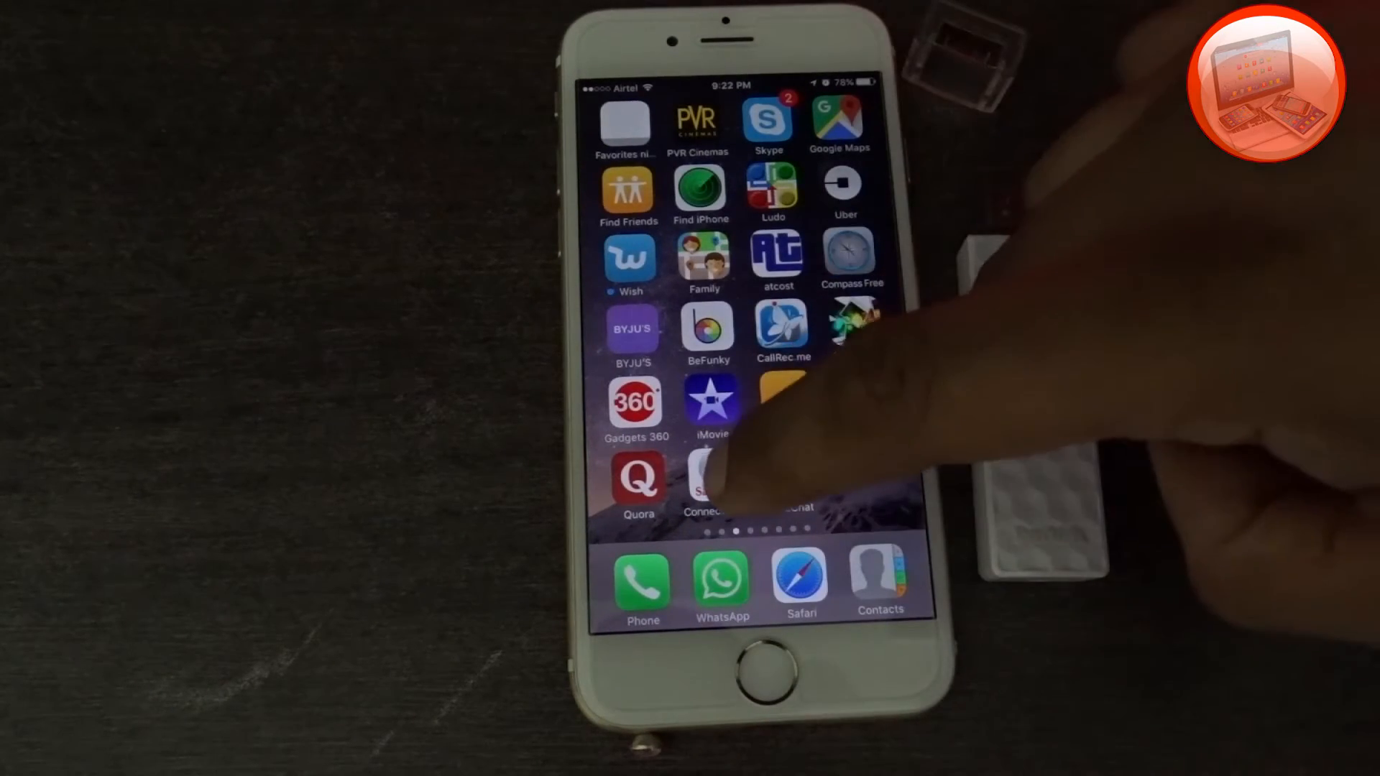
left_click(704, 481)
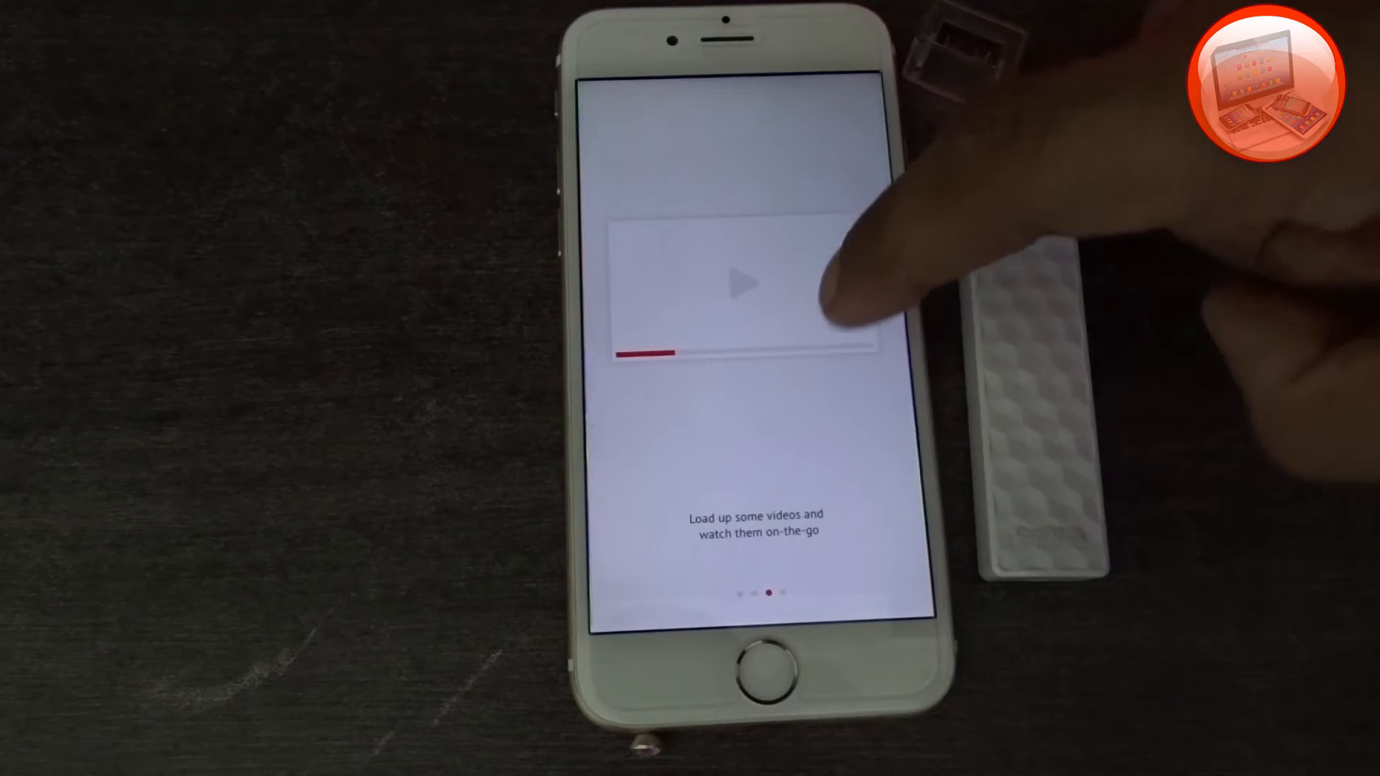
scroll("left", 3)
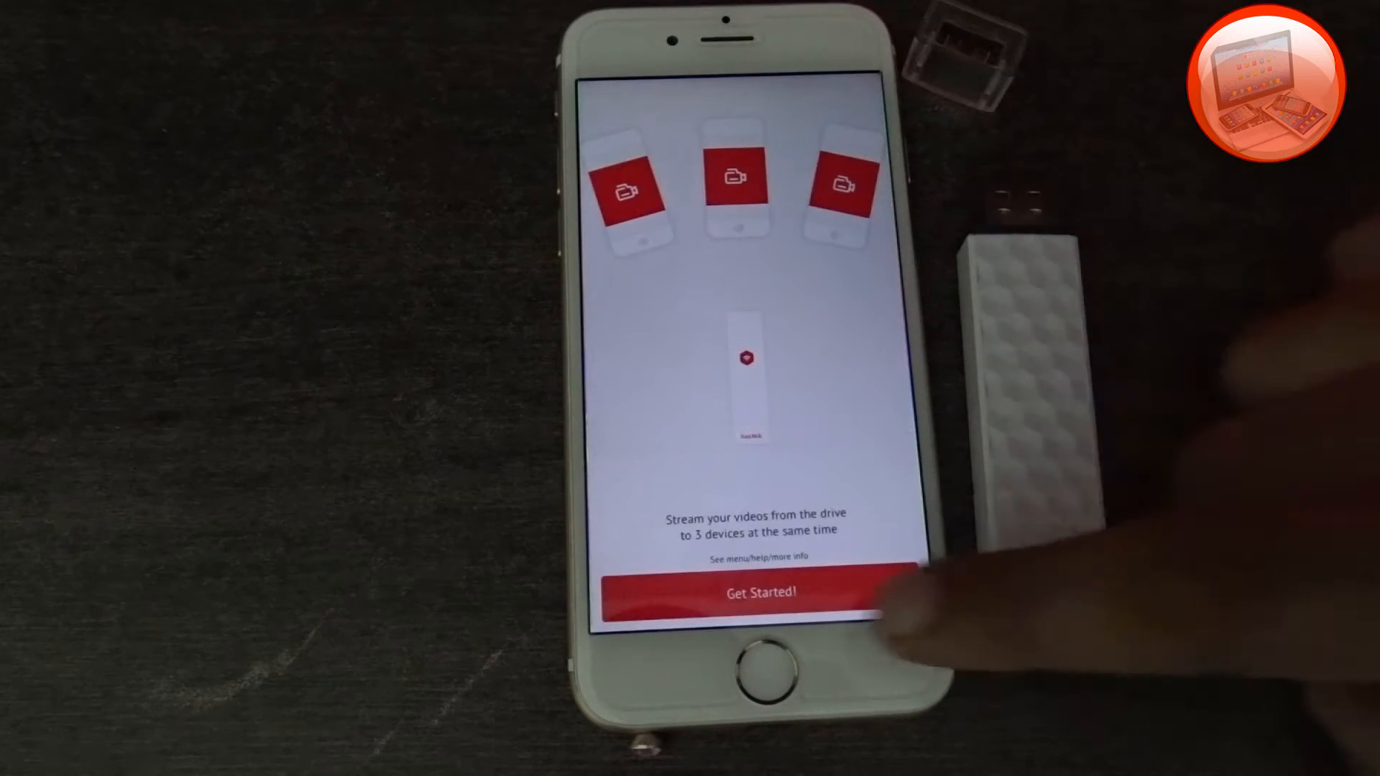
left_click(759, 591)
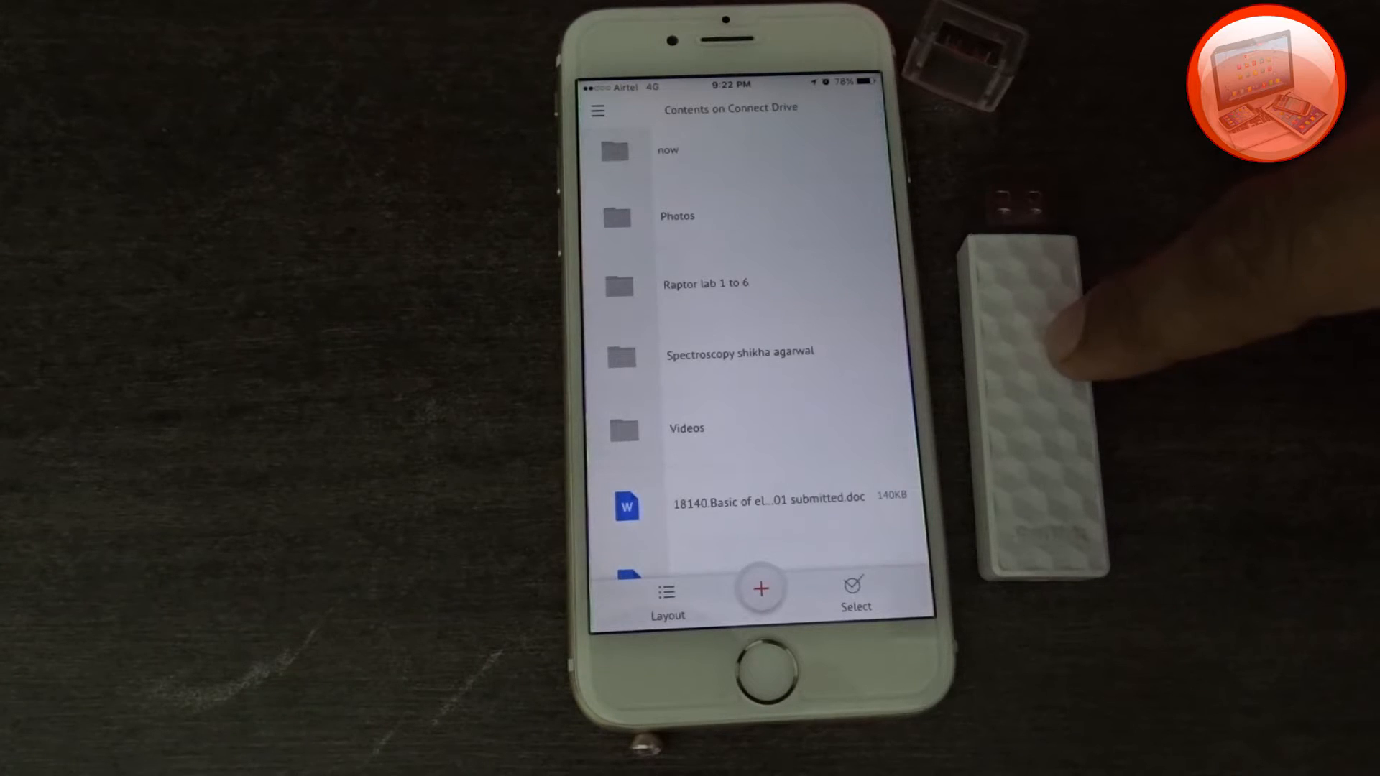
- Open test.mp4 from the drive's contents, dismiss the casting notice and play it
scroll("down", 3)
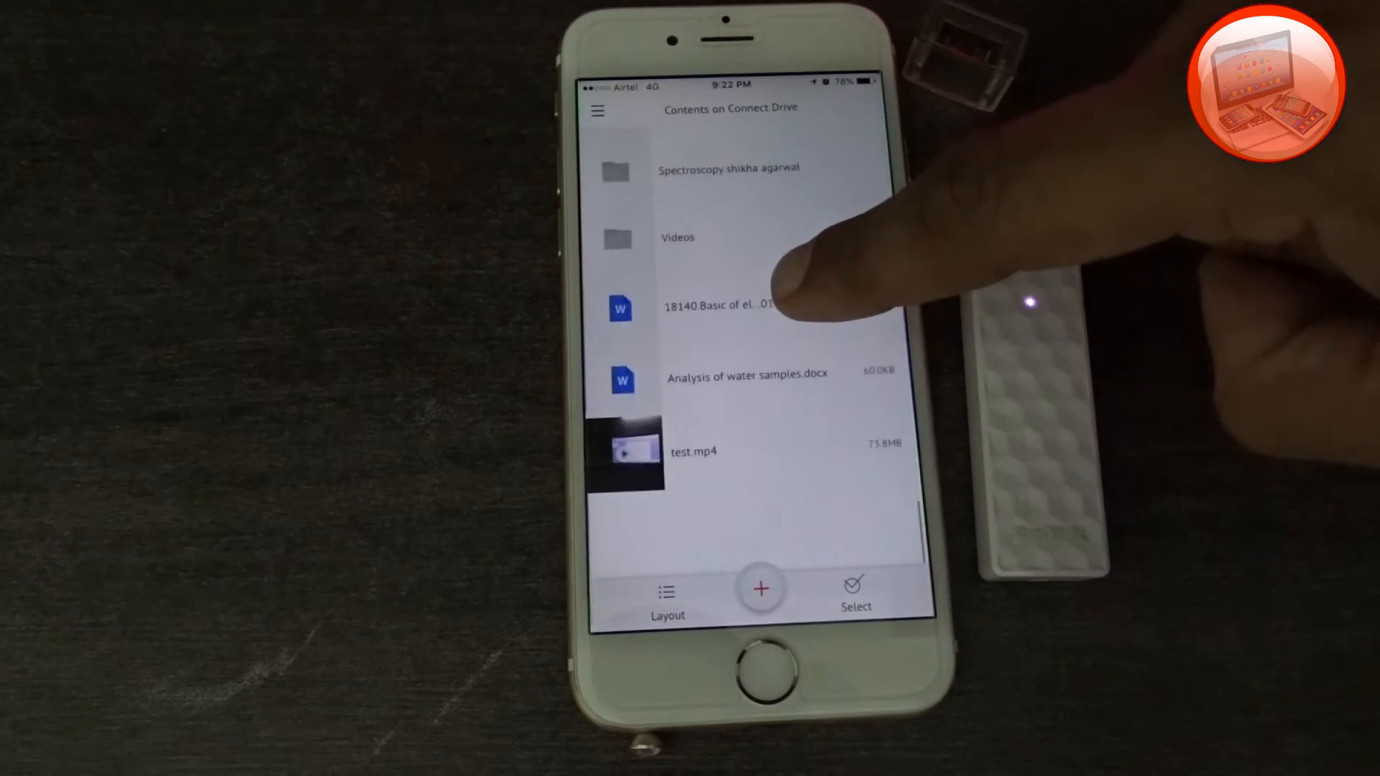
scroll("down", 3)
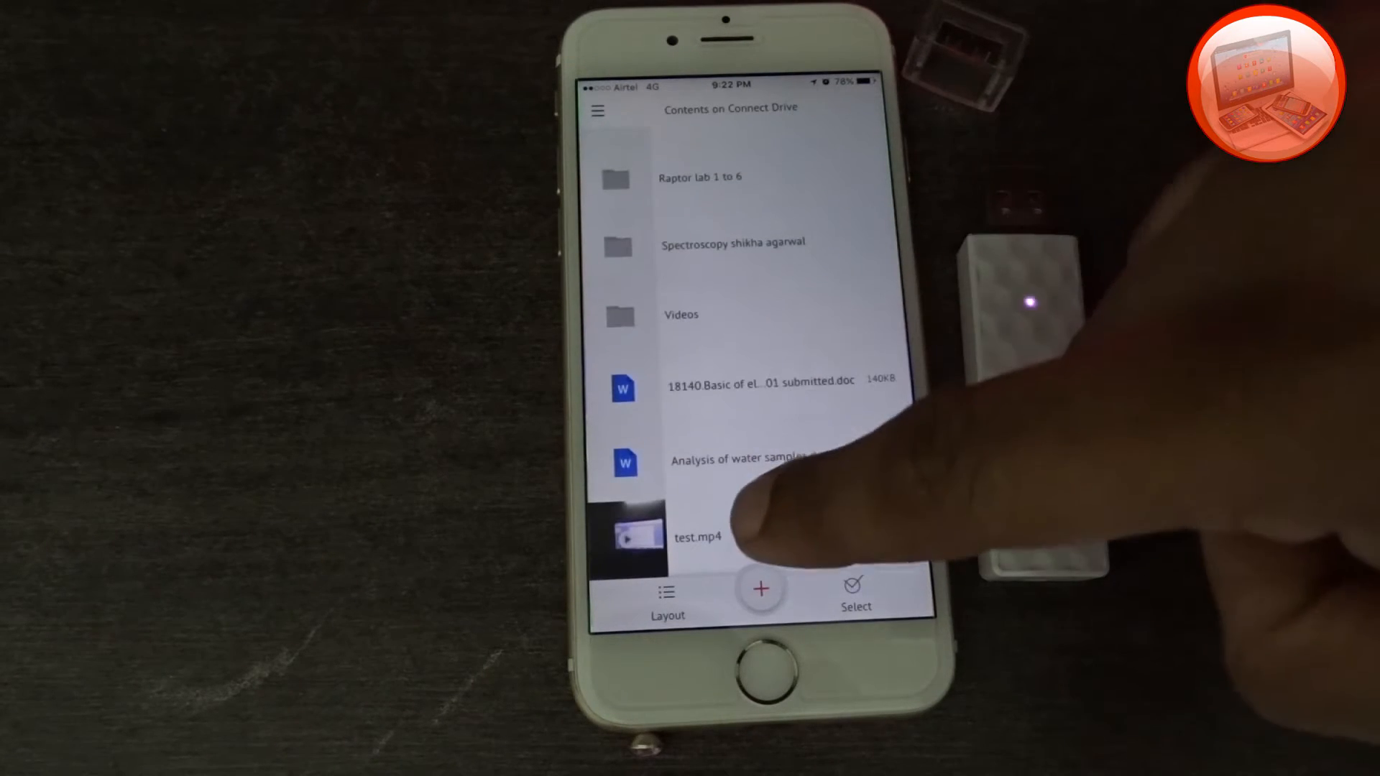
left_click(700, 536)
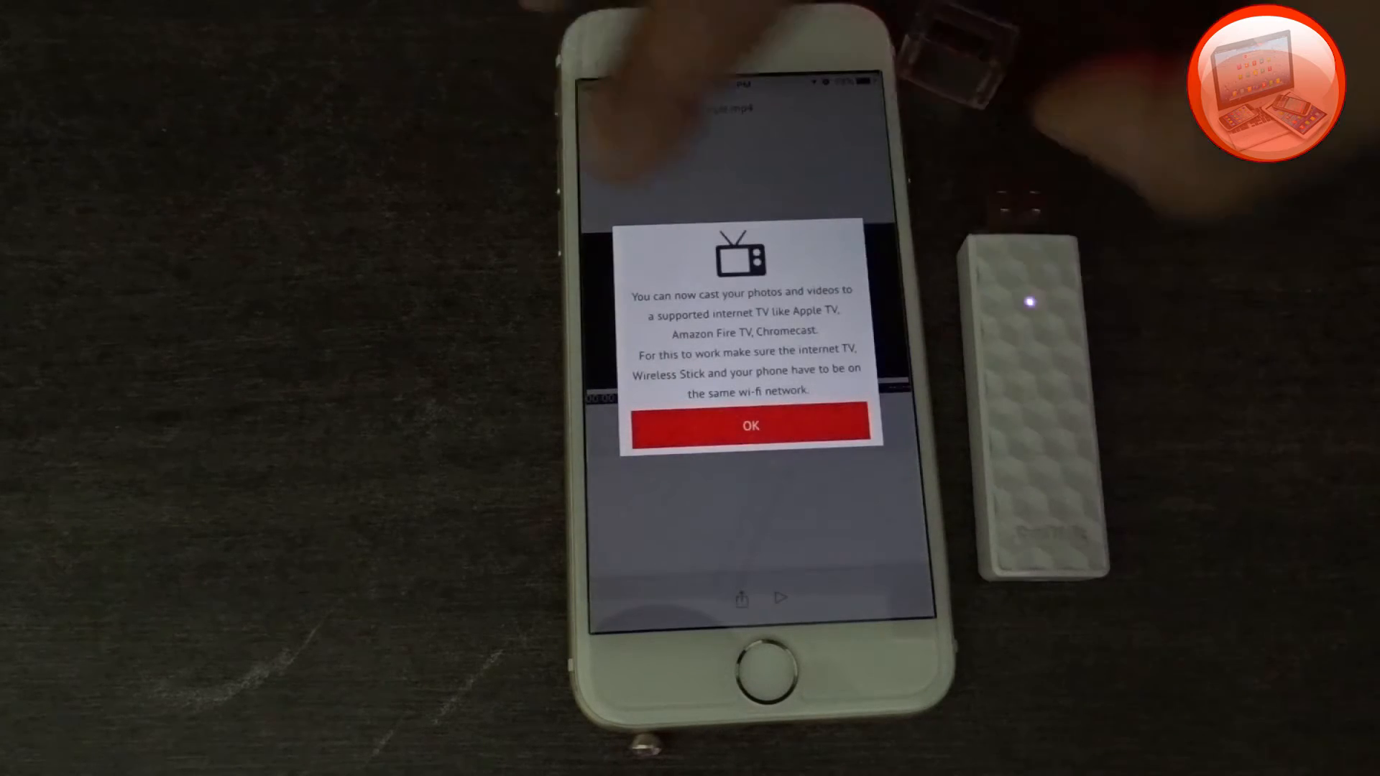
left_click(747, 426)
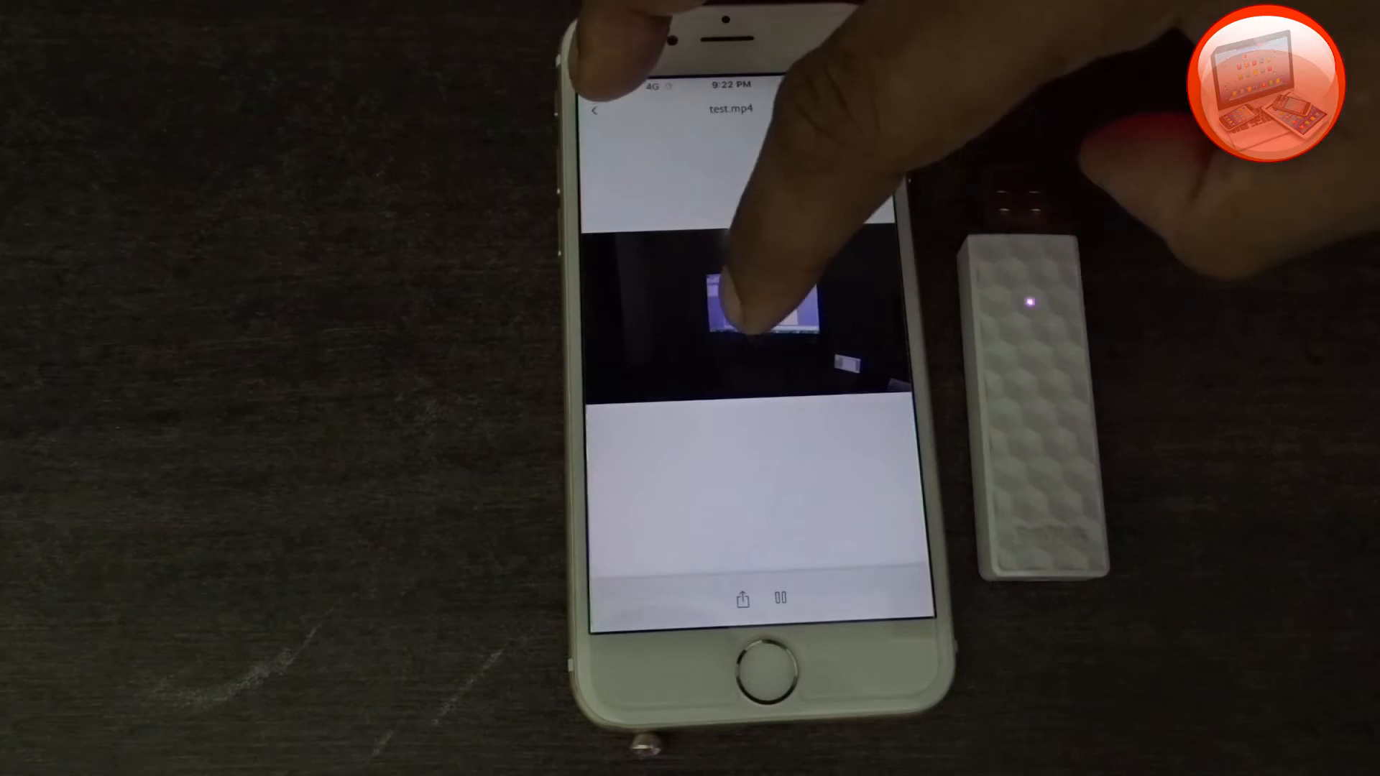
left_click(780, 598)
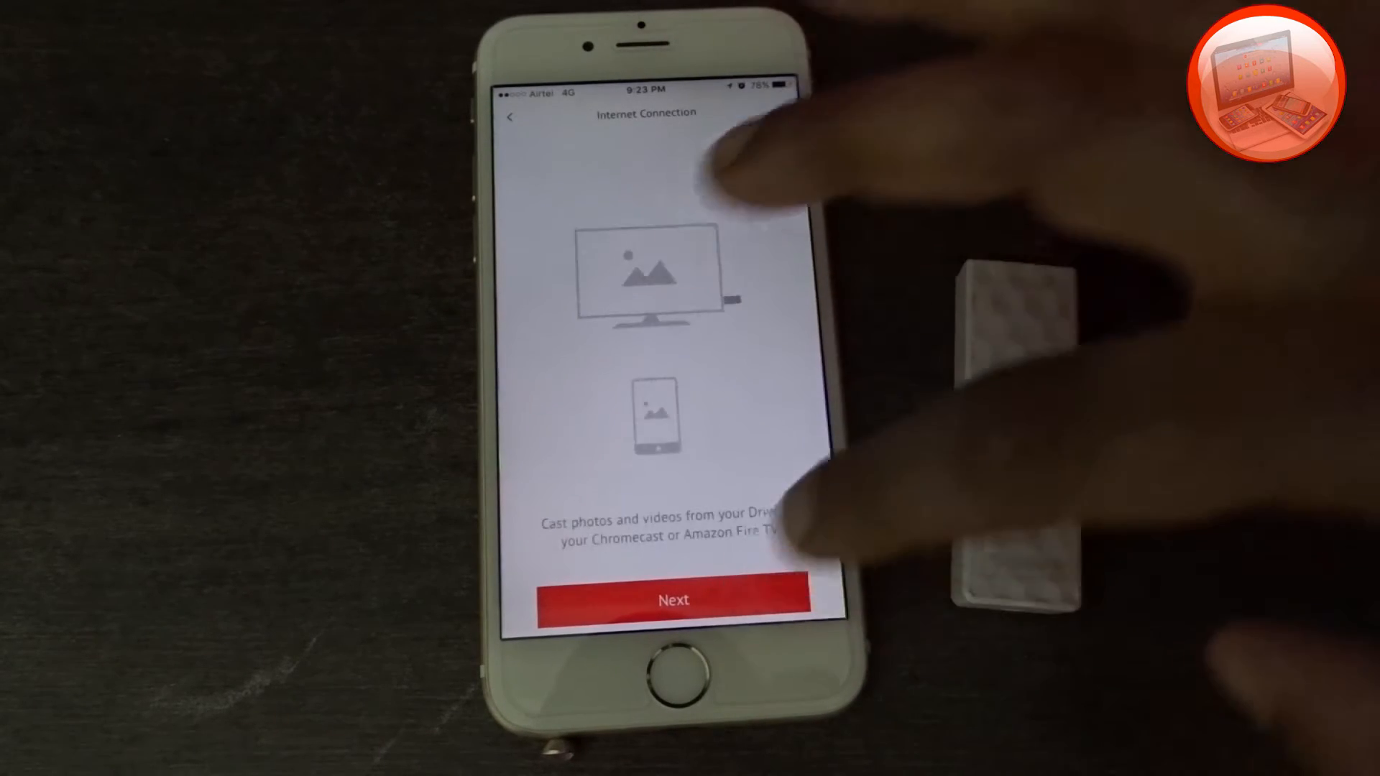
- Continue past the intro and choose to connect the drive to a Wi-Fi network
left_click(673, 600)
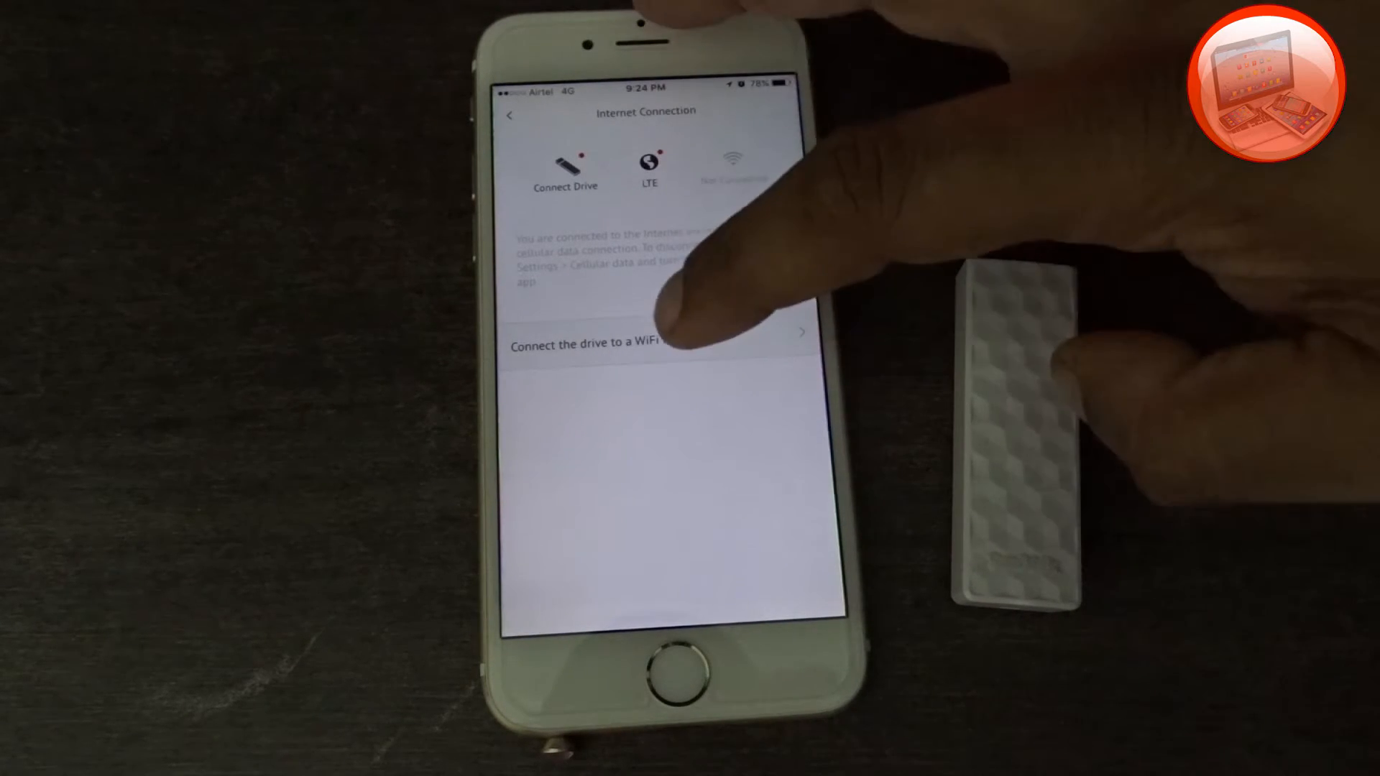
left_click(617, 345)
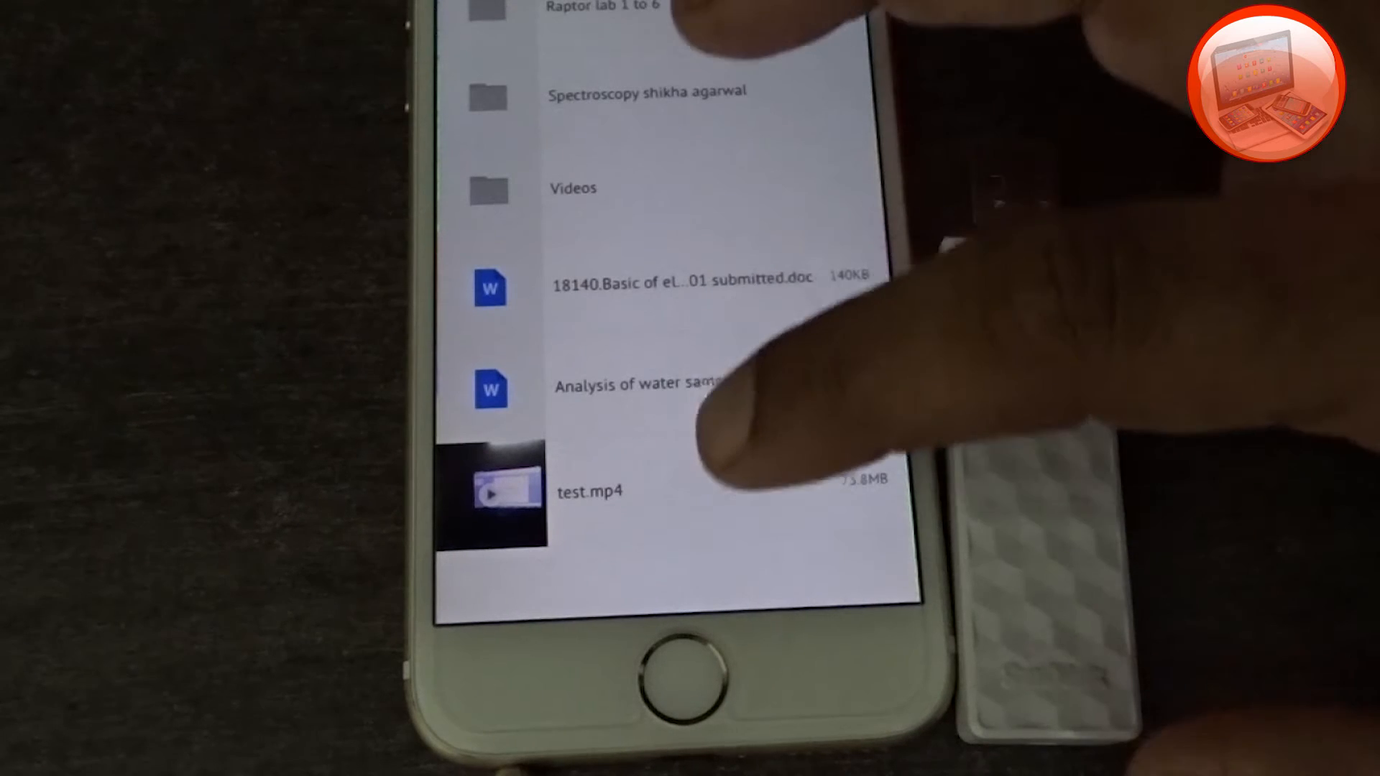
- Save test.mp4 to My Downloads, confirm, and open the side menu
left_click(494, 493)
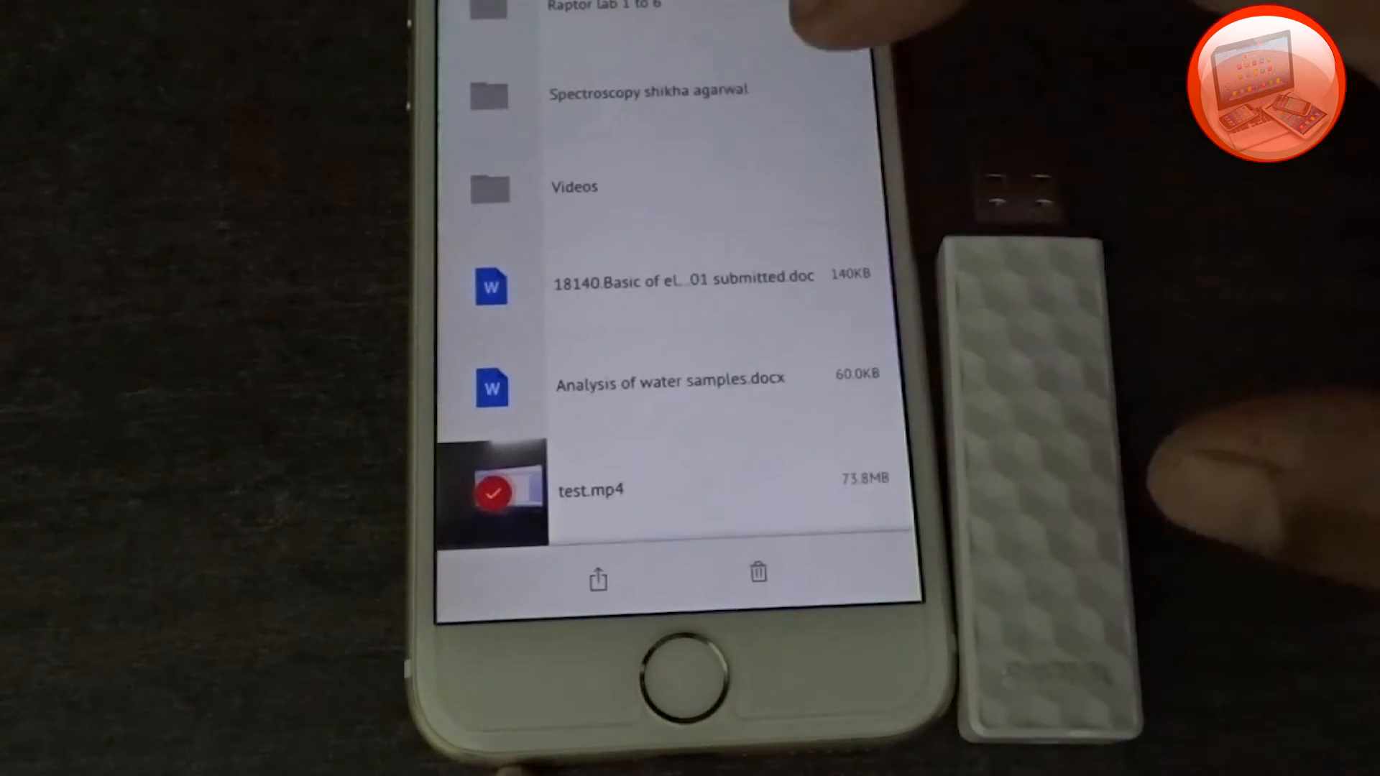
left_click(598, 581)
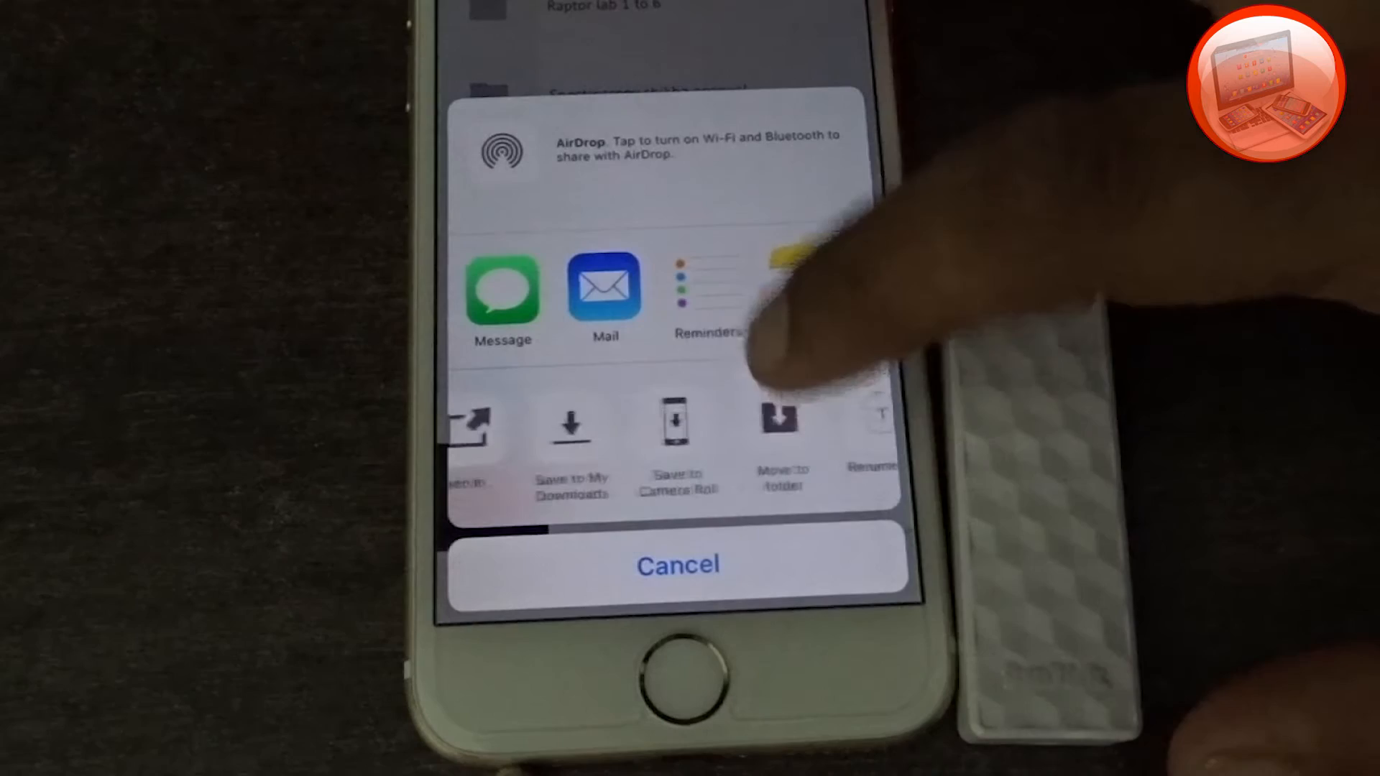
left_click(572, 440)
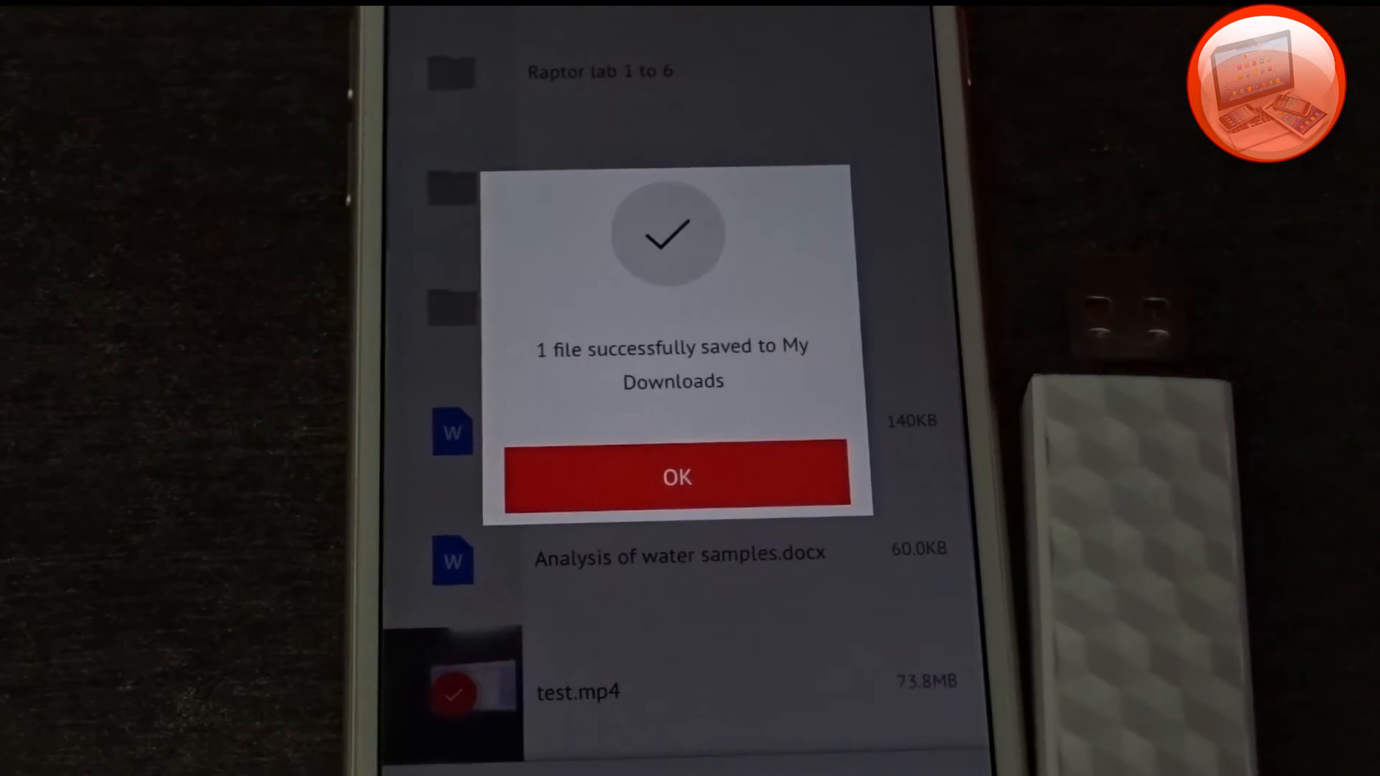
left_click(675, 476)
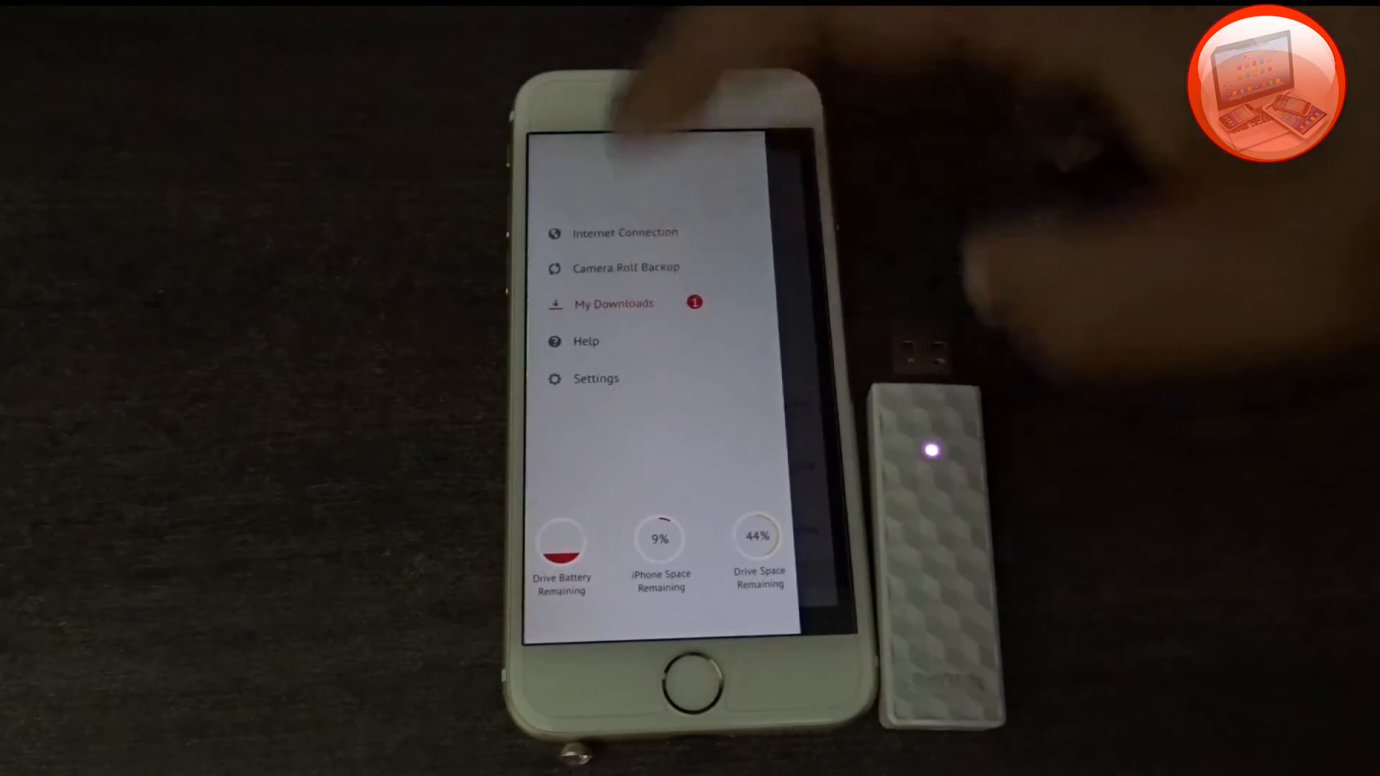
left_click(614, 304)
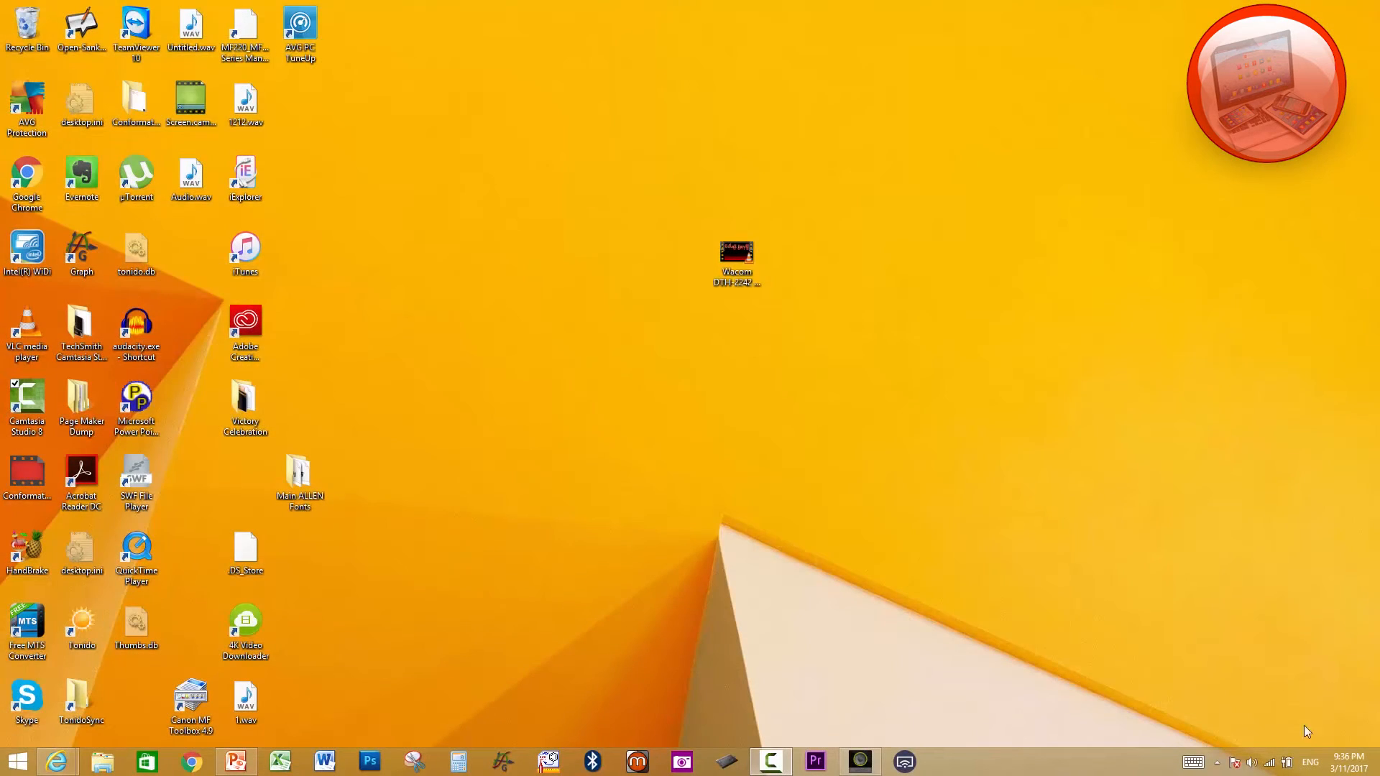
mouse_move(1254, 723)
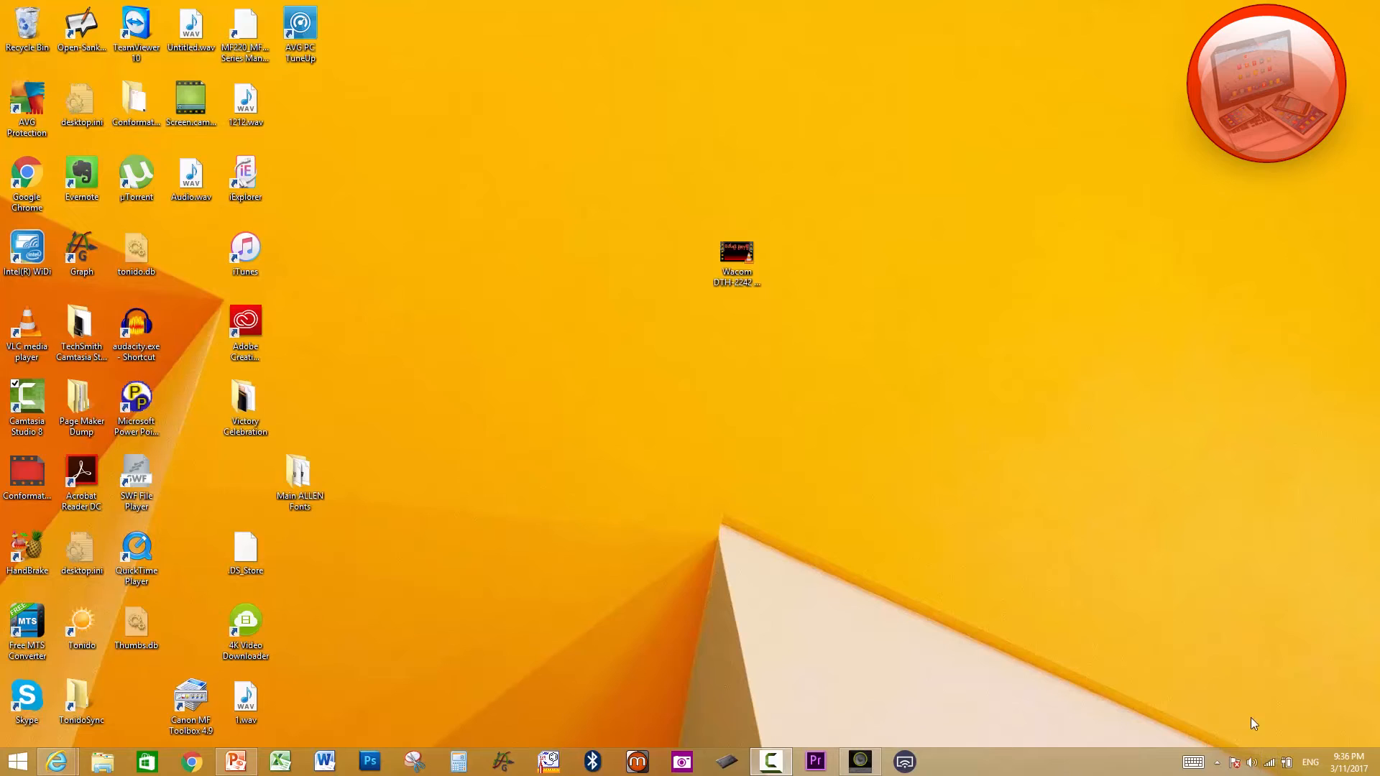
left_click(1270, 762)
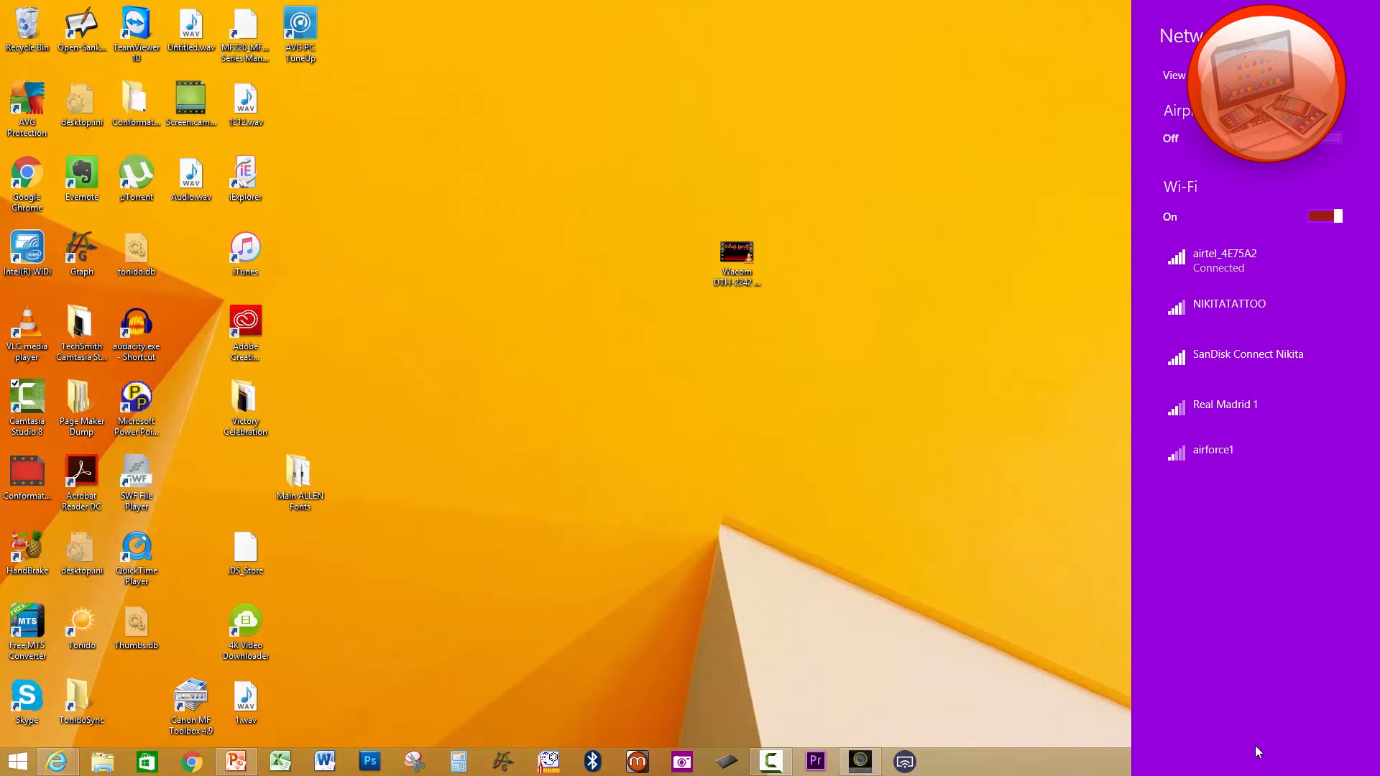
mouse_move(1262, 240)
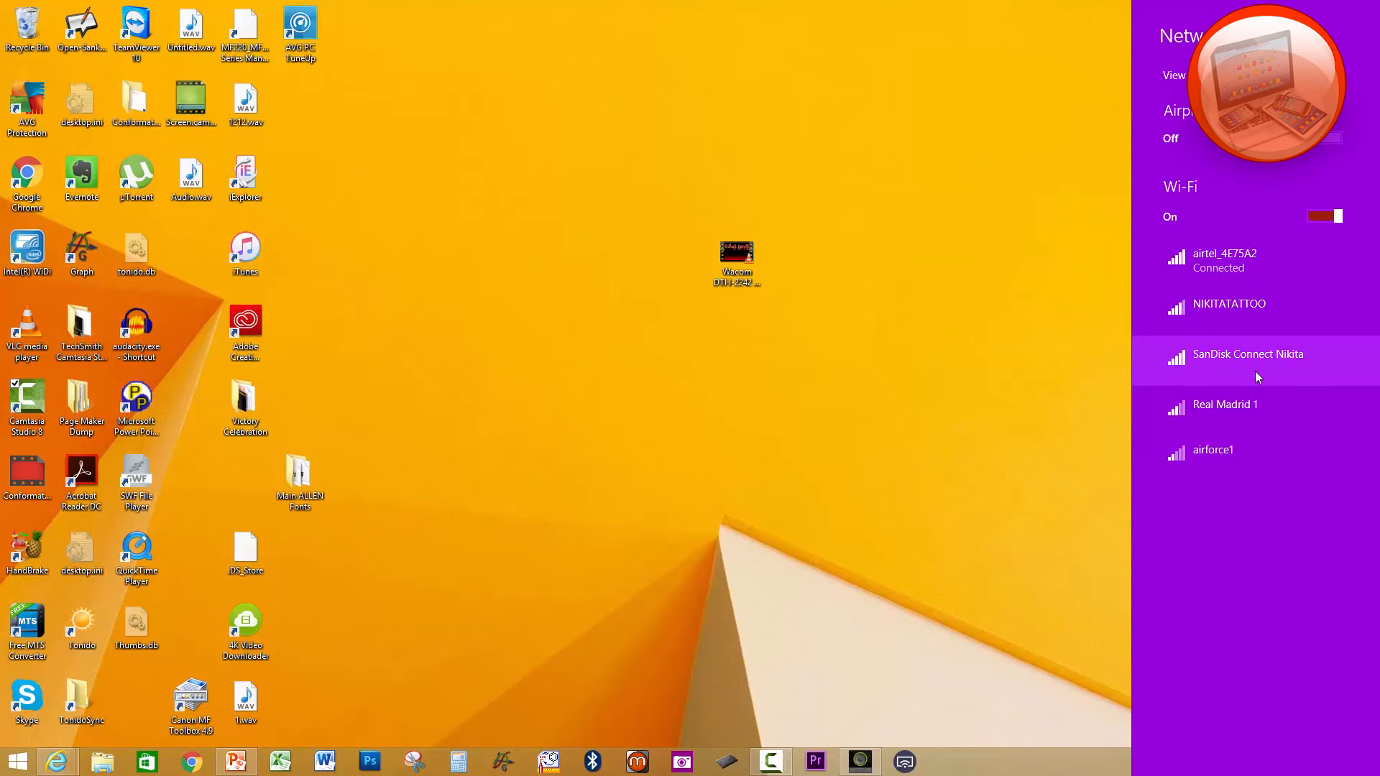
left_click(1248, 353)
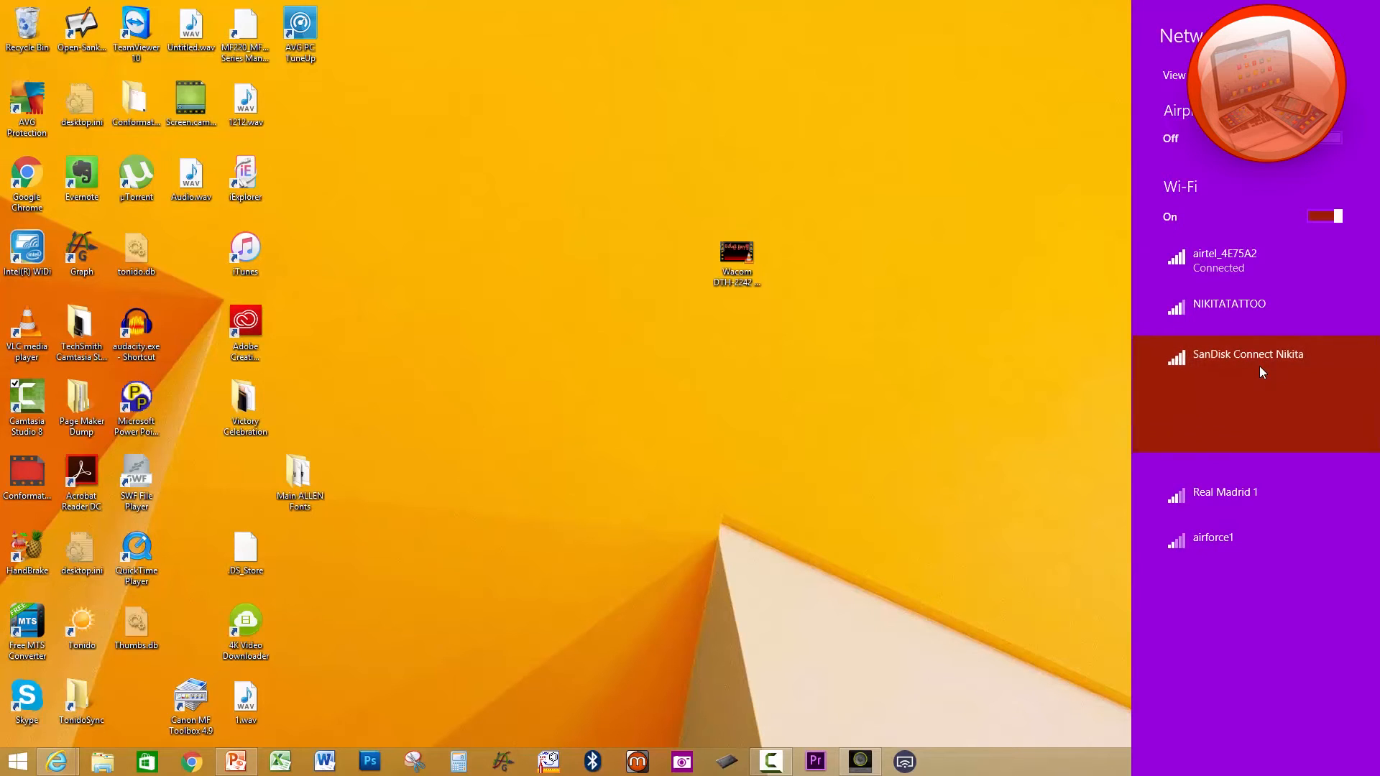
left_click(1248, 354)
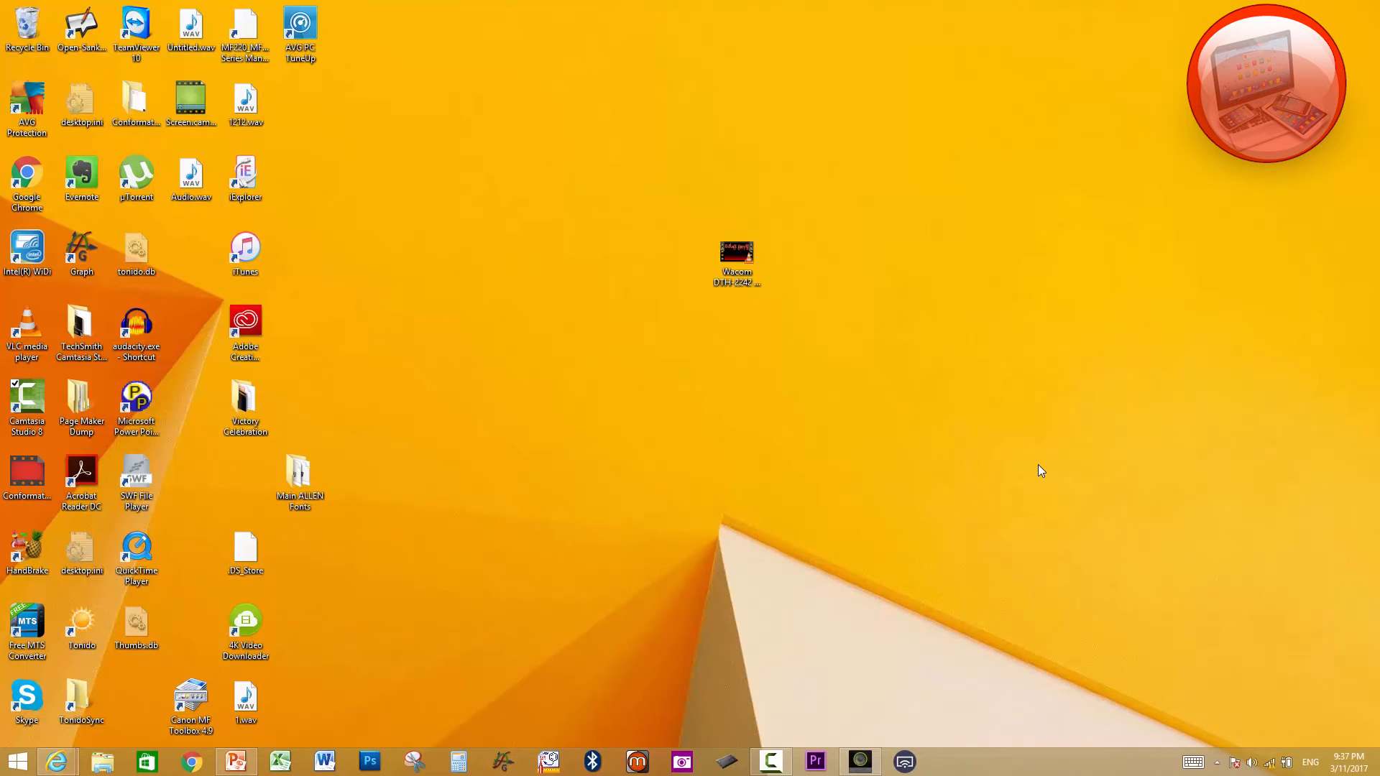
mouse_move(645, 705)
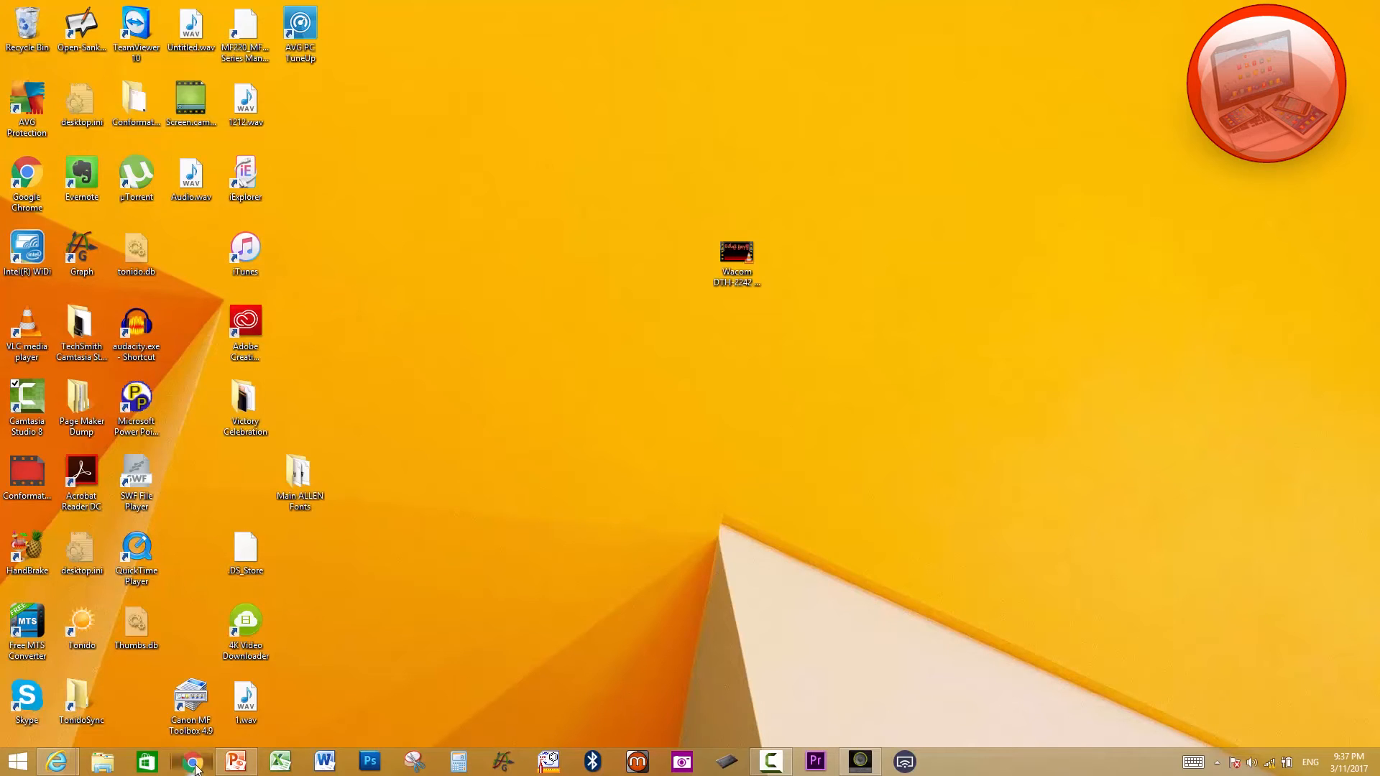
- Launch the browser and go to sandisk.com/myconnect via the address bar suggestion
left_click(191, 762)
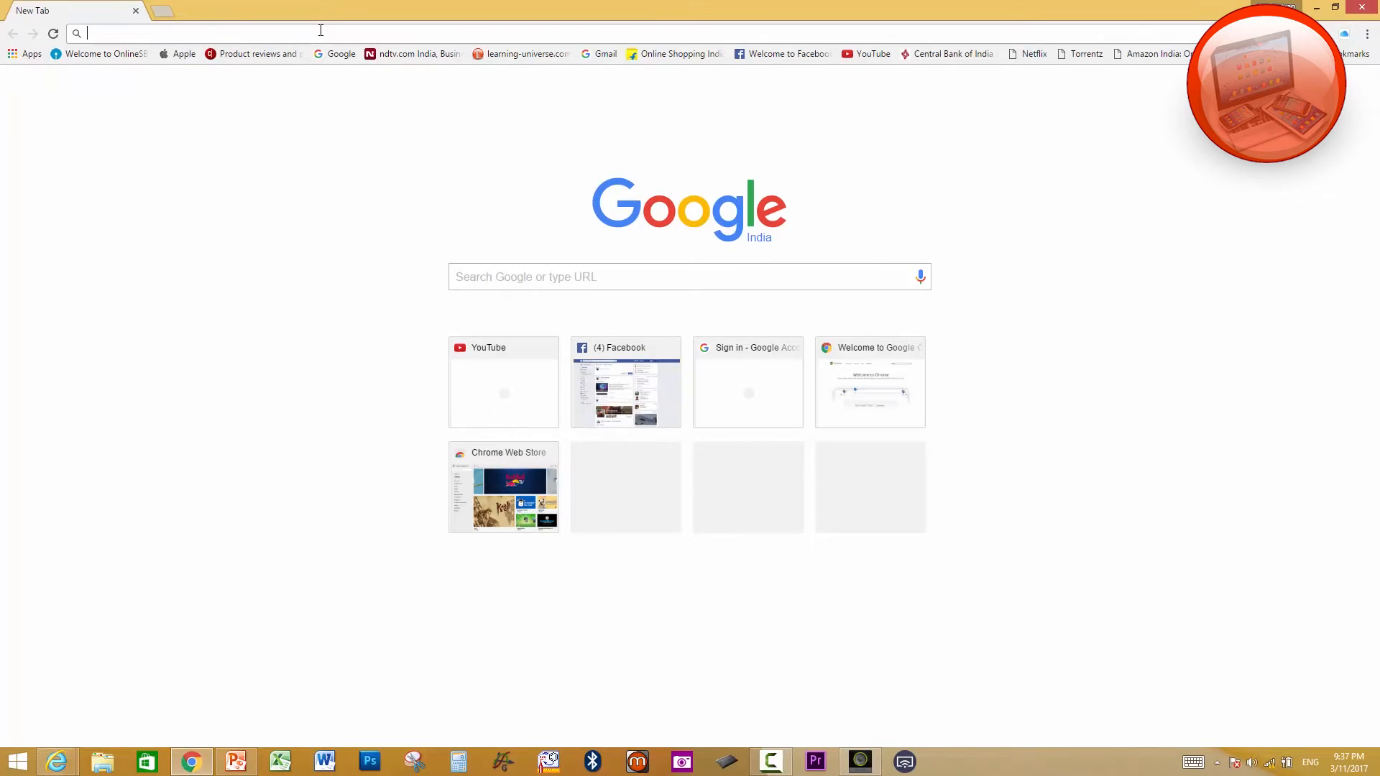
type("sans")
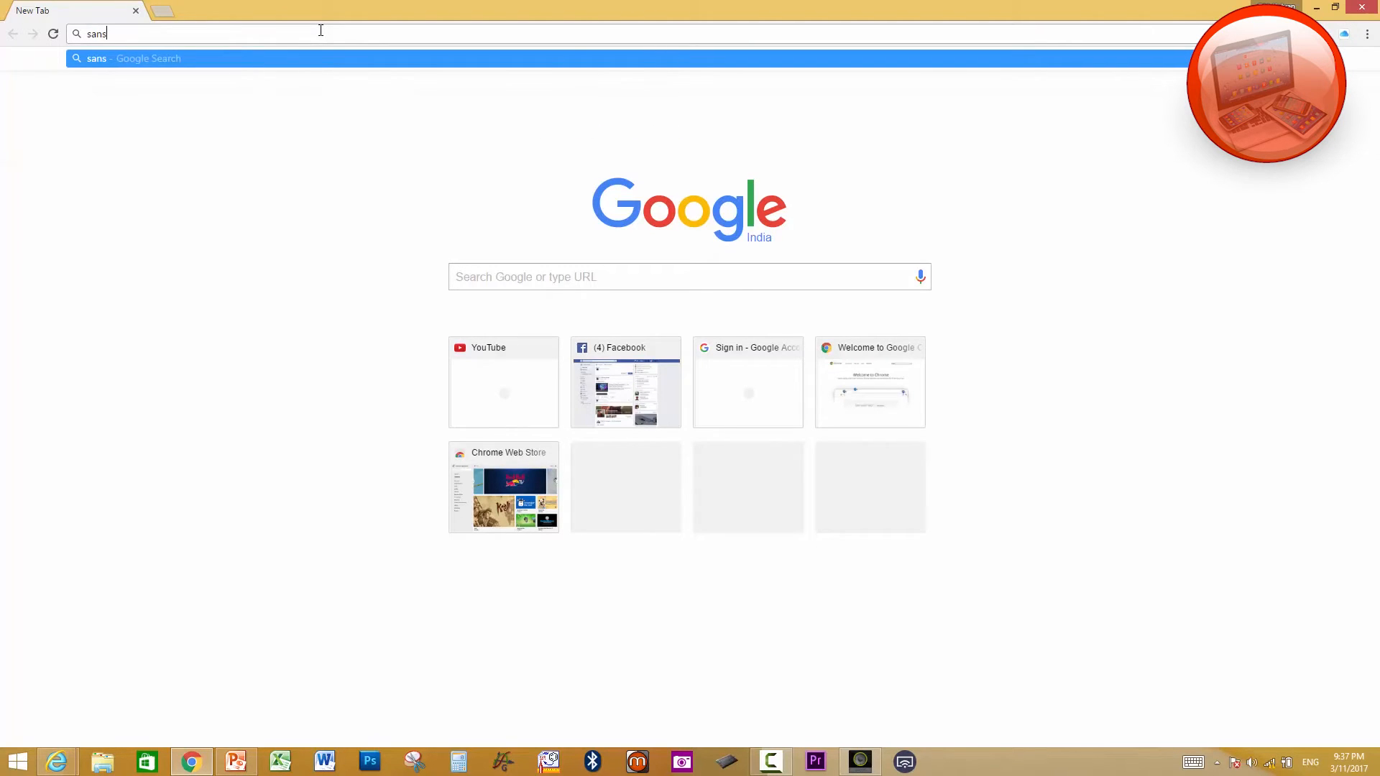
type("isk")
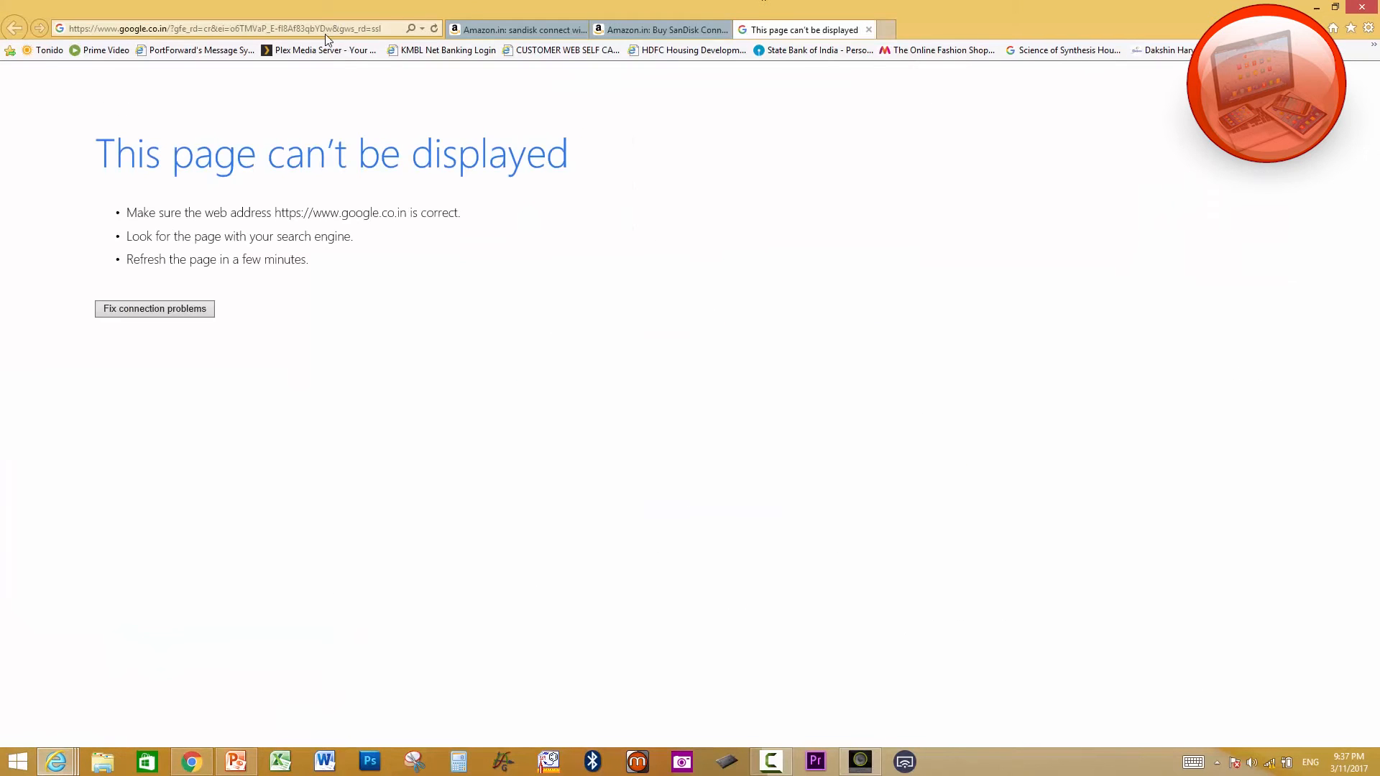
type("sandisk.com/")
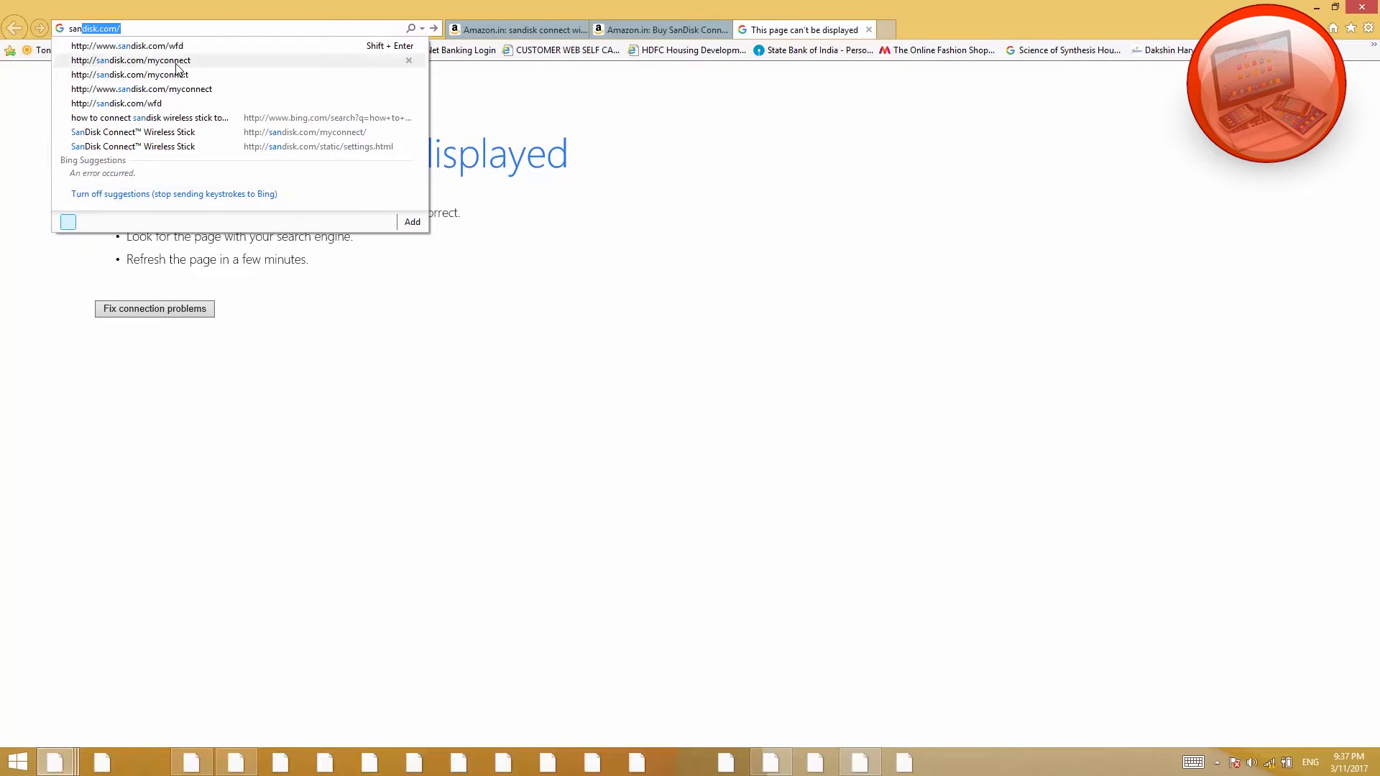
left_click(146, 60)
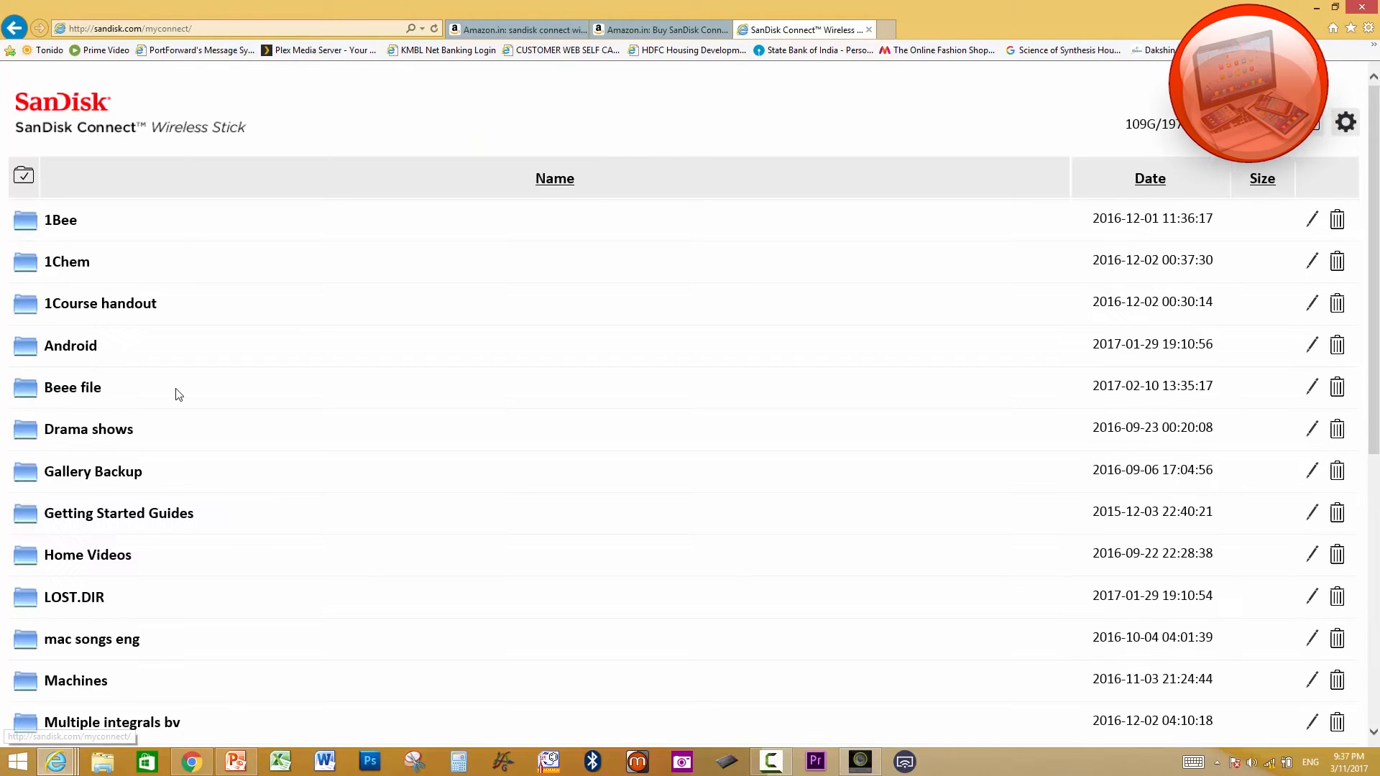
scroll("down", 3)
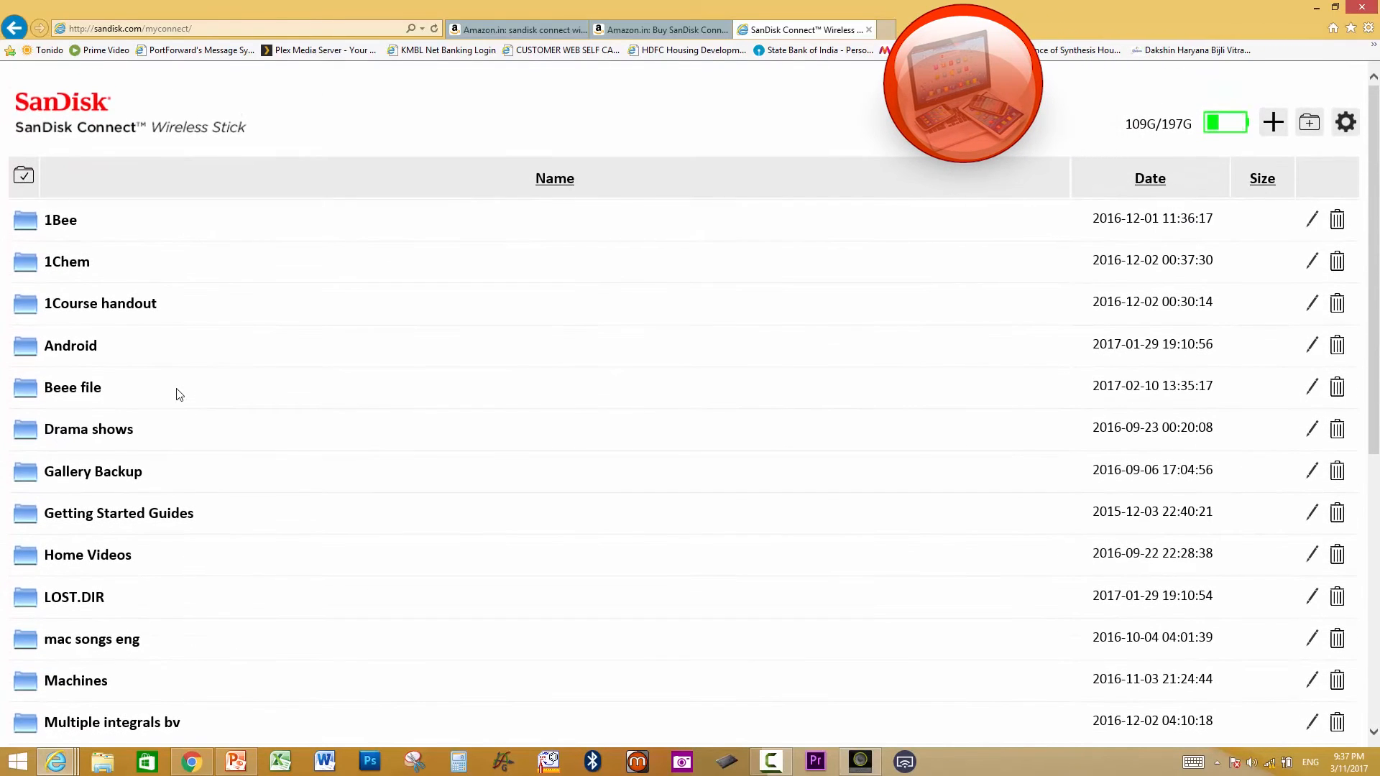
scroll("down", 3)
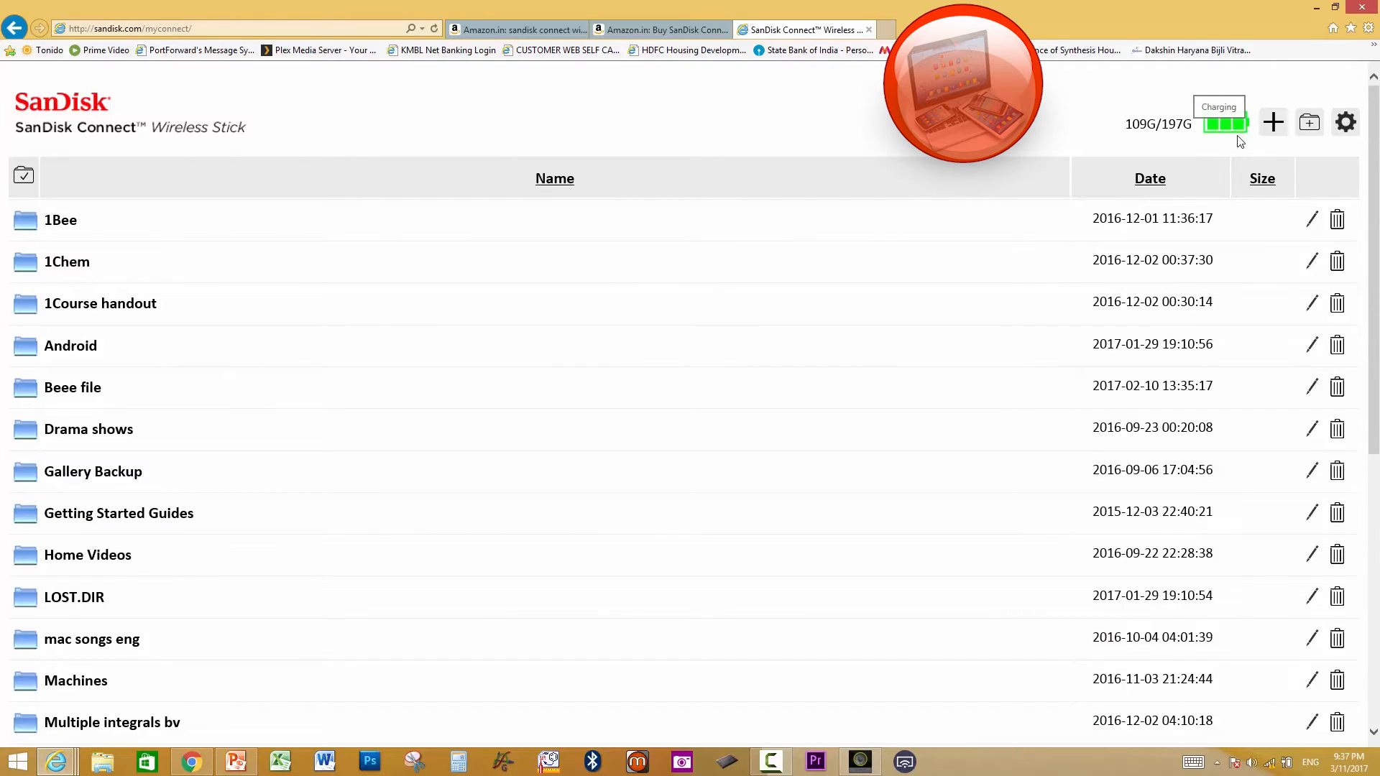
mouse_move(1224, 123)
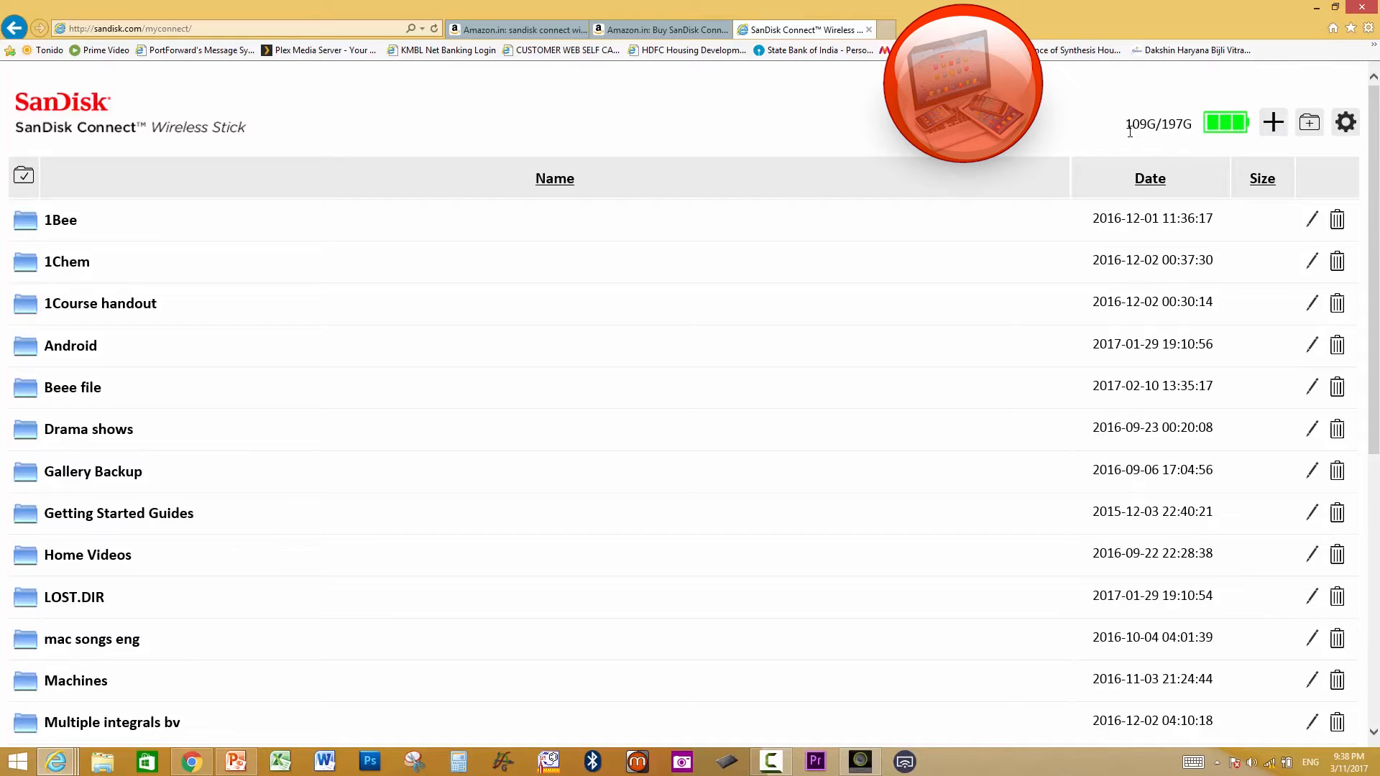
mouse_move(1166, 145)
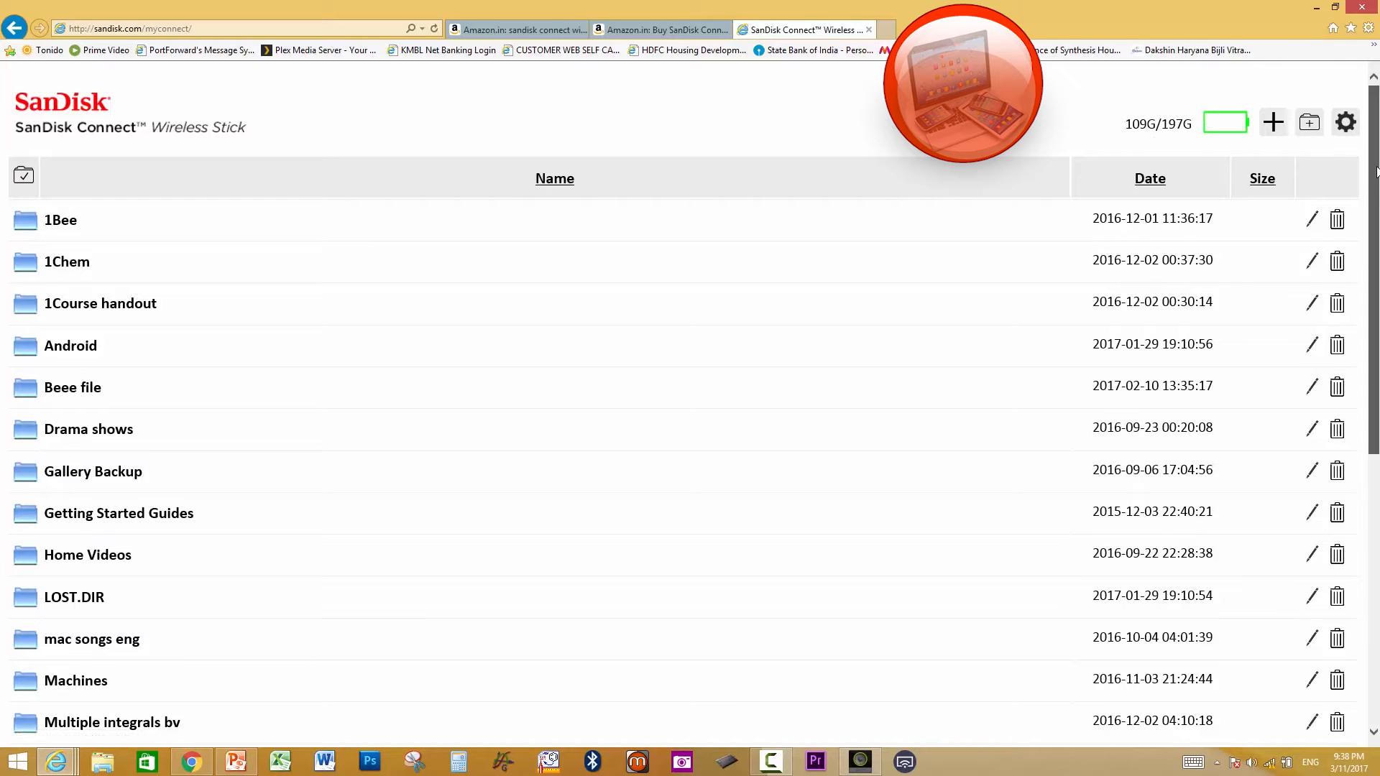
scroll("down", 3)
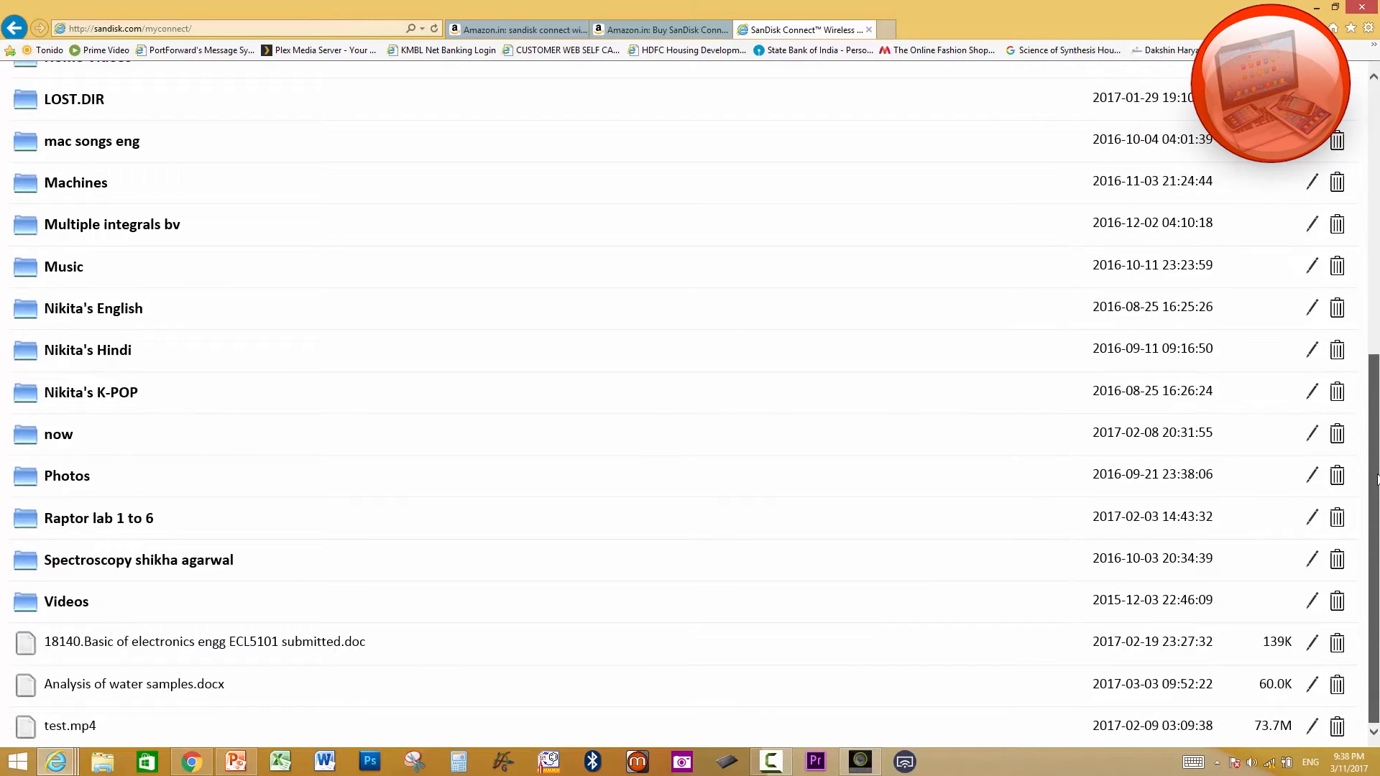
scroll("up", 3)
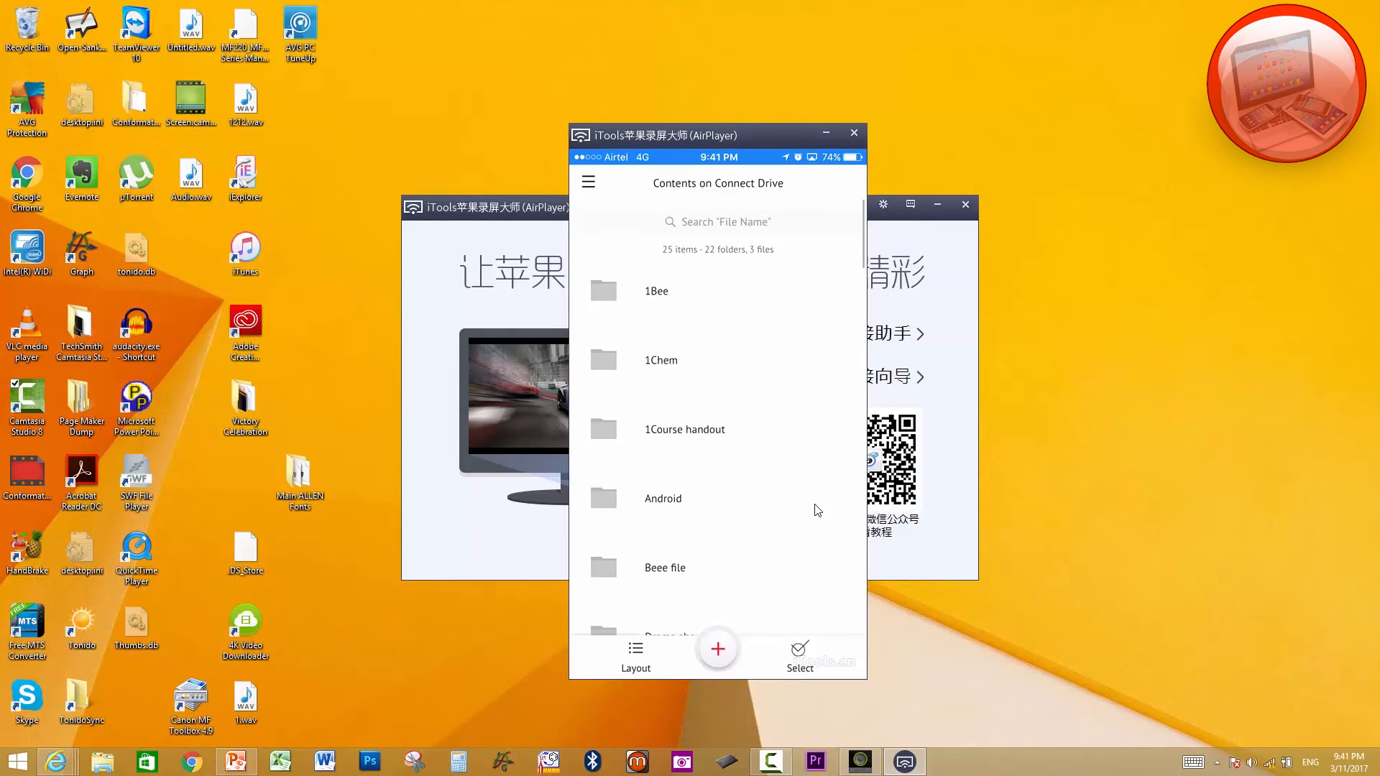
- Scroll the drive contents and open the side menu showing battery and space remaining
scroll("down", 3)
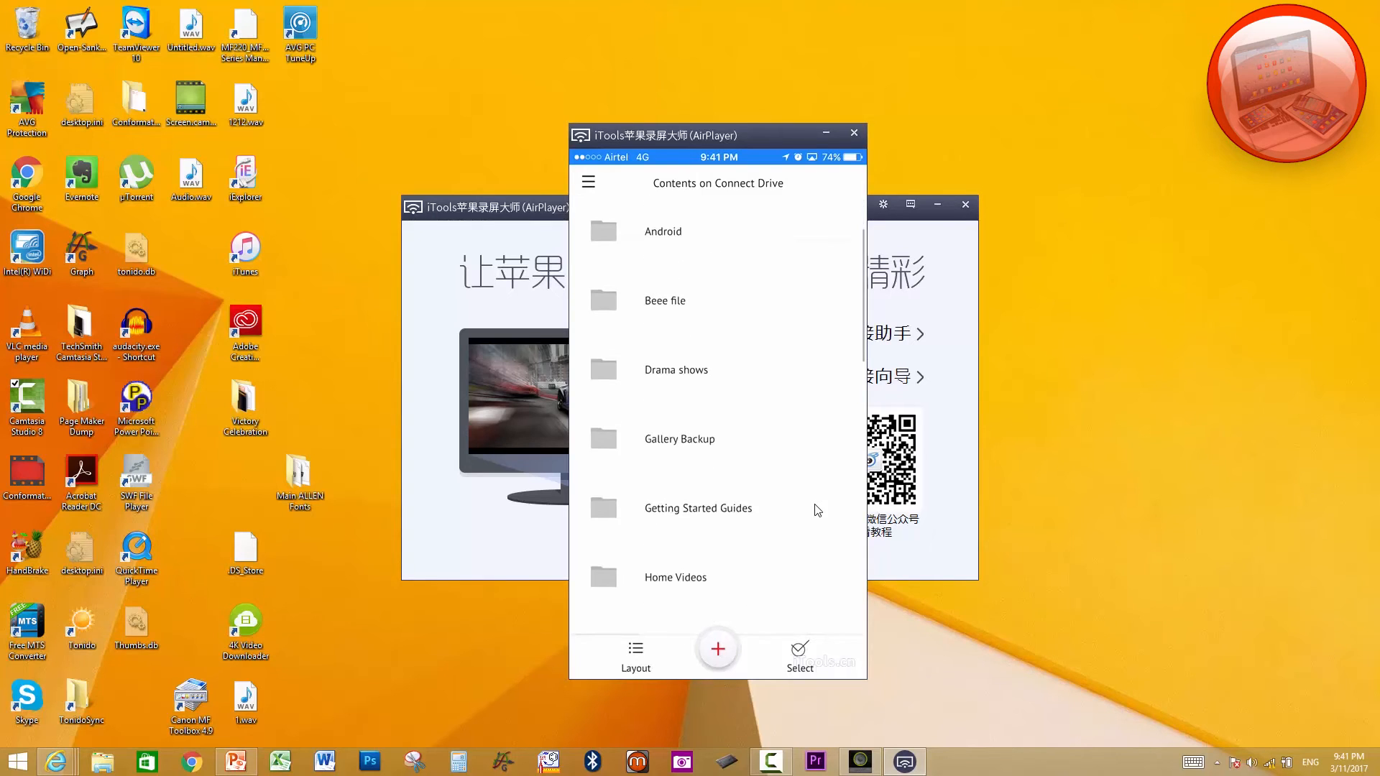
scroll("down", 3)
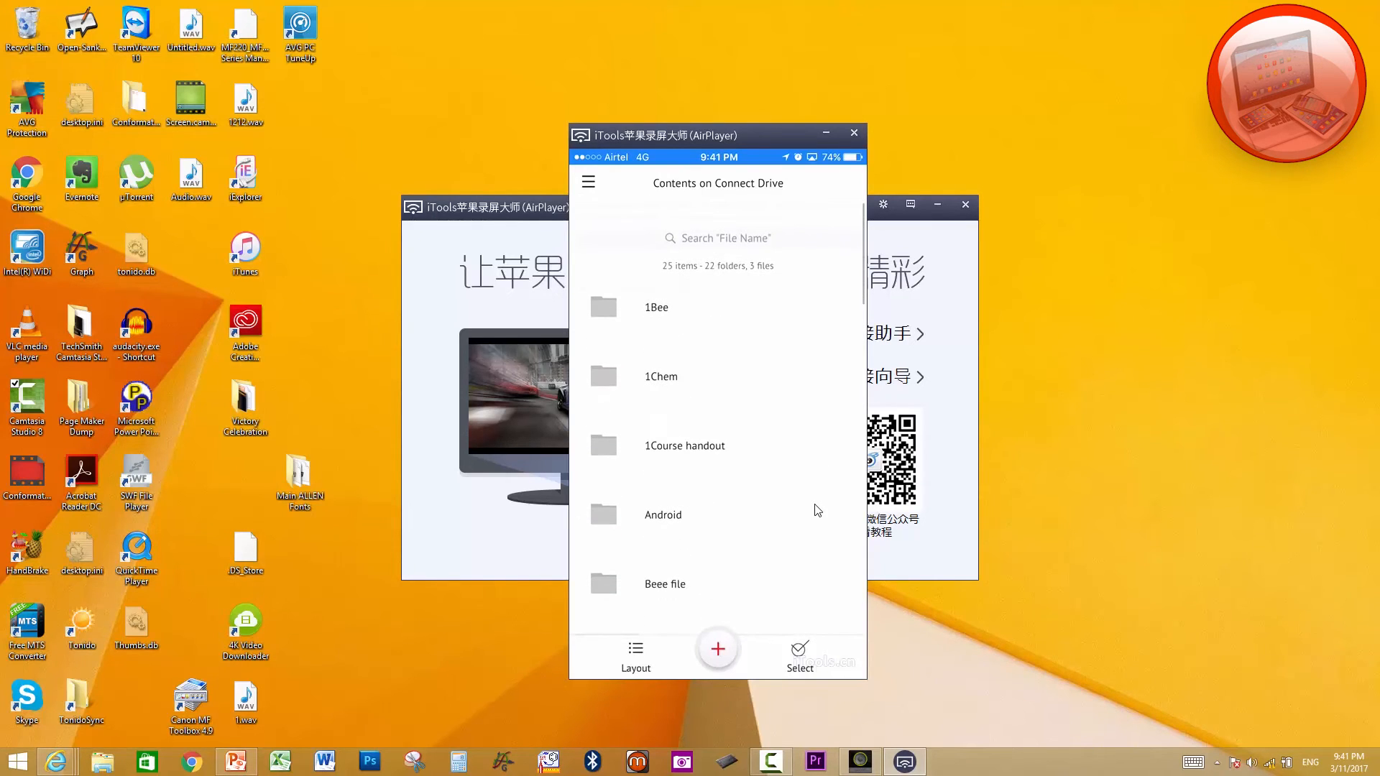
scroll("down", 3)
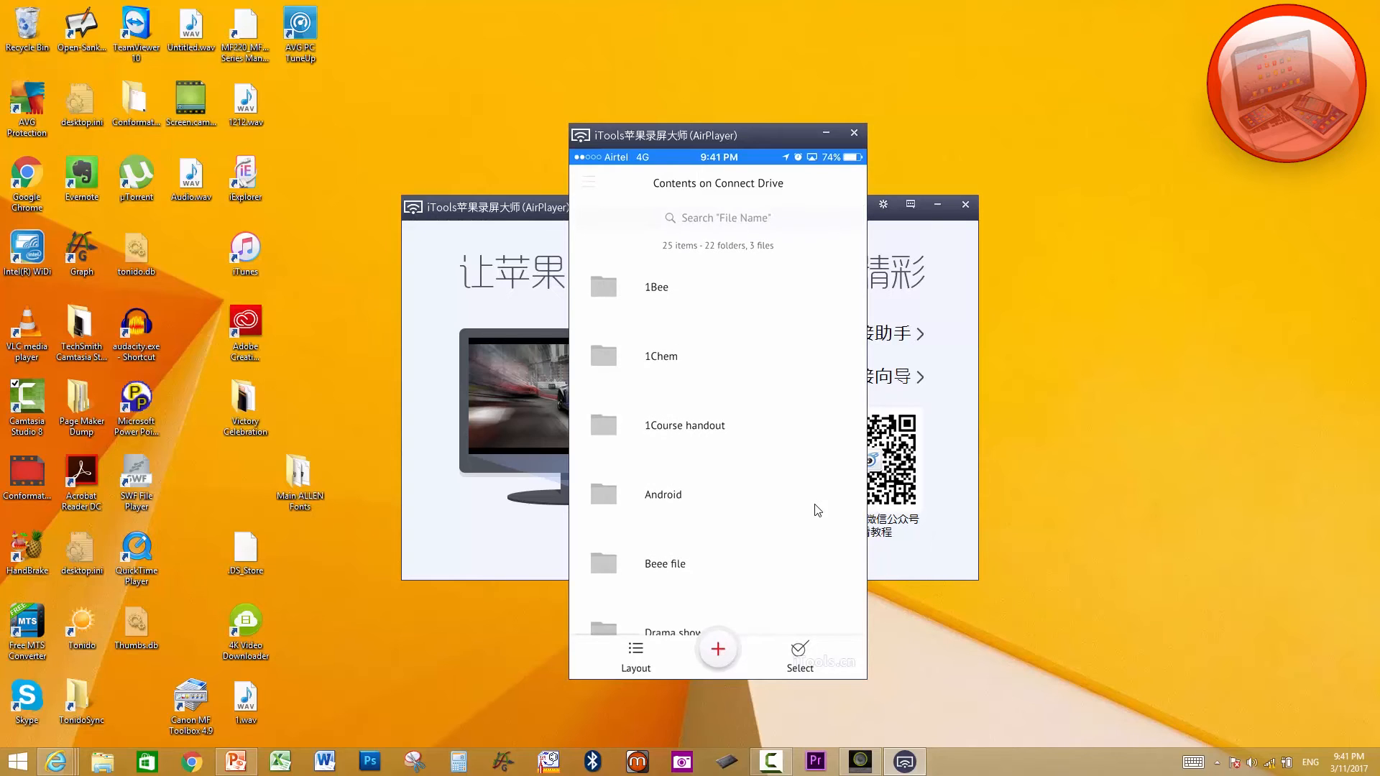
left_click(588, 183)
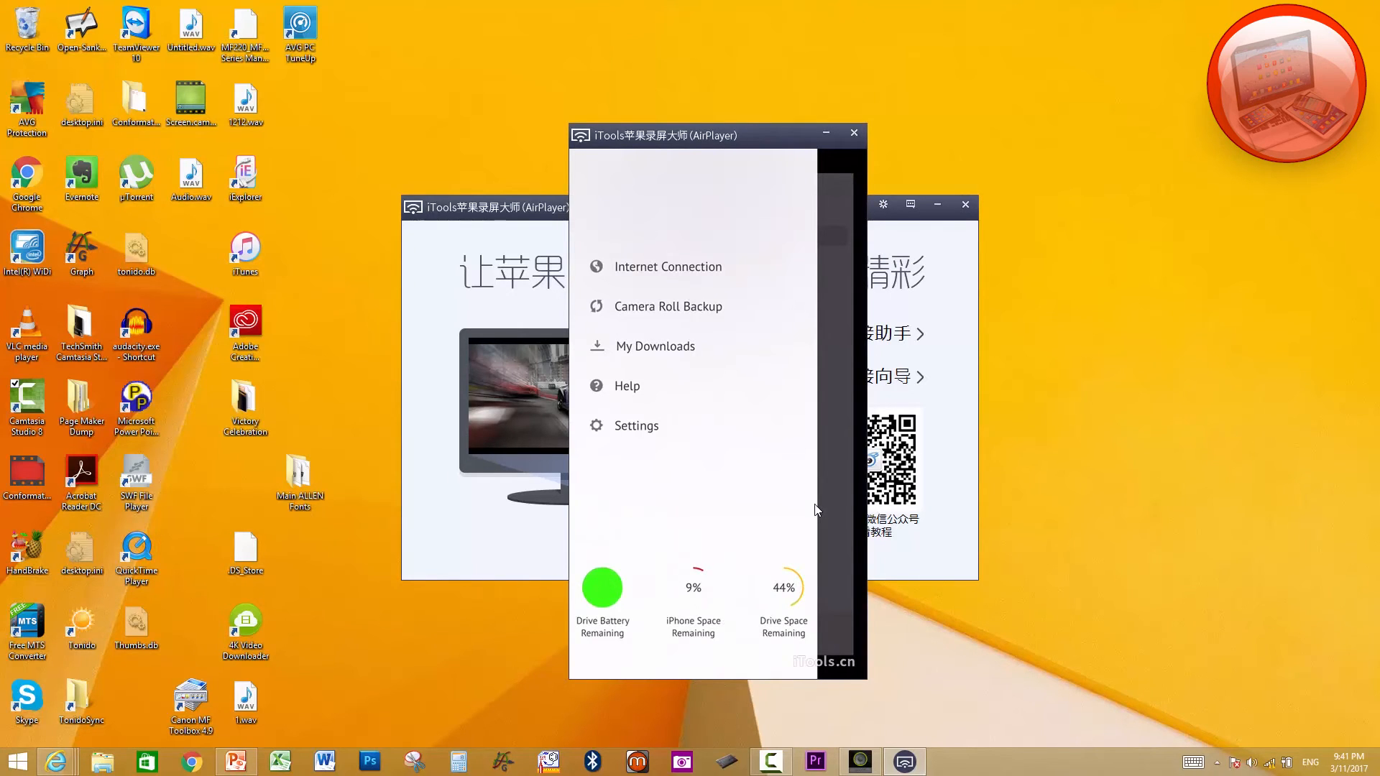
- Check the drive's internet connection status and start connecting it to Wi-Fi
left_click(669, 266)
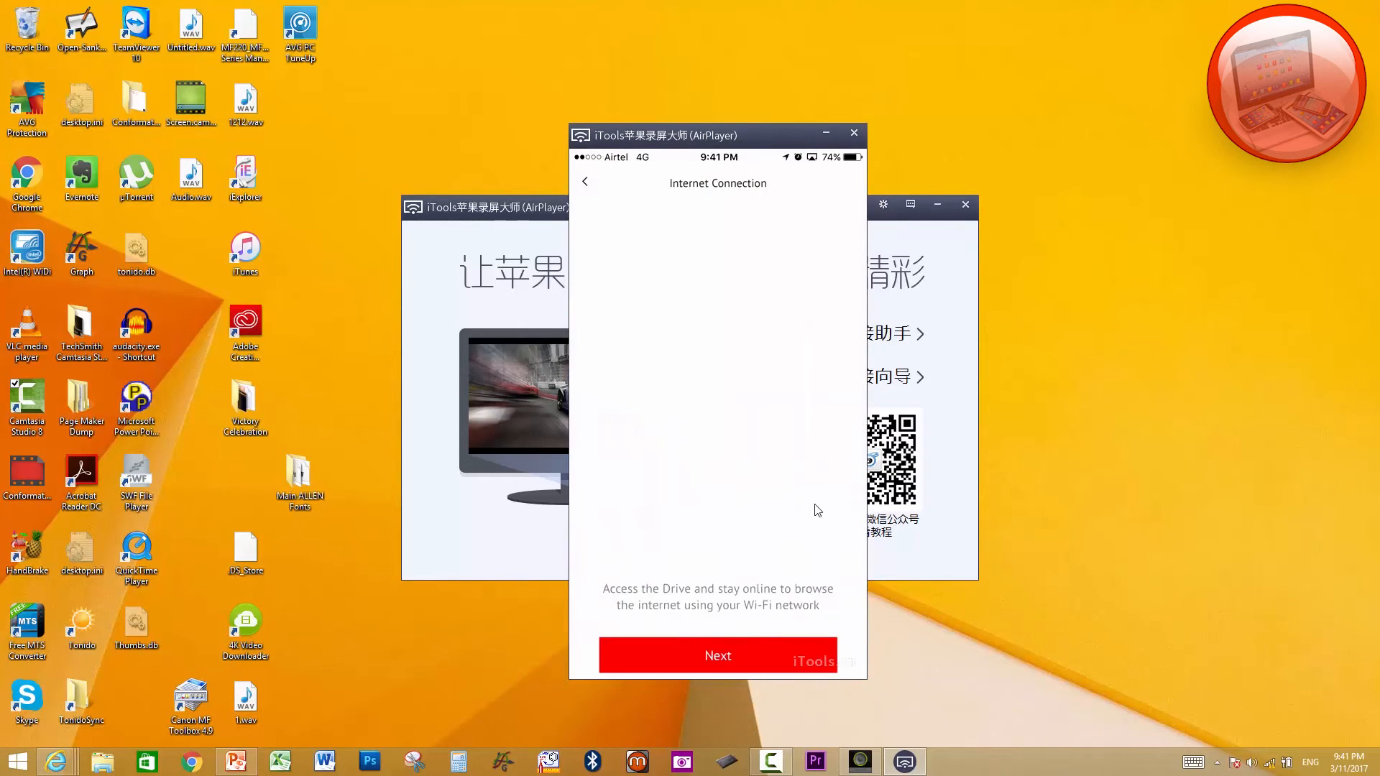
left_click(718, 656)
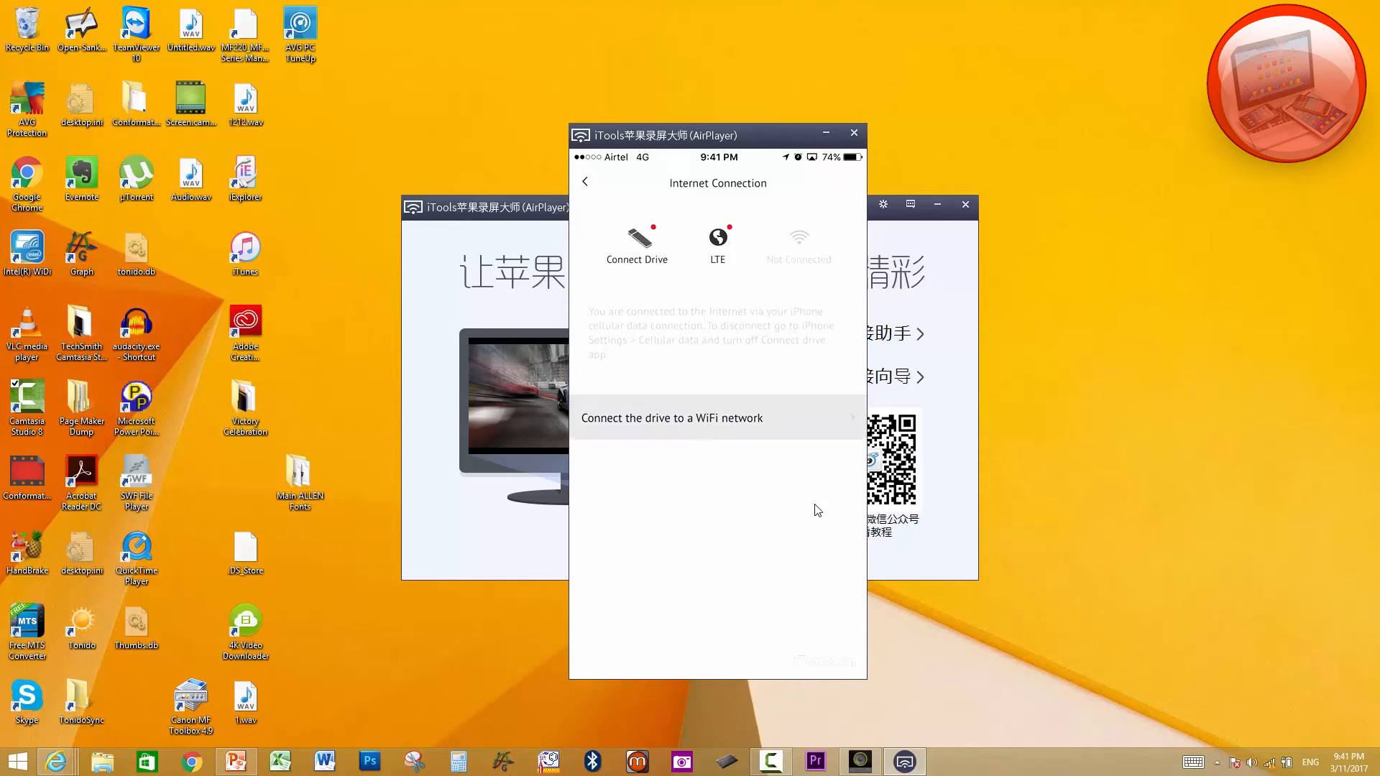
left_click(671, 417)
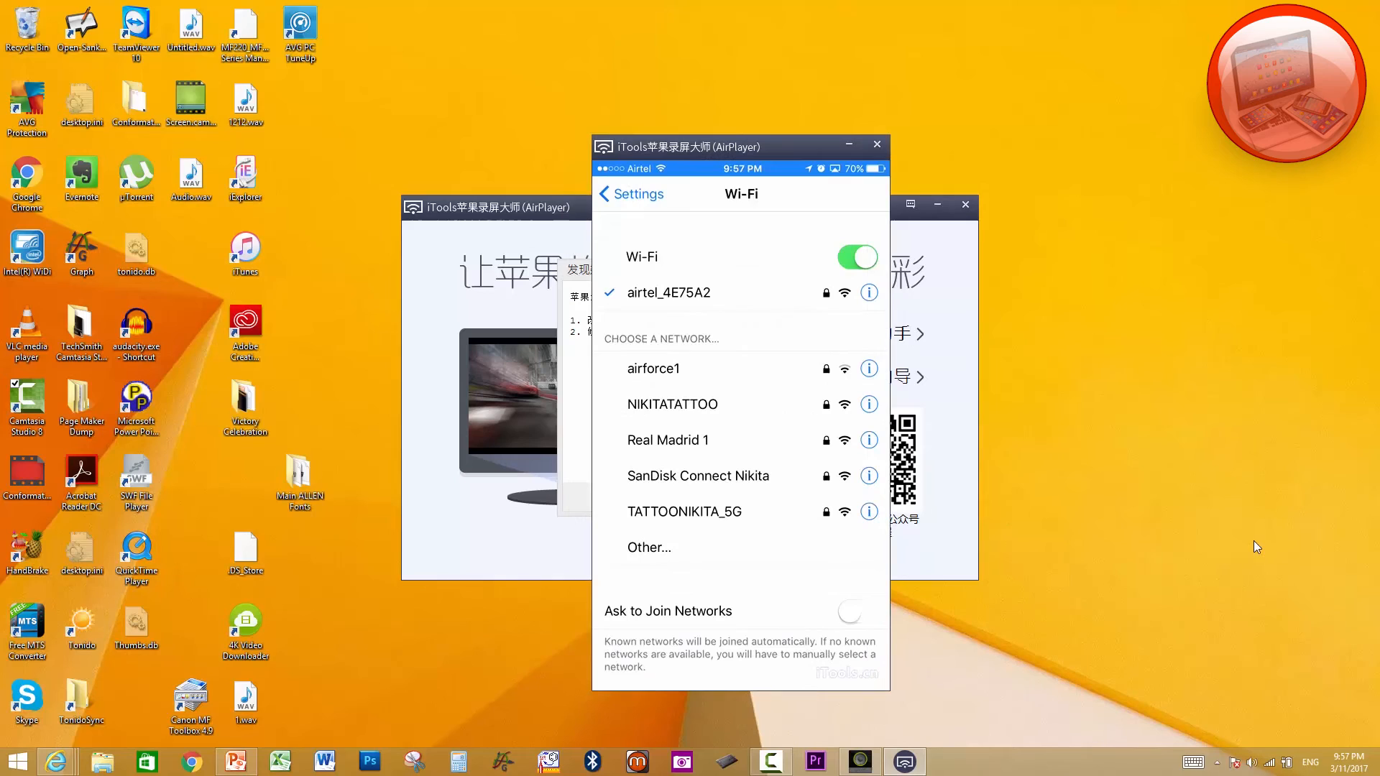
mouse_move(683, 247)
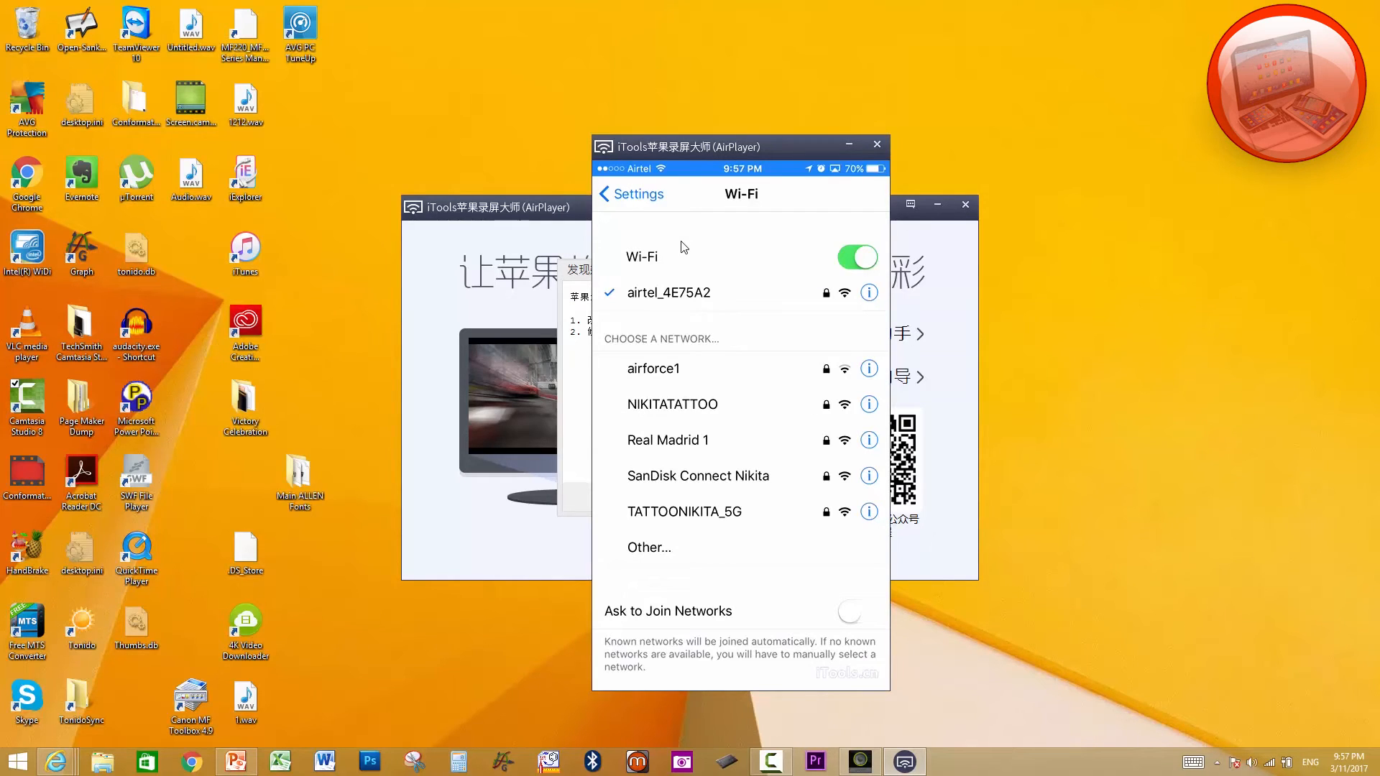
mouse_move(639, 203)
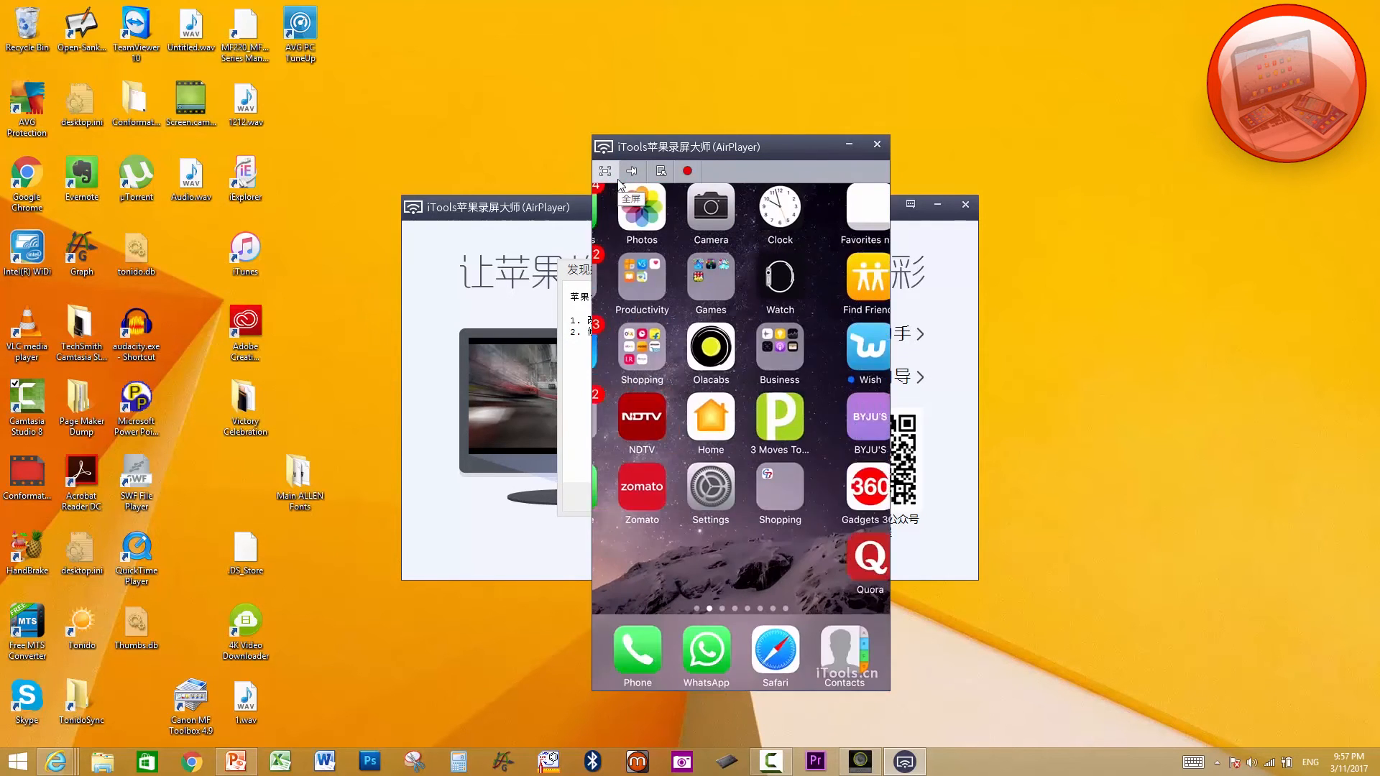
- Relaunch Connect Drive from the home screen and reopen its side menu
left_click(632, 171)
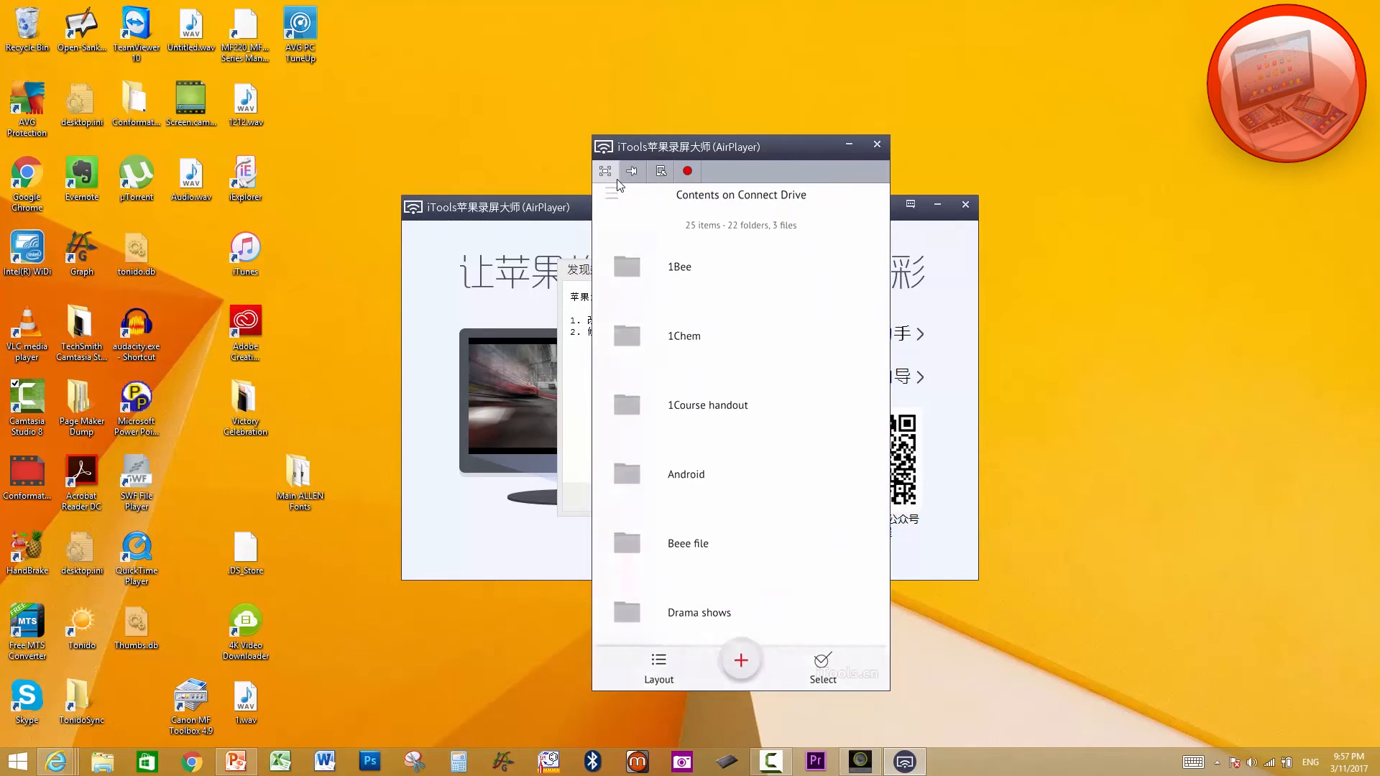
left_click(612, 190)
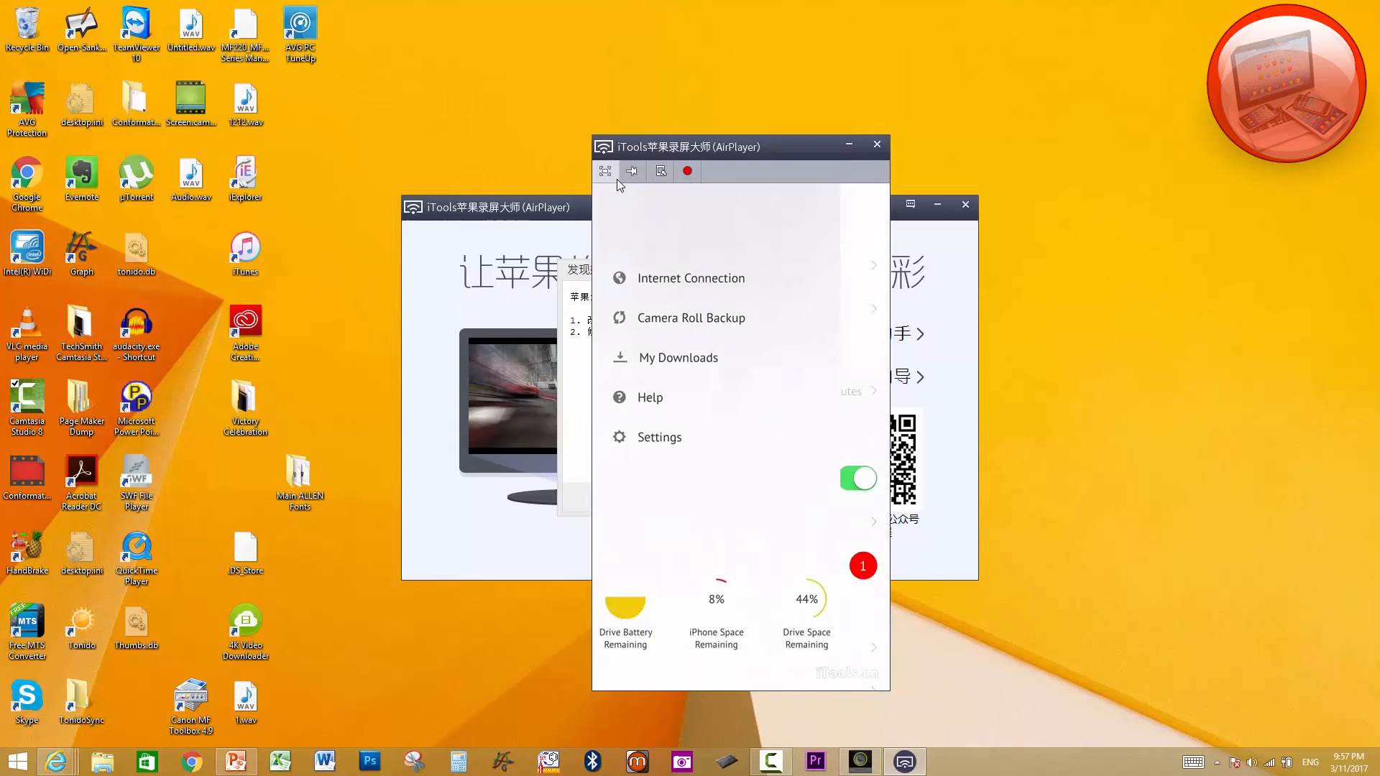
- Show the About page with IP 192.168.0.188, 200 GB capacity and 101.94 GB used
left_click(660, 437)
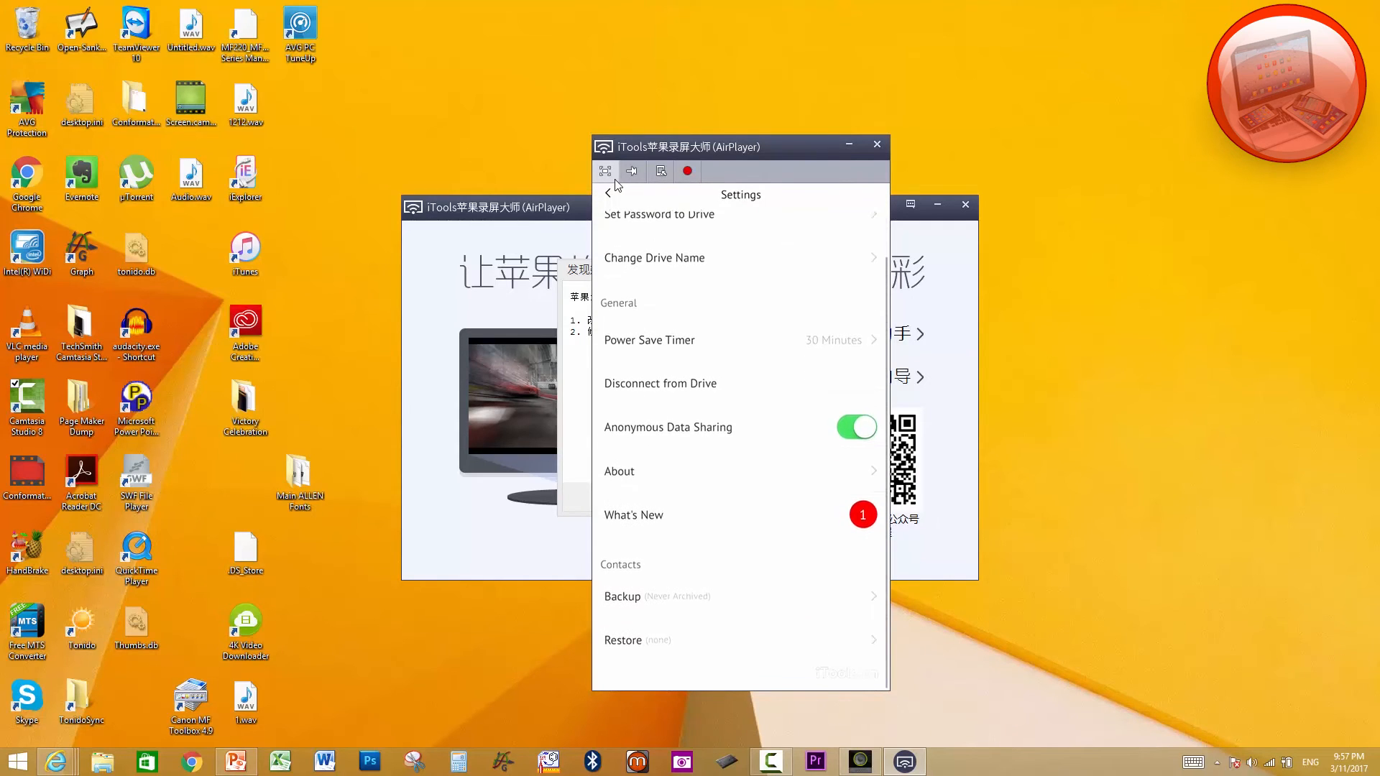
left_click(618, 471)
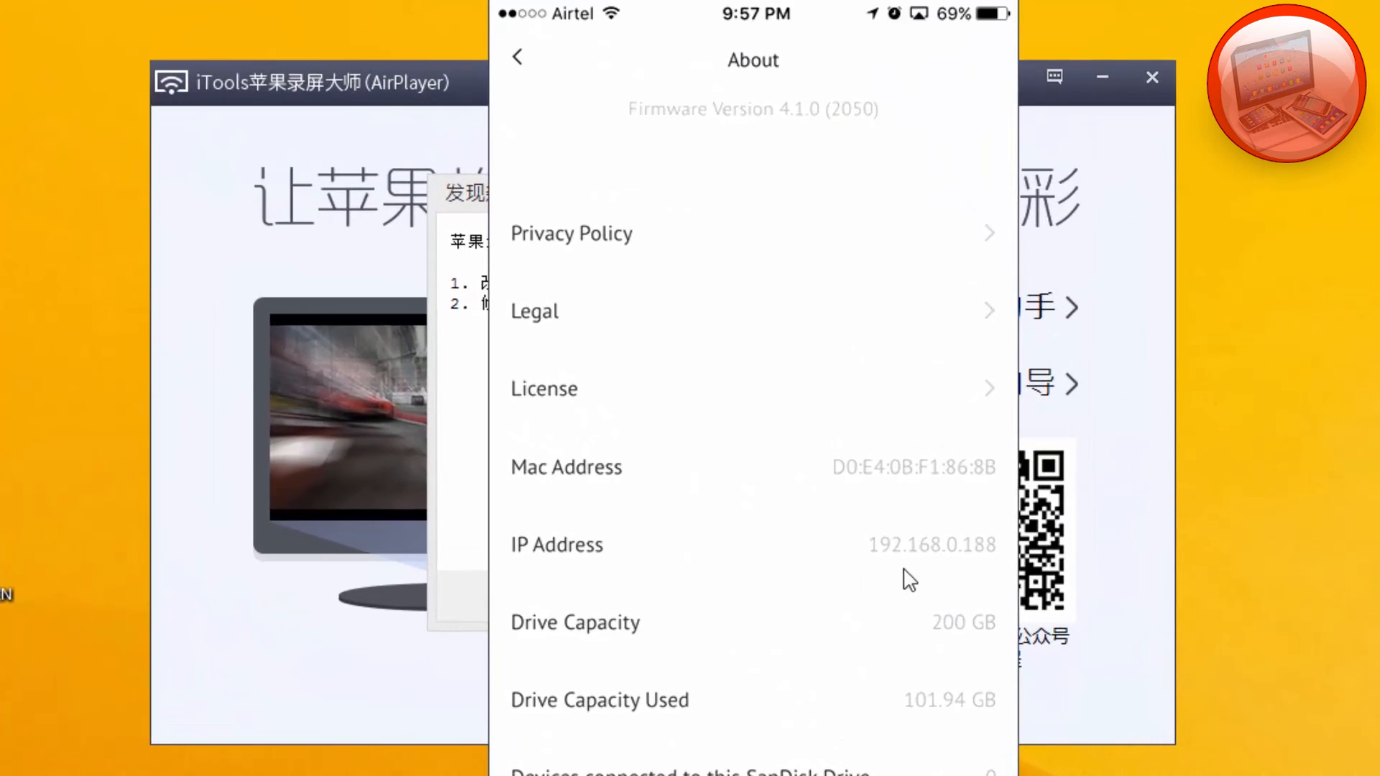
mouse_move(978, 575)
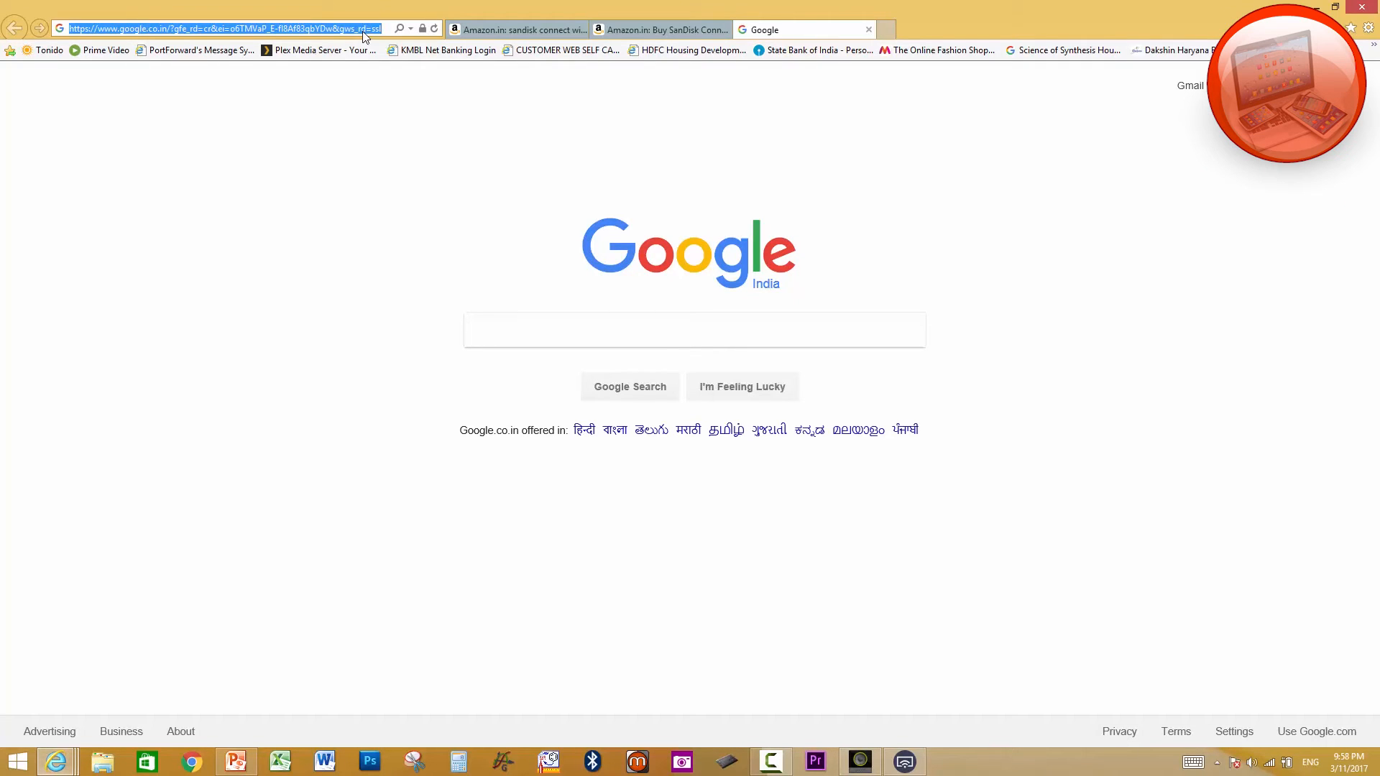
- Load the drive's folder listing at 192.168.0.188/ and review it, then start a new tab
type("192.168.0.188/myconnect/")
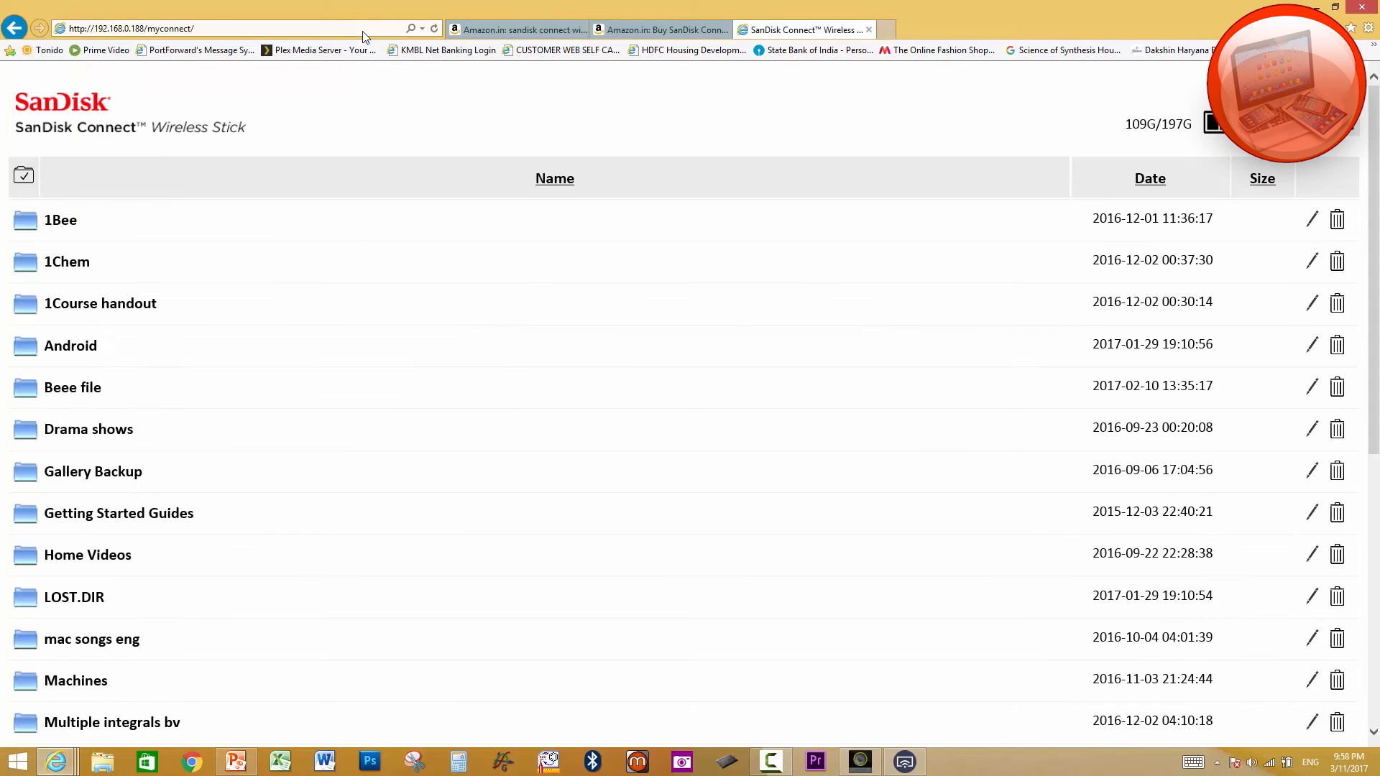
scroll("down", 3)
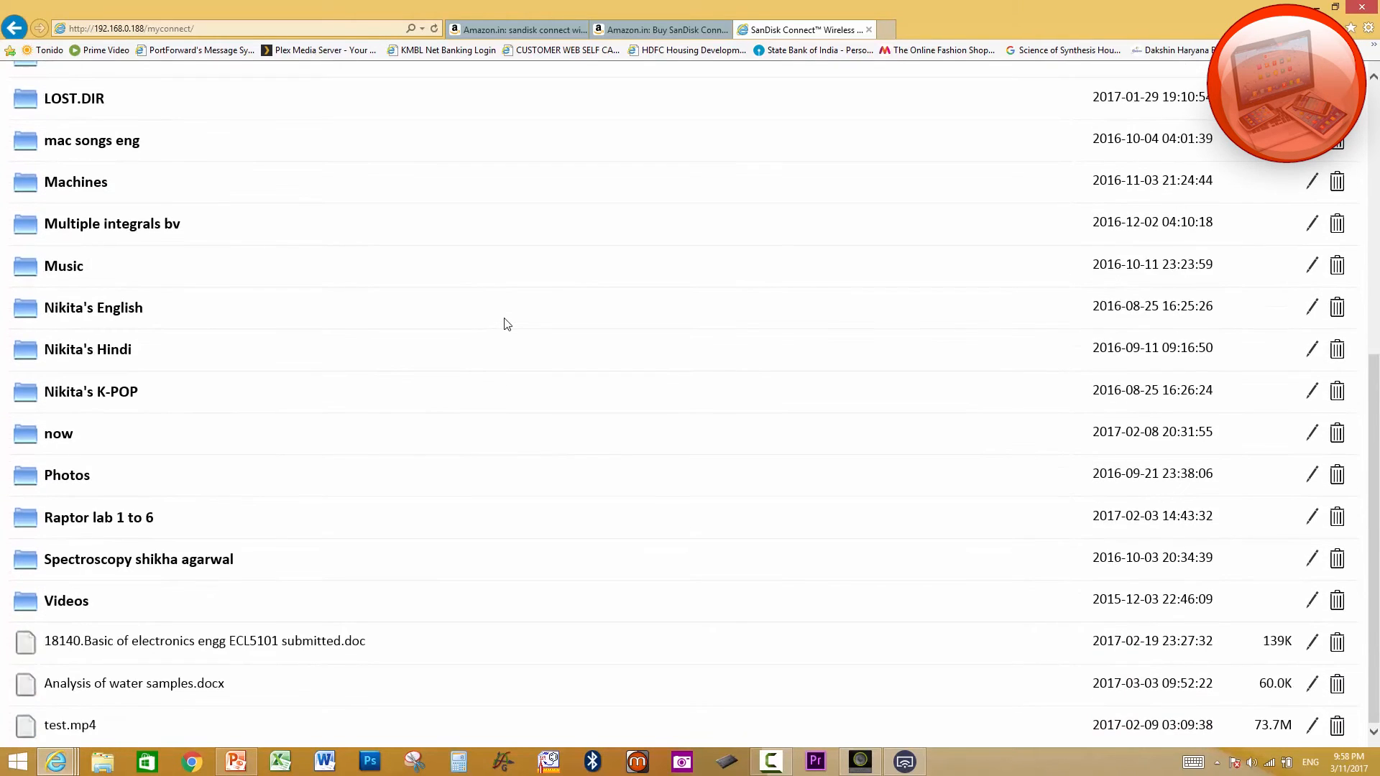
scroll("up", 3)
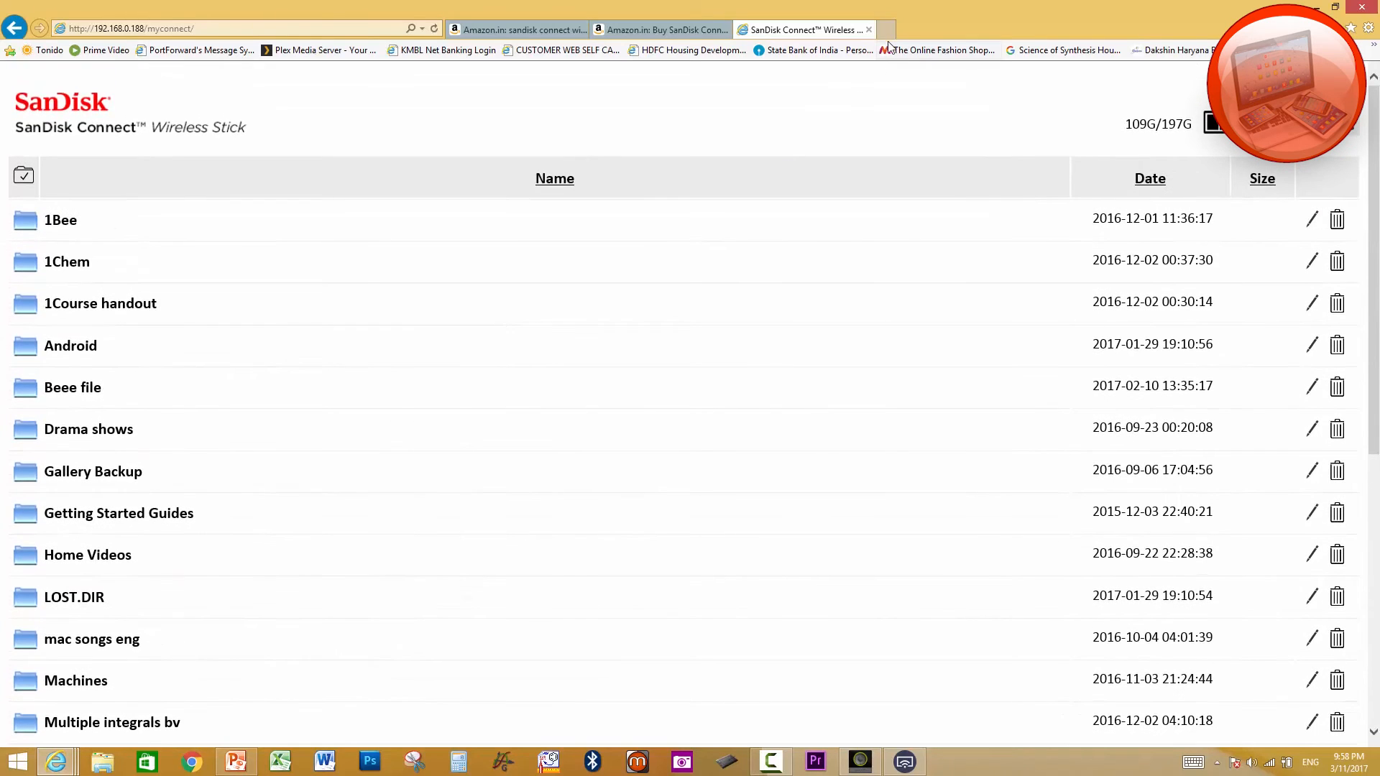
left_click(942, 28)
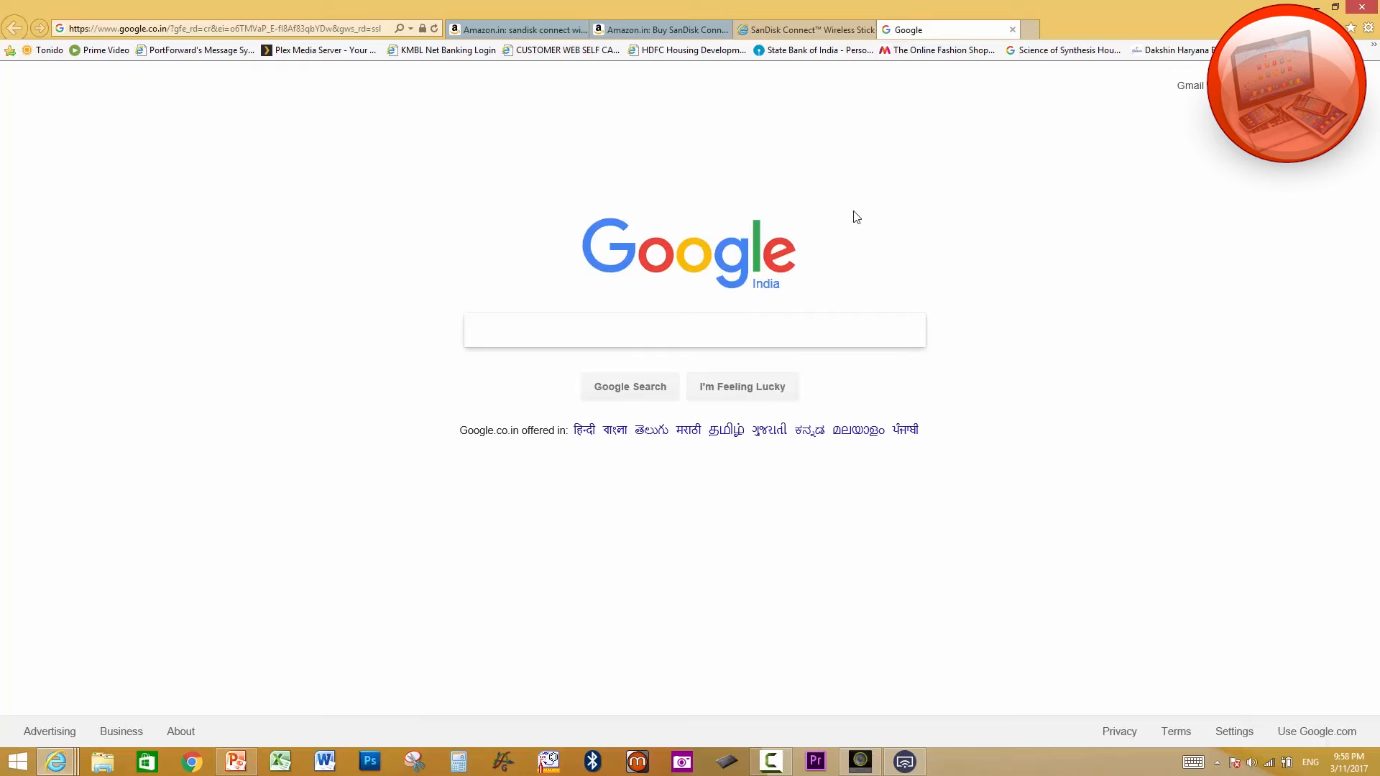
- Switch back to the SanDisk Connect Wireless Stick tab showing the folder listing
left_click(801, 28)
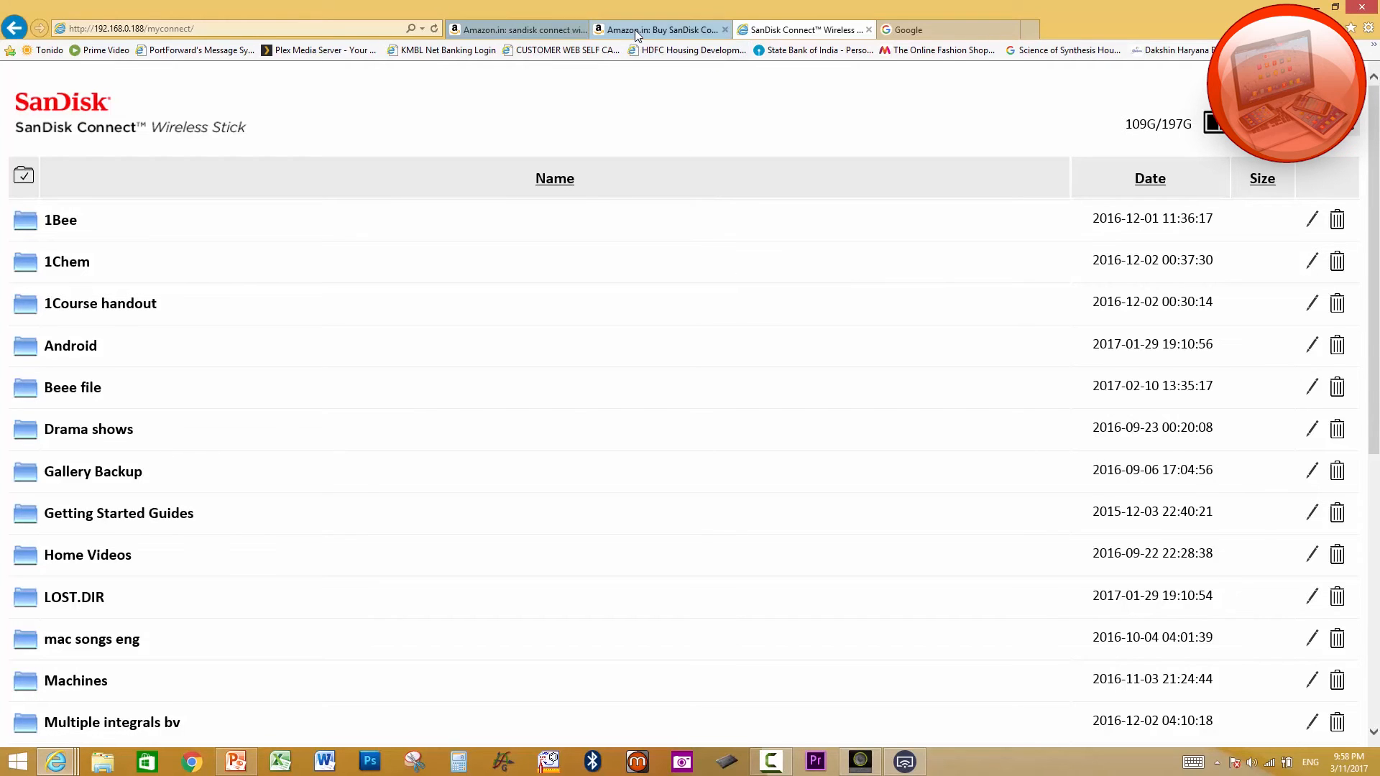
- View the Amazon.in SanDisk Connect Wireless Stick page with 16GB–200GB prices, then return to the listing
left_click(660, 28)
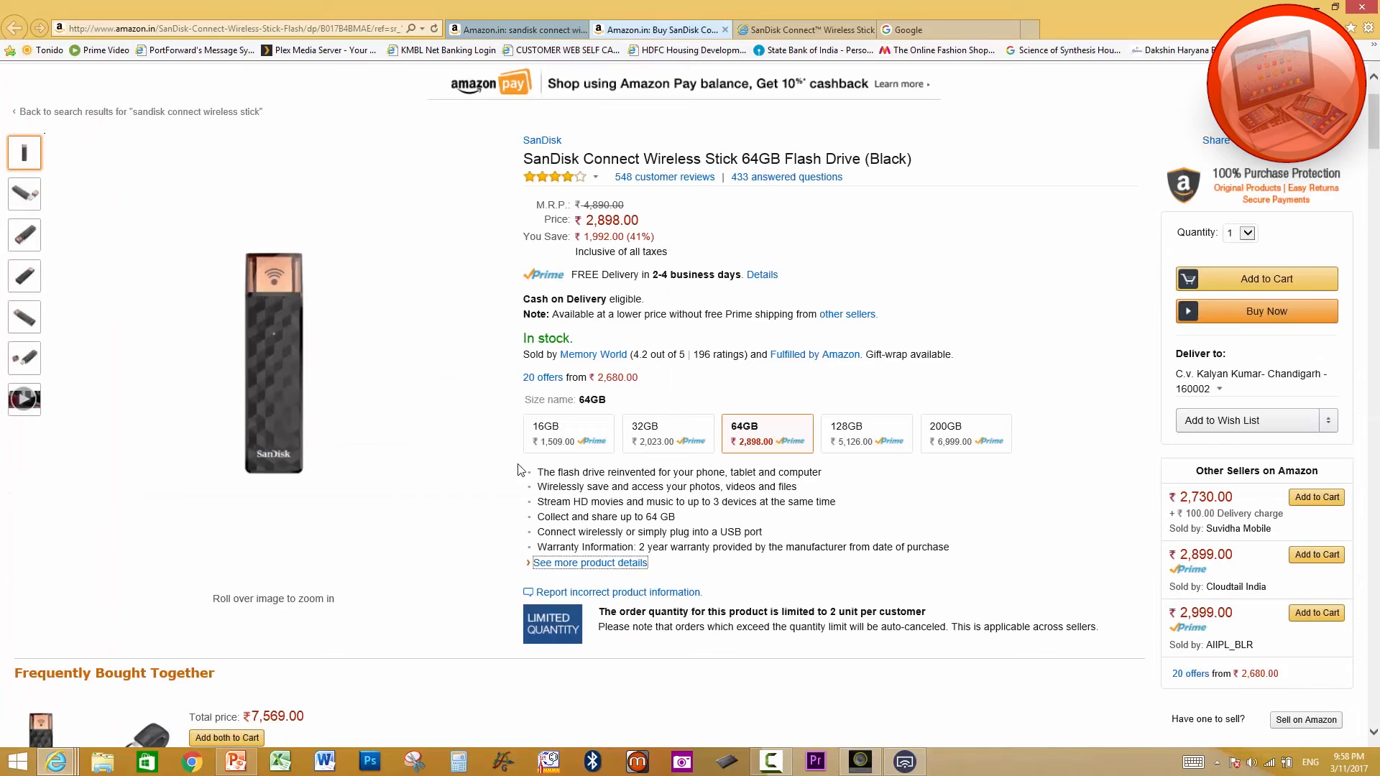
mouse_move(582, 500)
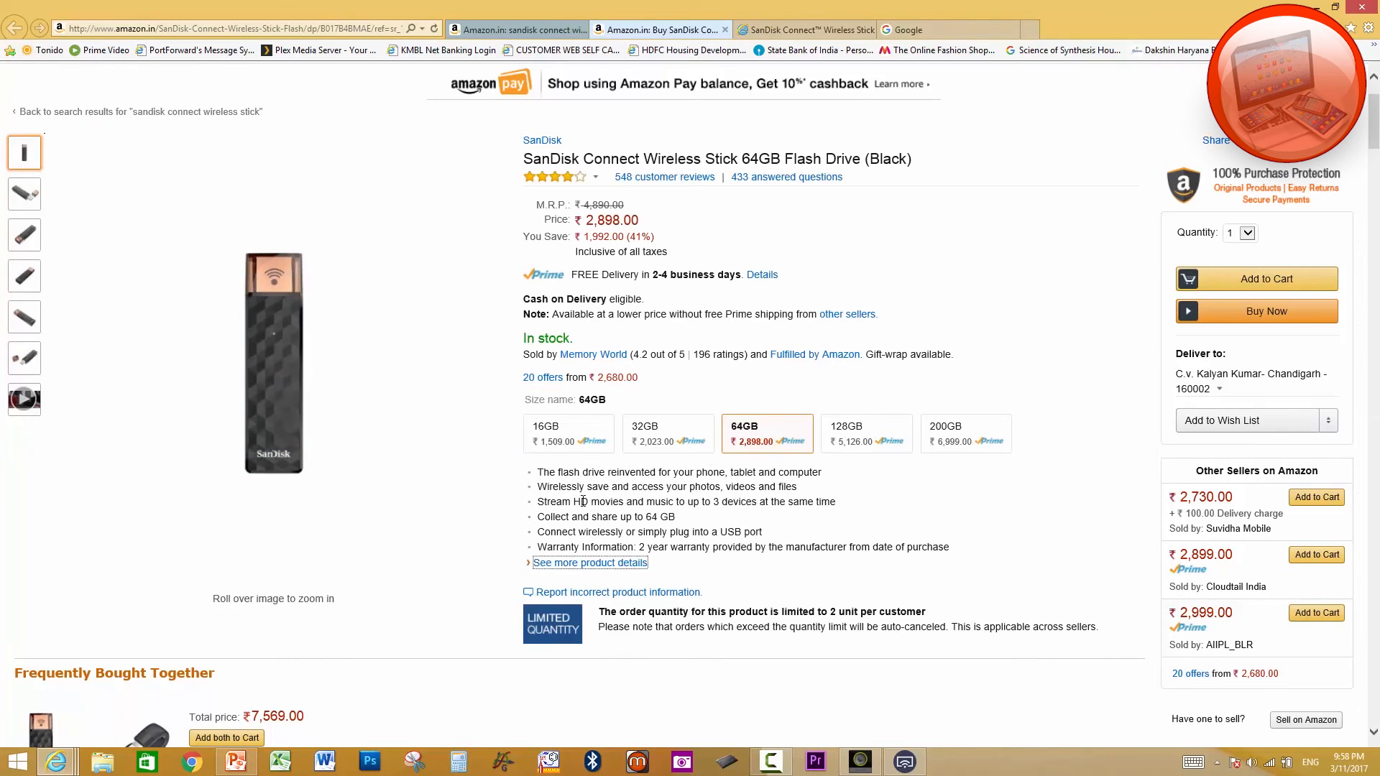
mouse_move(568, 433)
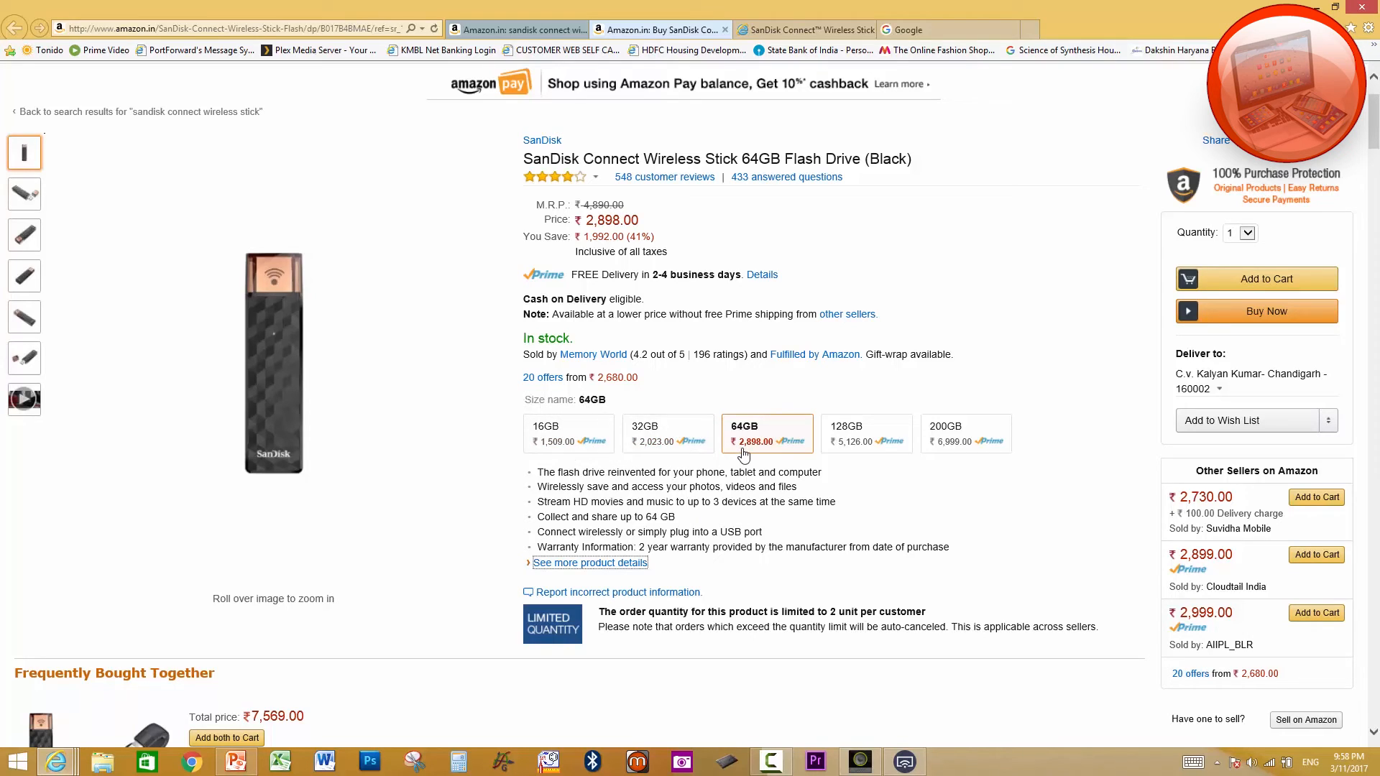
mouse_move(746, 448)
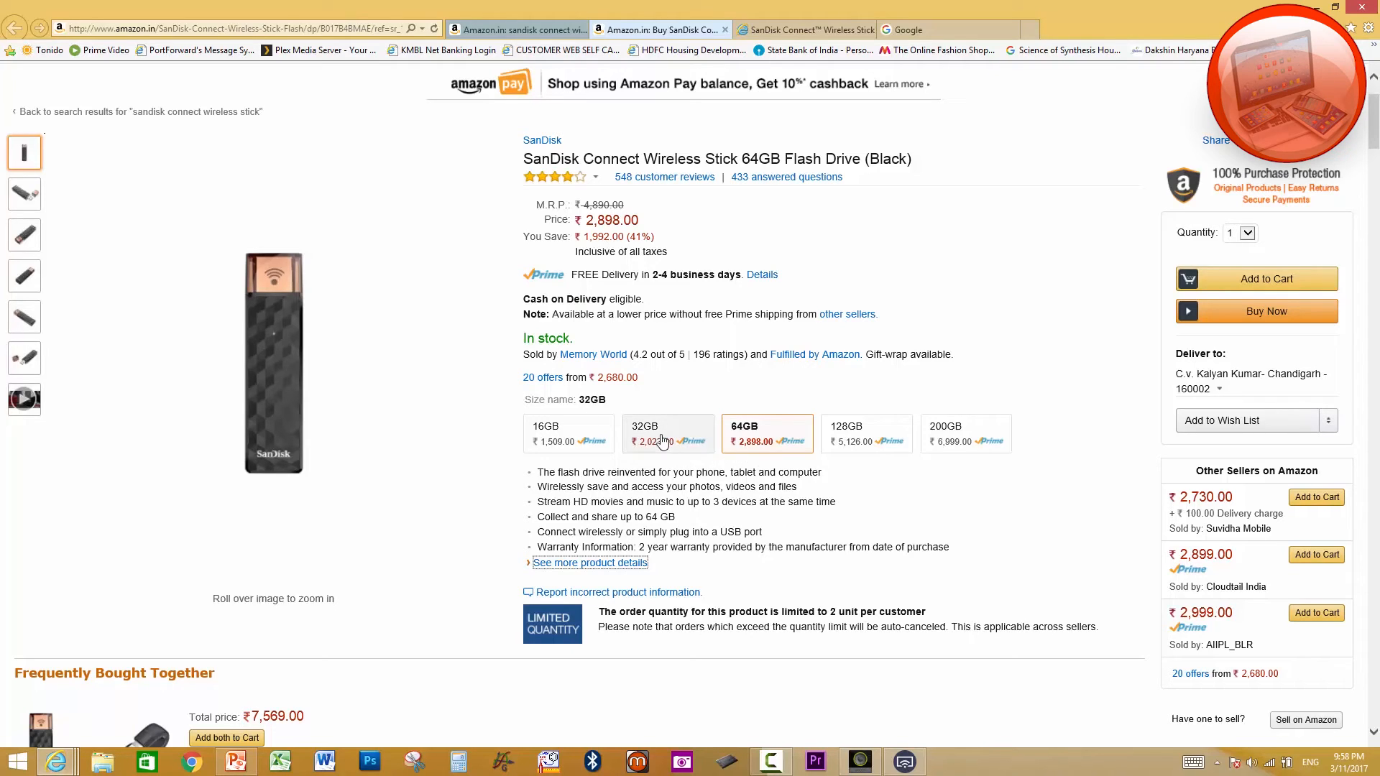
mouse_move(672, 444)
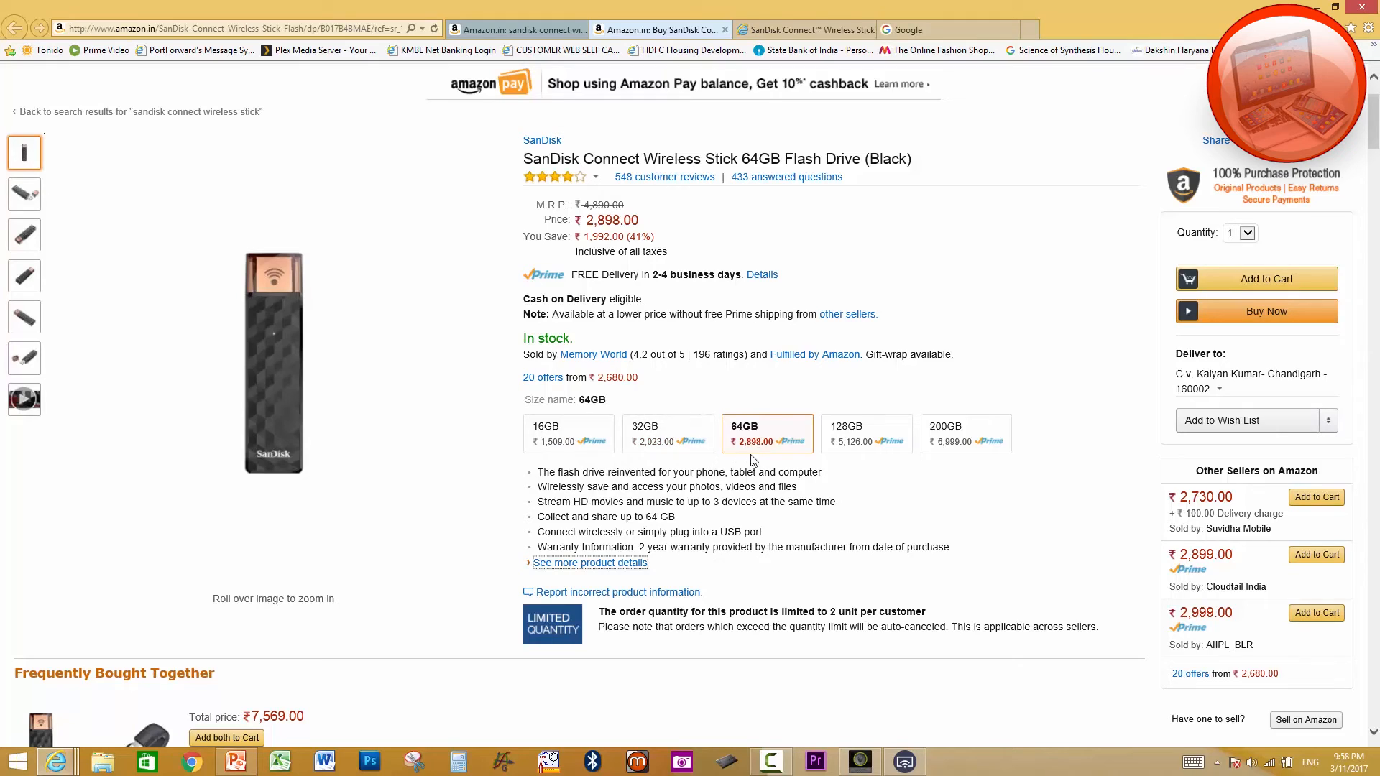
mouse_move(857, 458)
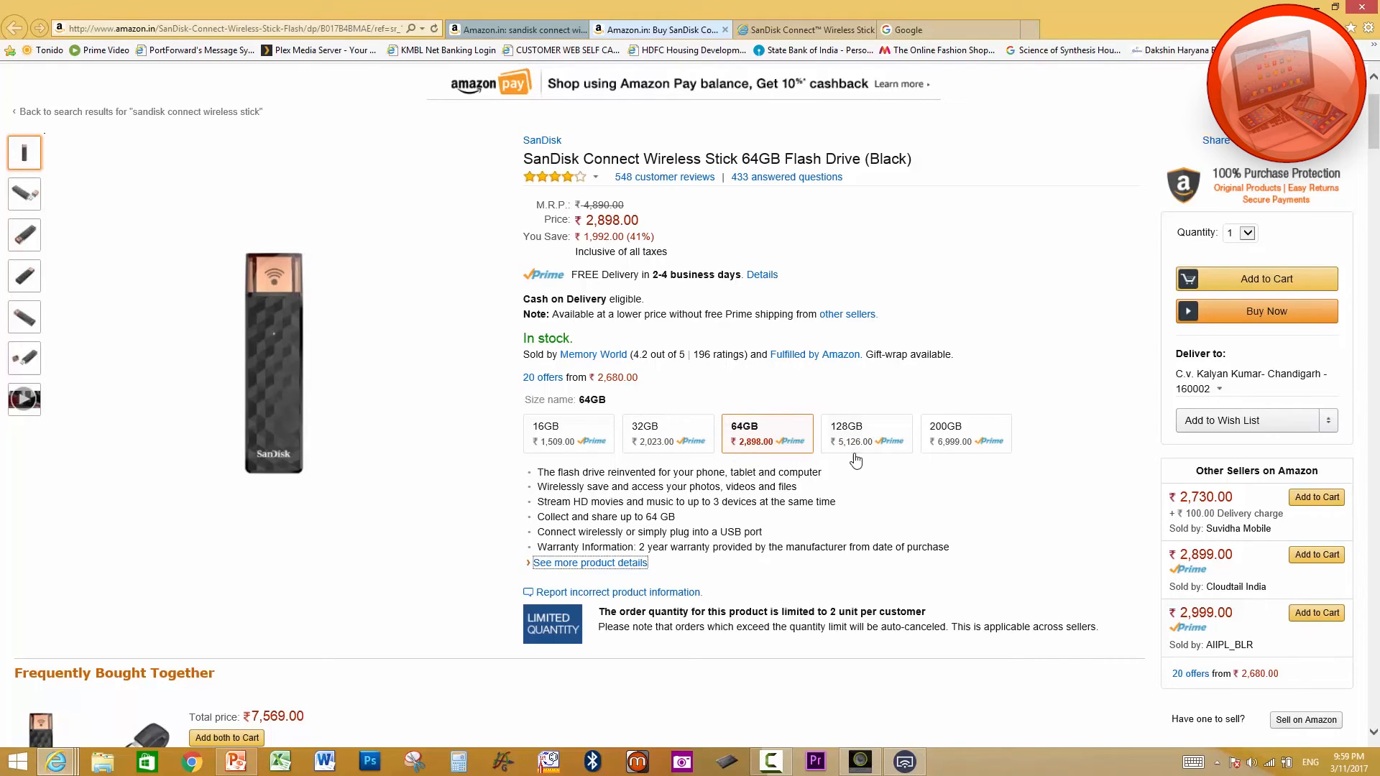
mouse_move(760, 456)
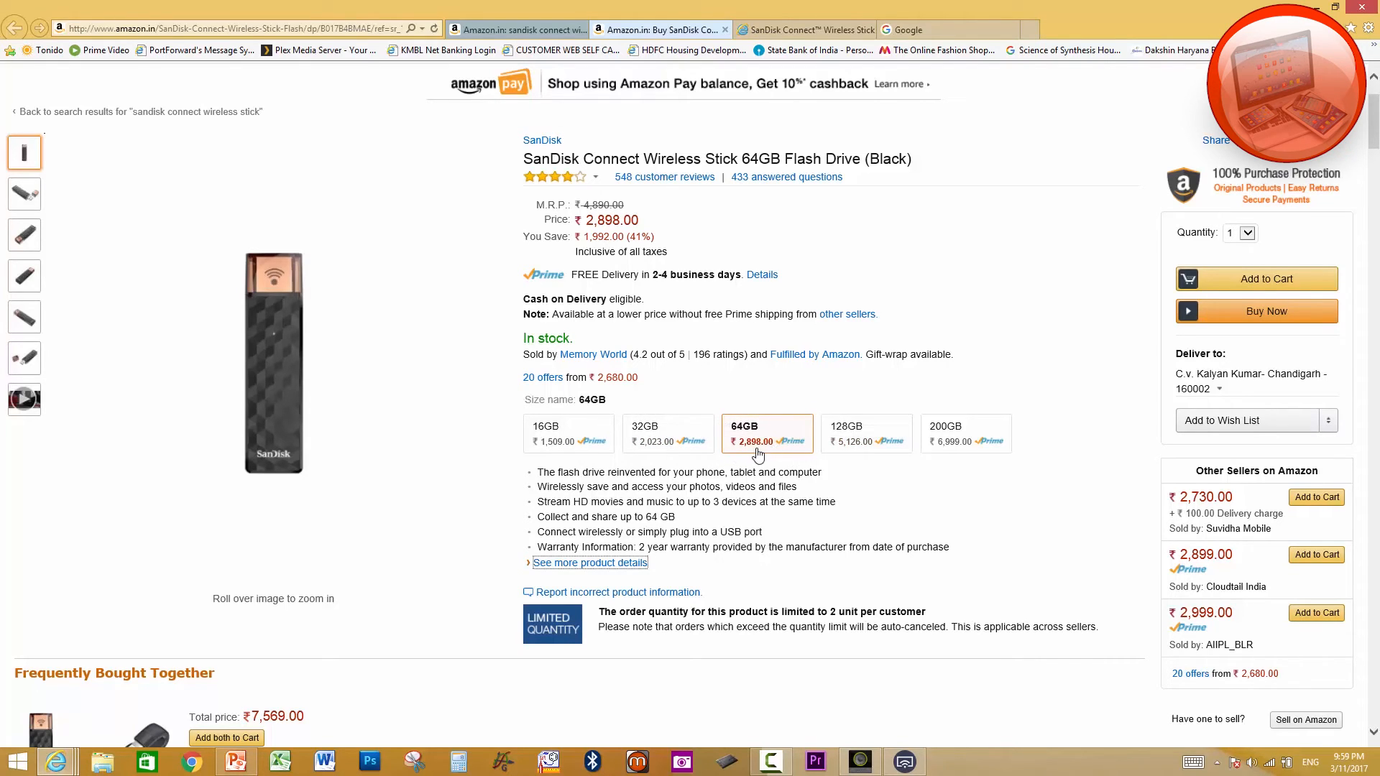
mouse_move(767, 440)
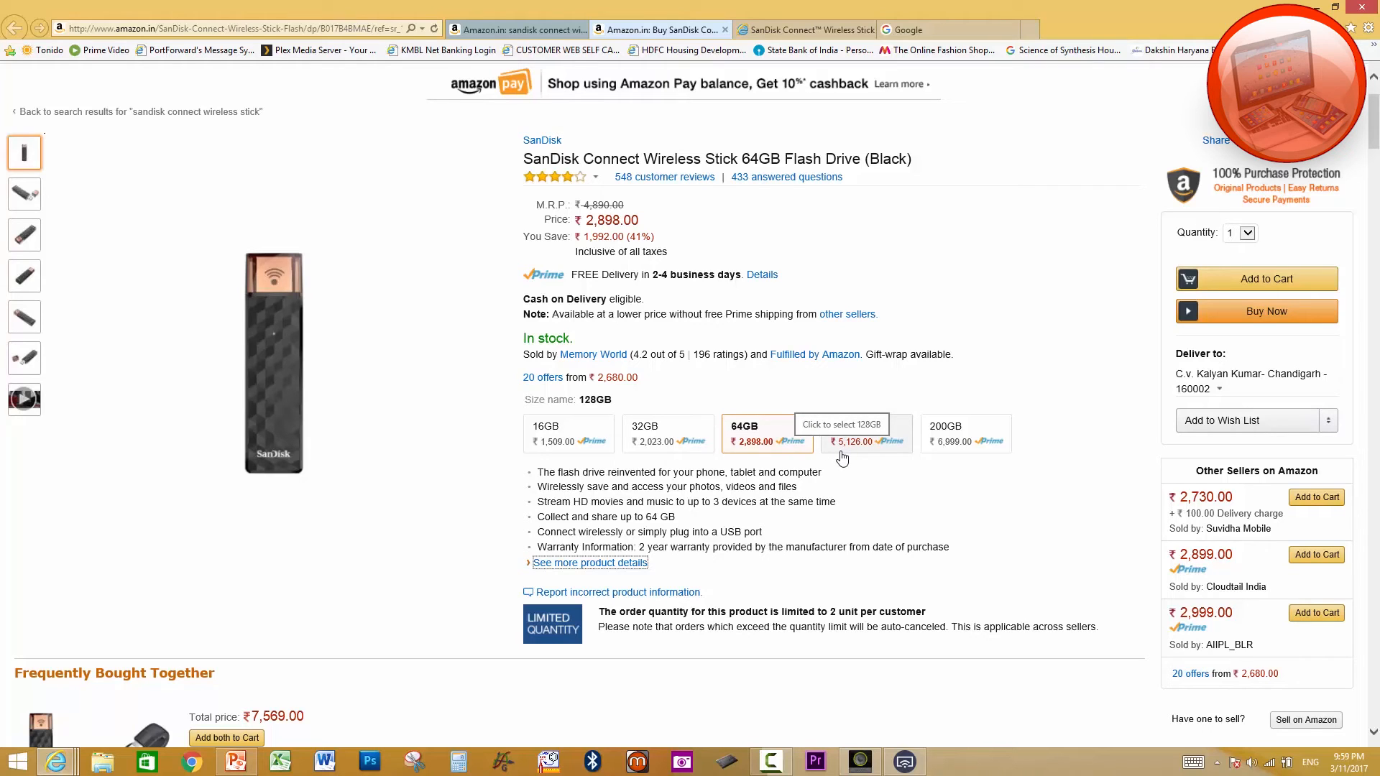
mouse_move(832, 457)
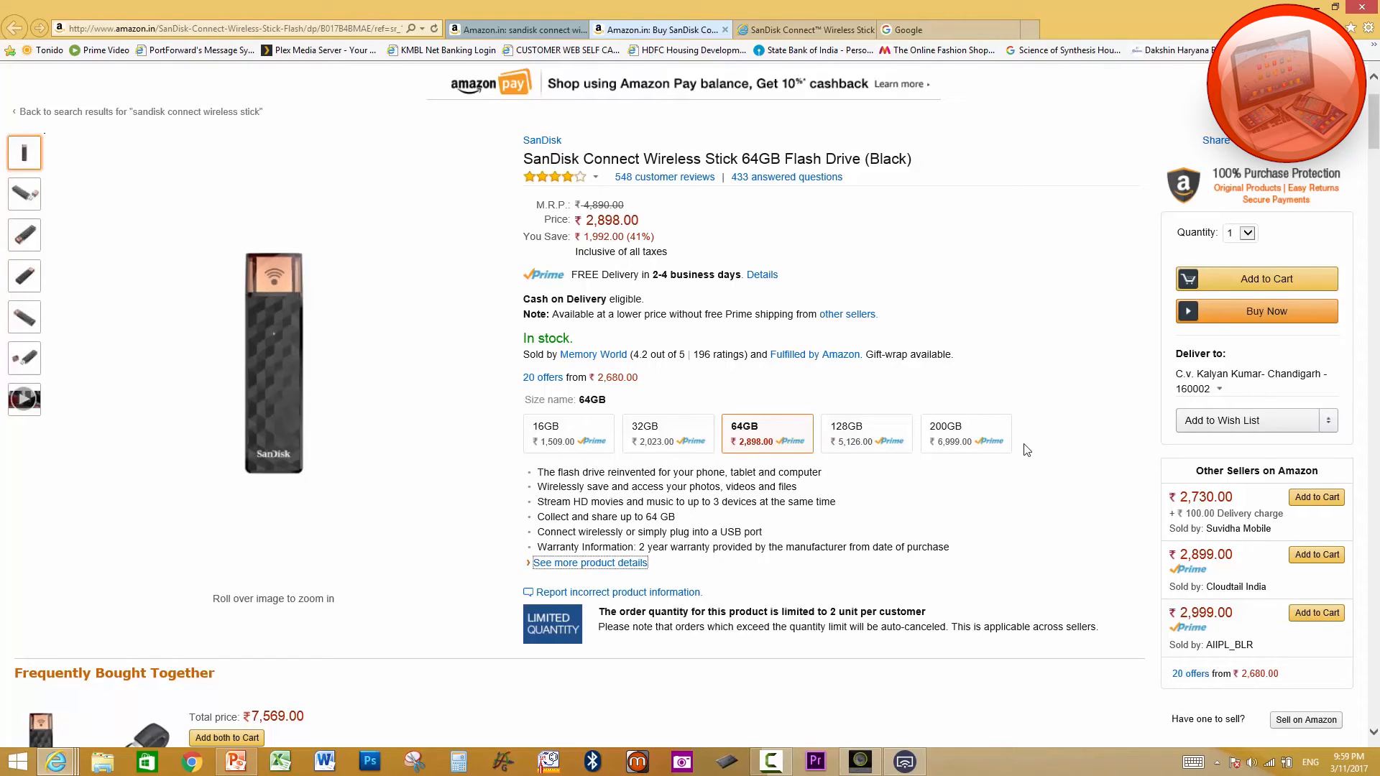
mouse_move(925, 463)
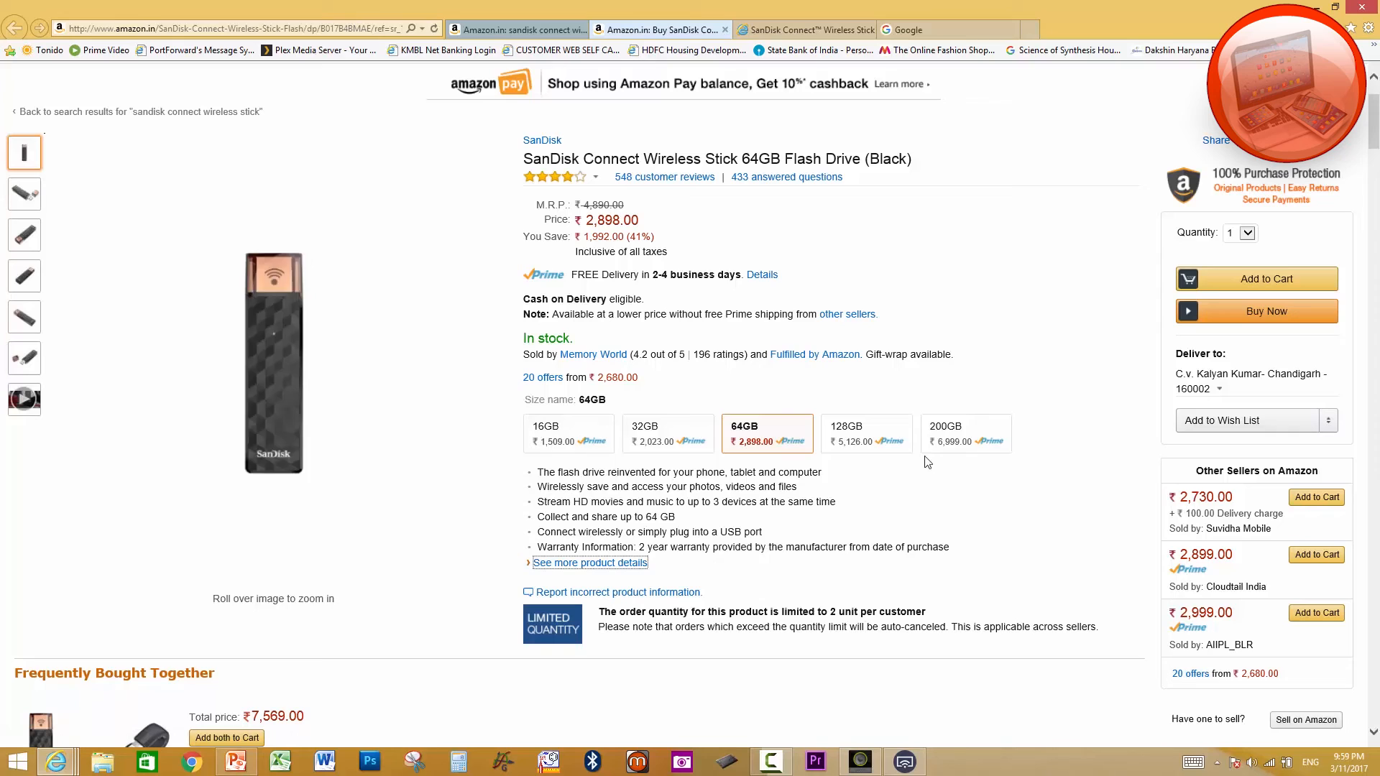
mouse_move(743, 406)
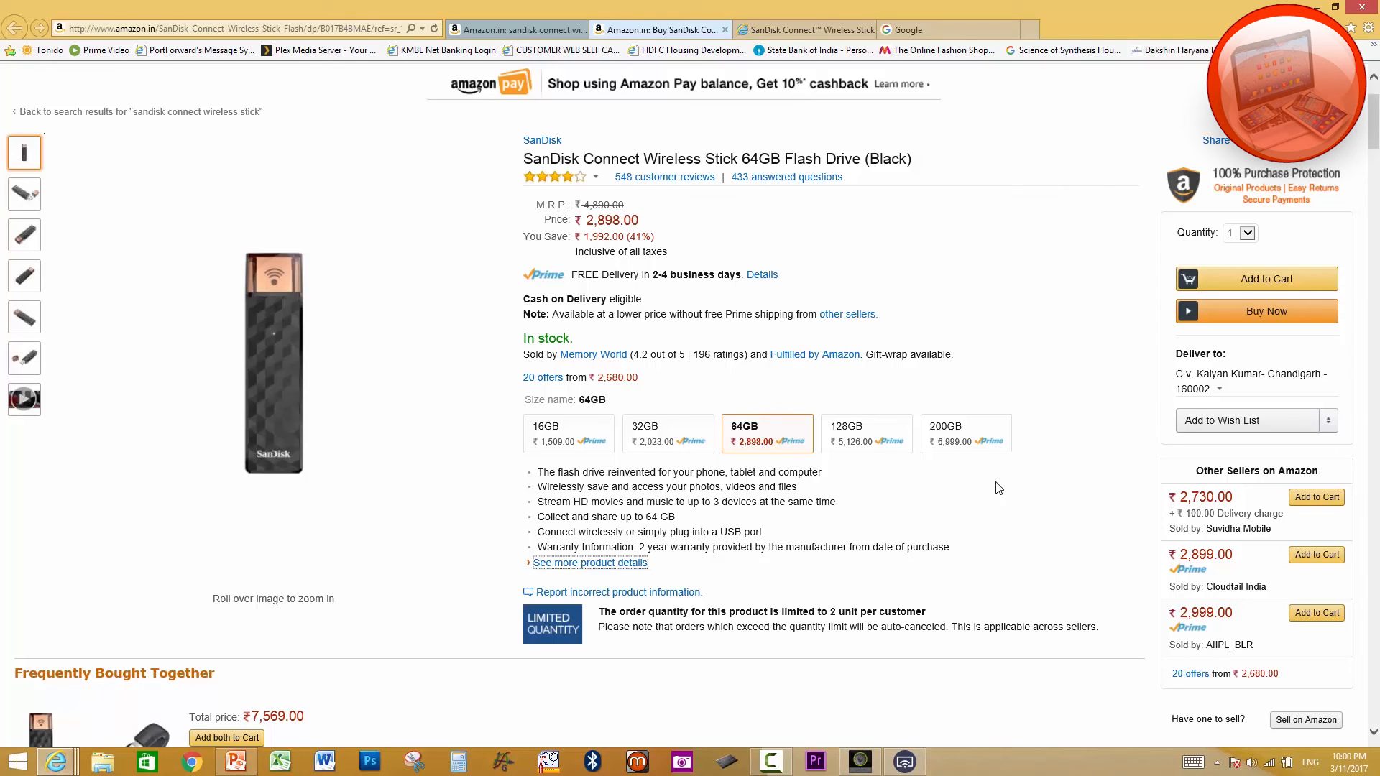
left_click(801, 29)
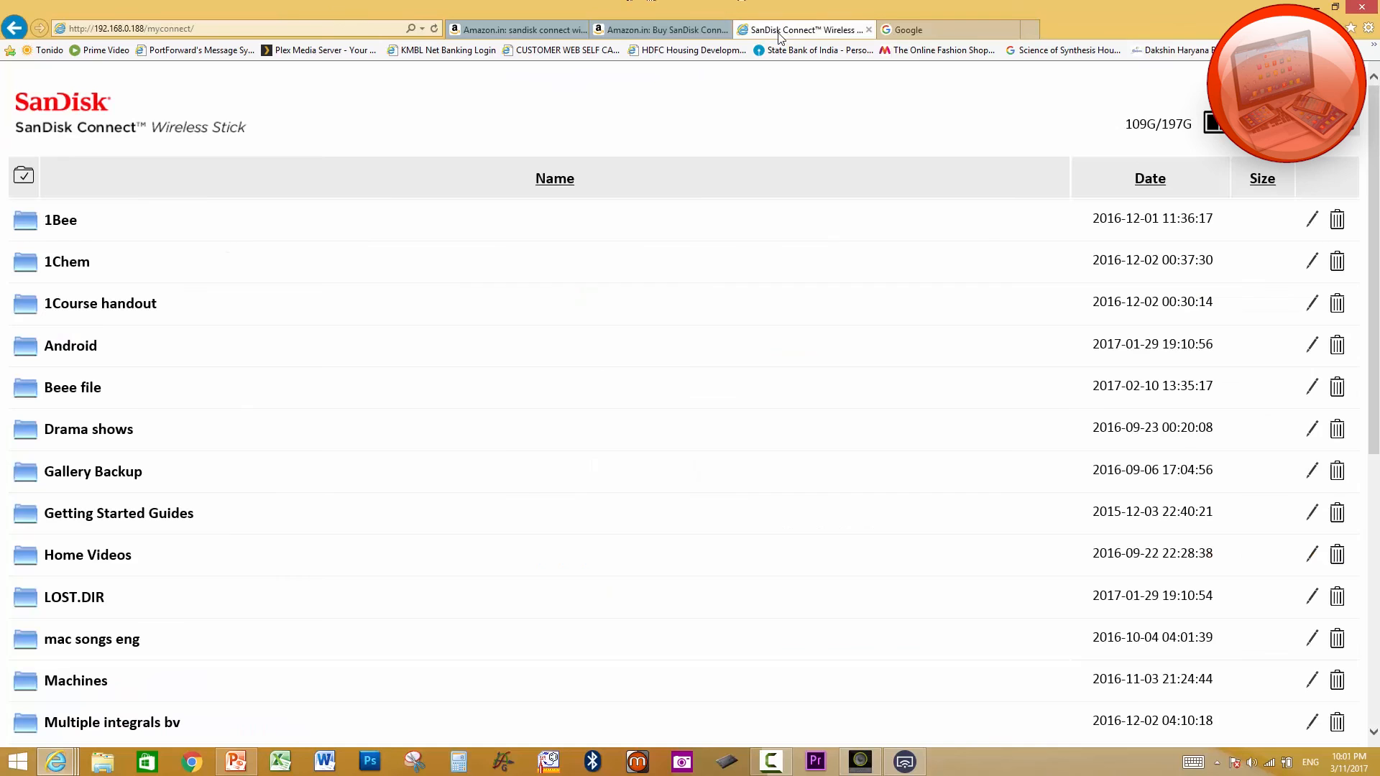
- Scroll through the drive's folder listing served from 192.168.0.188
scroll("down", 3)
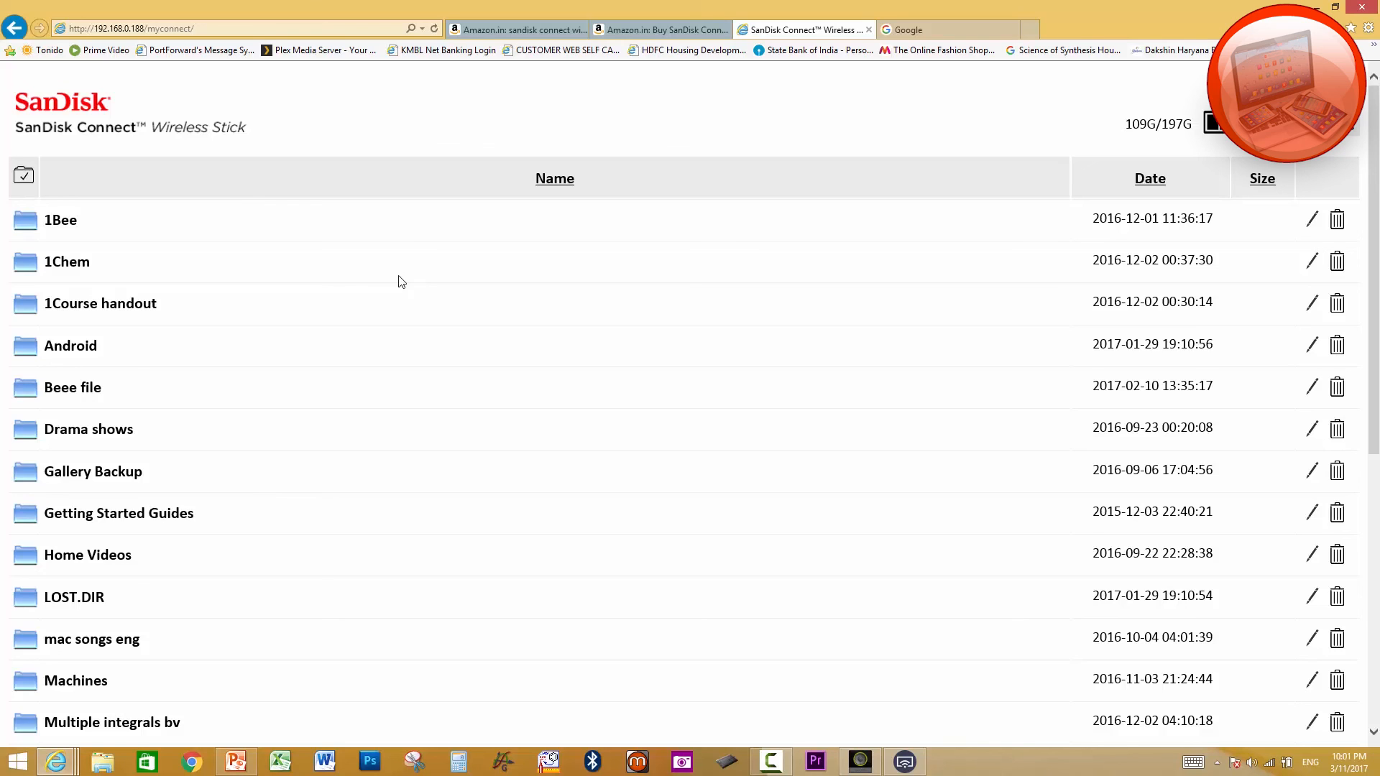
mouse_move(405, 272)
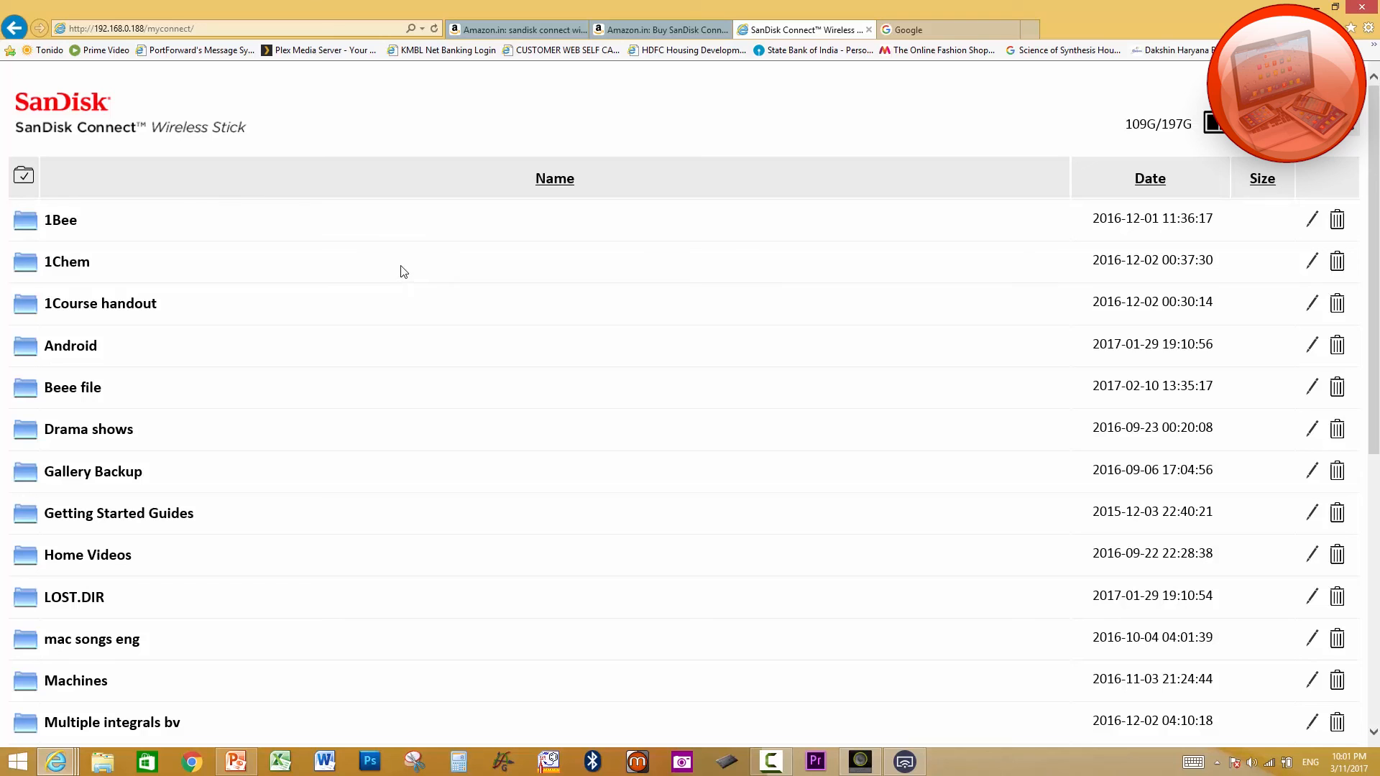